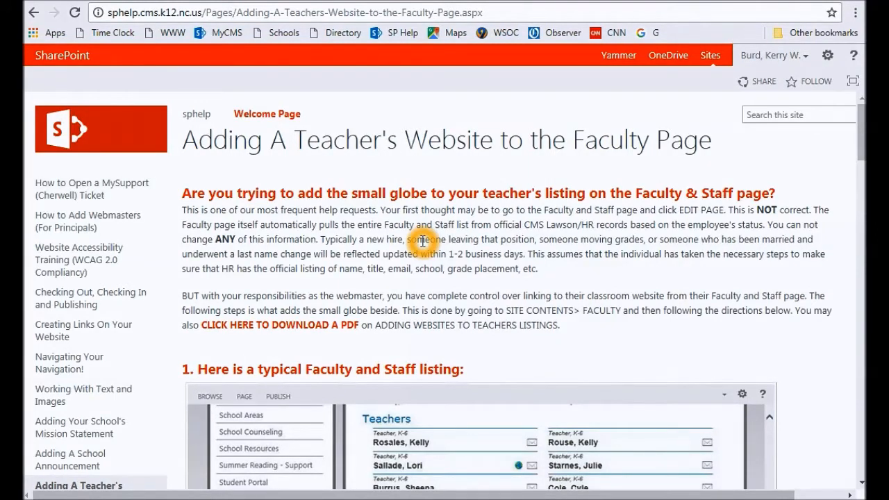
{"action": "mouse_move", "coordinate": [300, 283]}
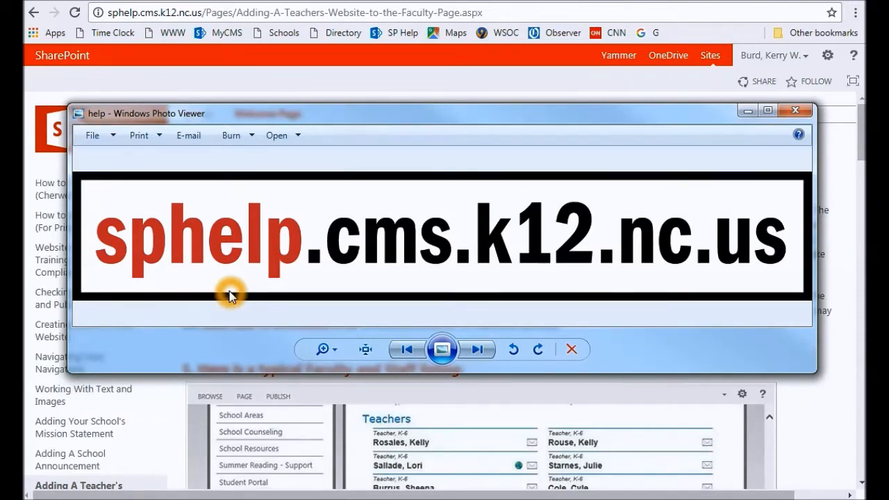
{"action": "mouse_move", "coordinate": [286, 119]}
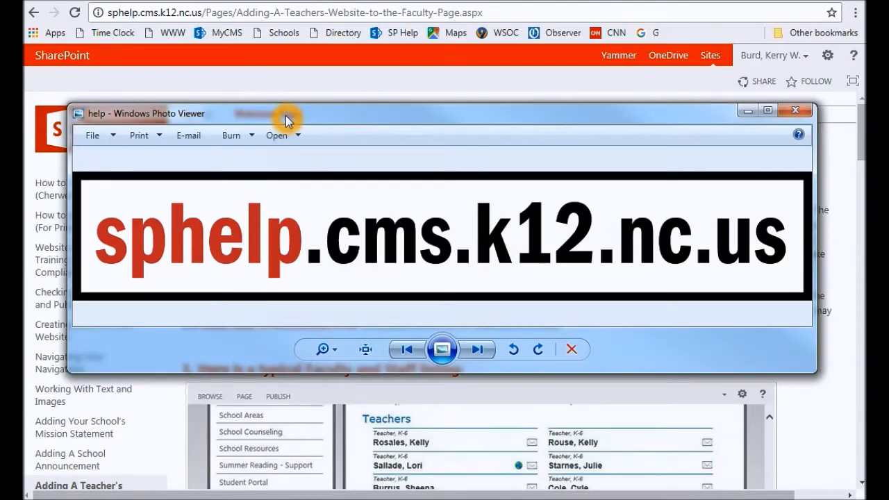
Dismiss the help-site address image and read the 'How to Add Webmasters (For Principals)' article
{"action": "left_click", "coordinate": [794, 110]}
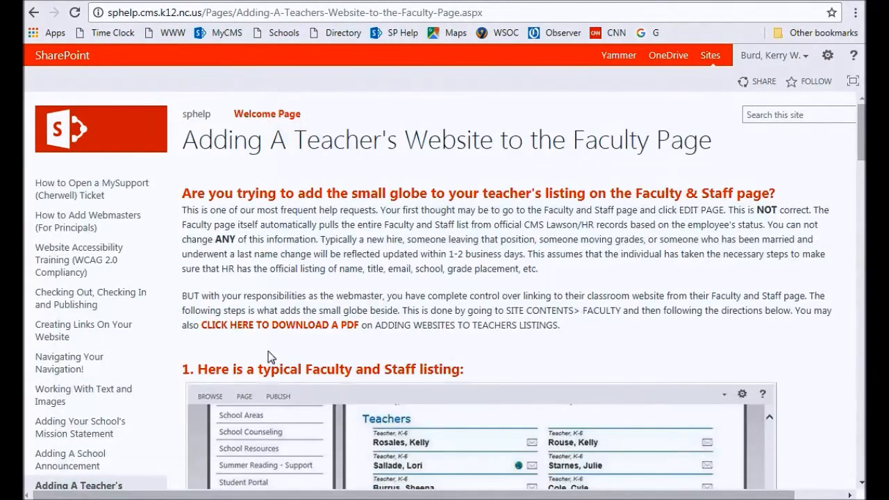
{"action": "mouse_move", "coordinate": [98, 202]}
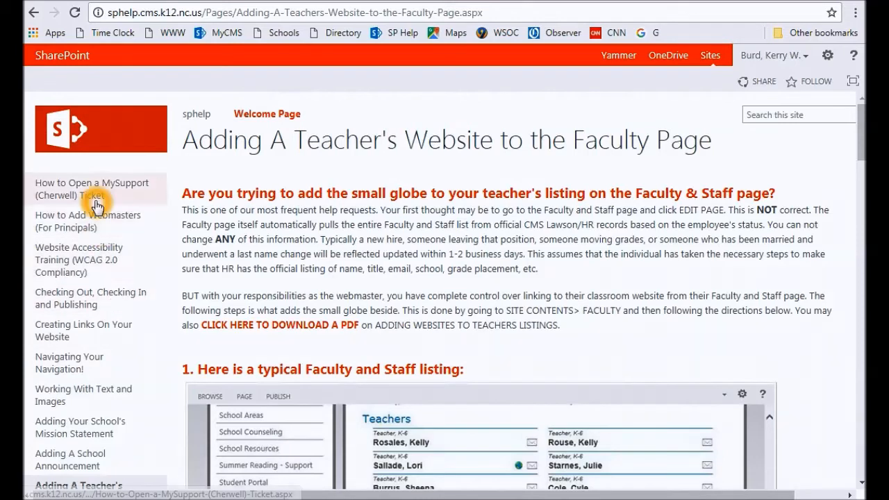
{"action": "mouse_move", "coordinate": [85, 300]}
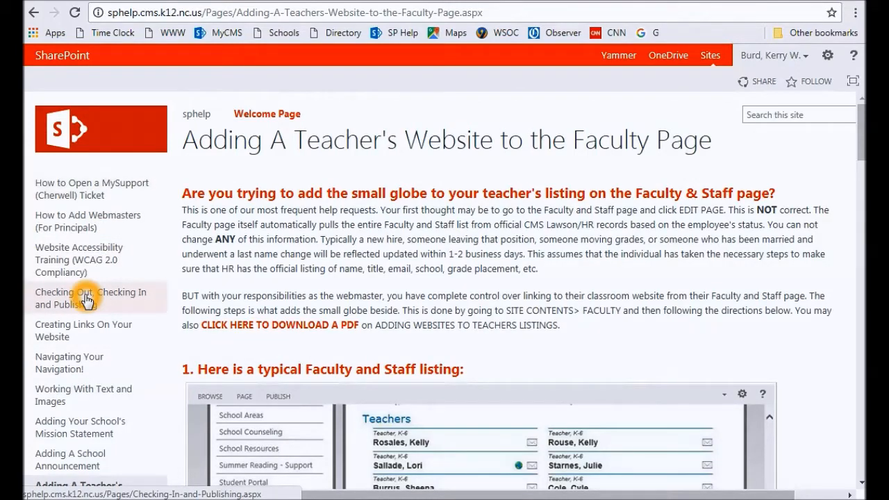
{"action": "mouse_move", "coordinate": [173, 282]}
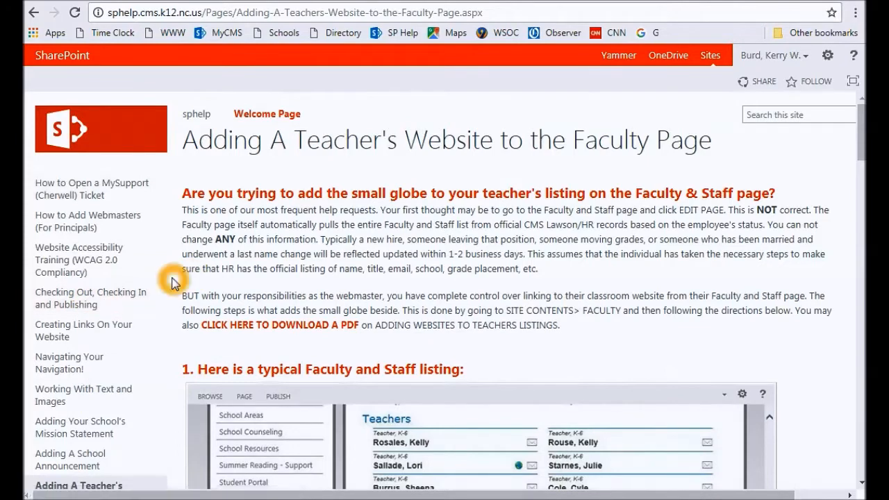
{"action": "scroll", "scroll_direction": "down", "scroll_amount": 3}
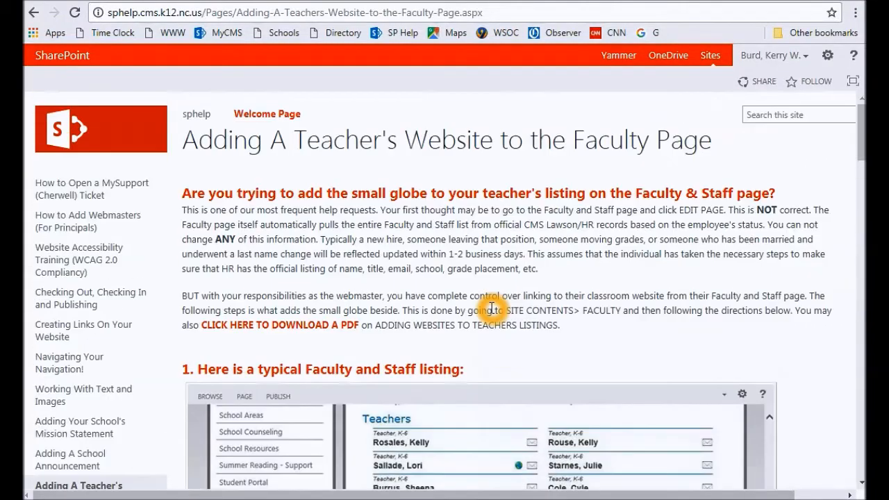
{"action": "mouse_move", "coordinate": [428, 290]}
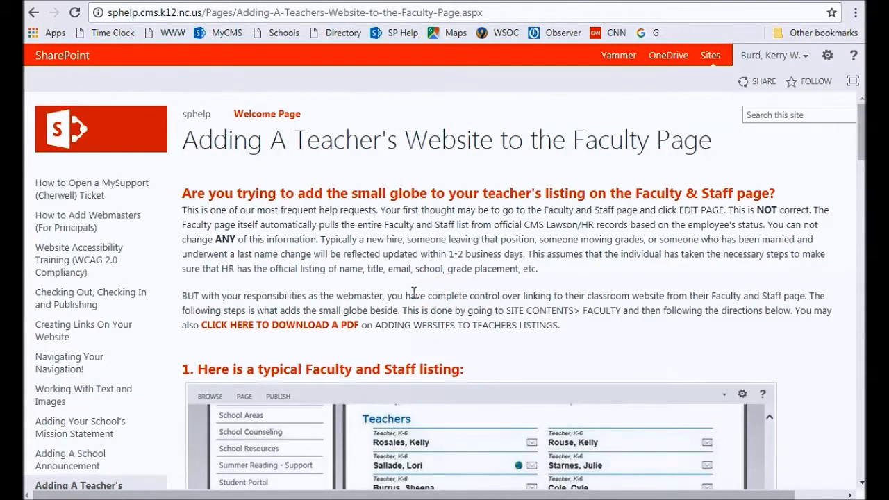
{"action": "left_click", "coordinate": [87, 221]}
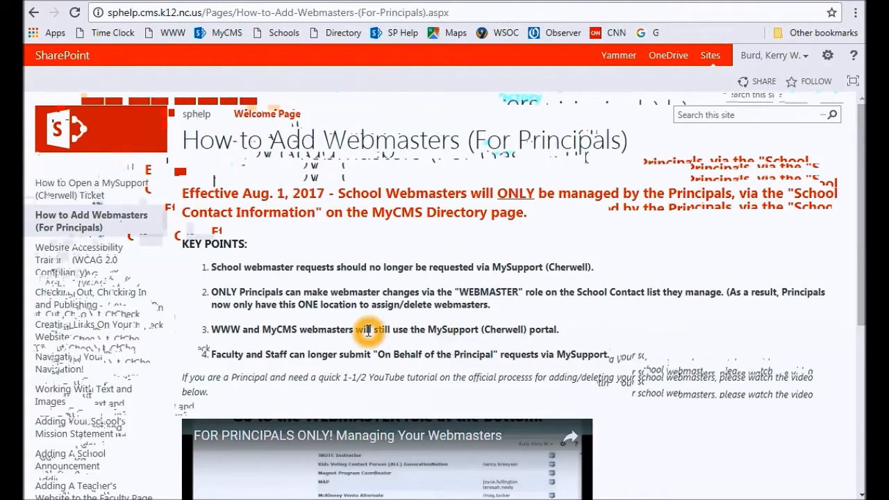
{"action": "mouse_move", "coordinate": [373, 331]}
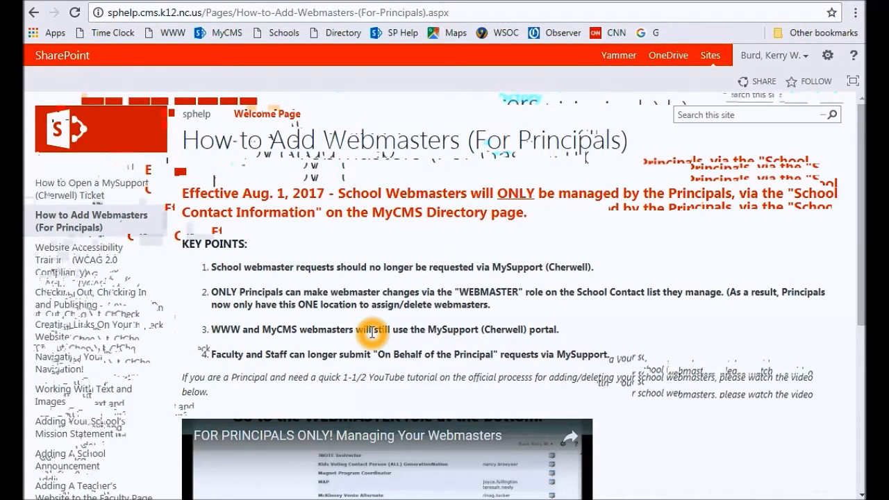
{"action": "scroll", "scroll_direction": "down", "scroll_amount": 3}
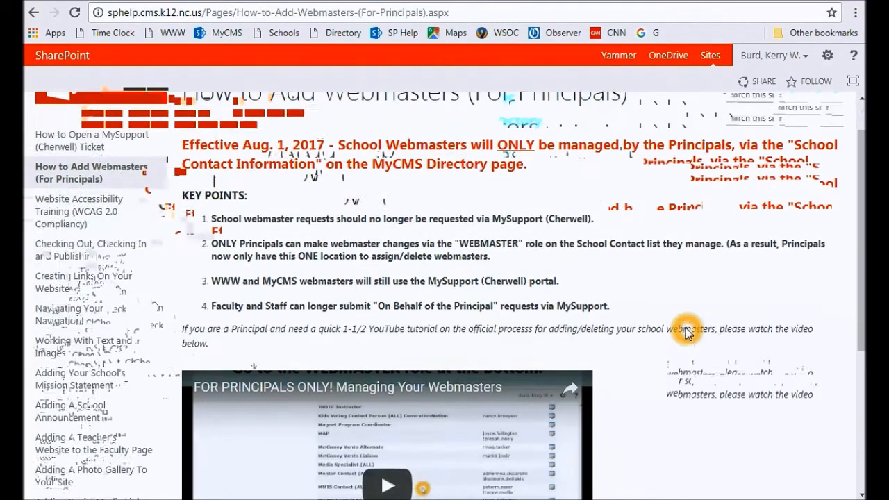
{"action": "scroll", "scroll_direction": "down", "scroll_amount": 3}
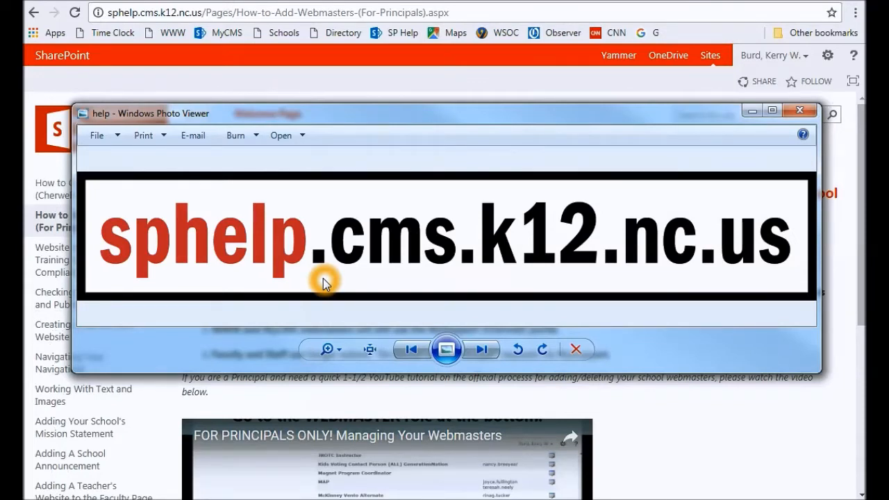
{"action": "mouse_move", "coordinate": [767, 482]}
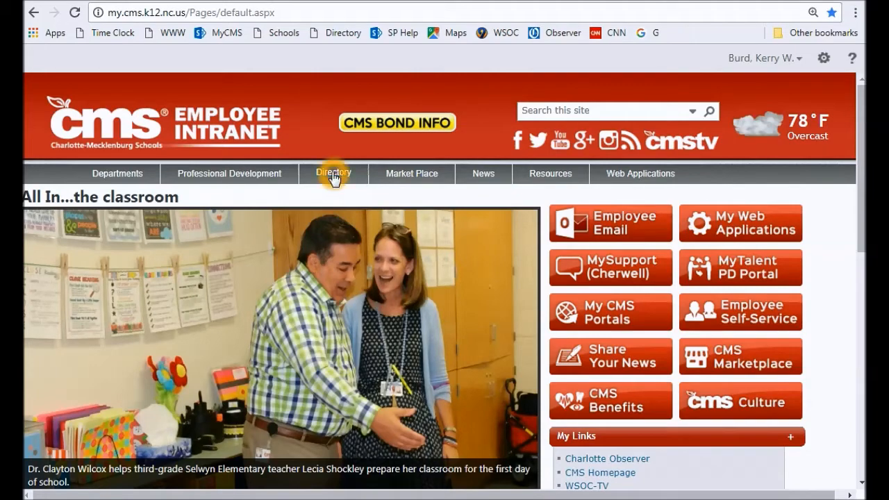
Go through Directory to School Contact Information and scroll to the Webmaster row for Albemarle Road Middle
{"action": "left_click", "coordinate": [333, 172]}
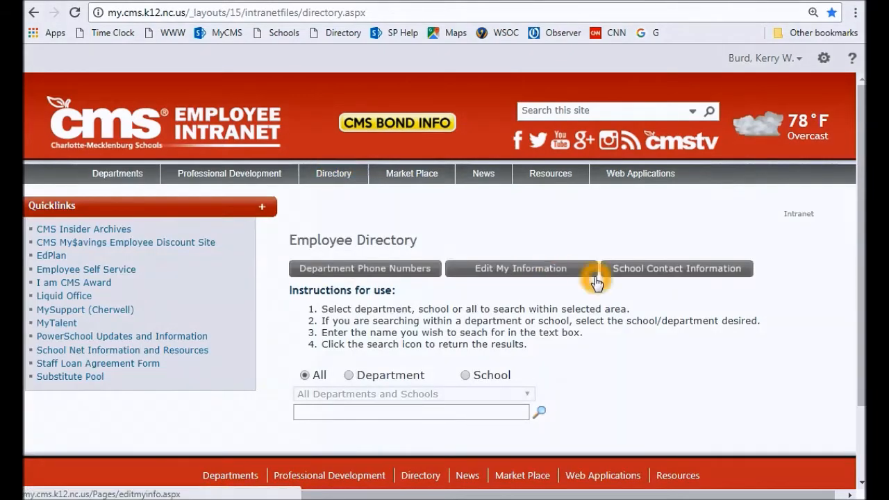
{"action": "mouse_move", "coordinate": [683, 275]}
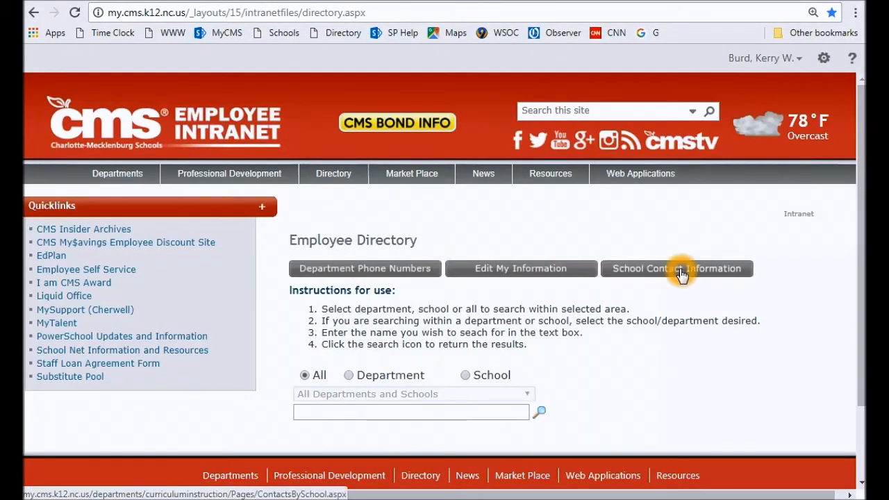
{"action": "left_click", "coordinate": [683, 270]}
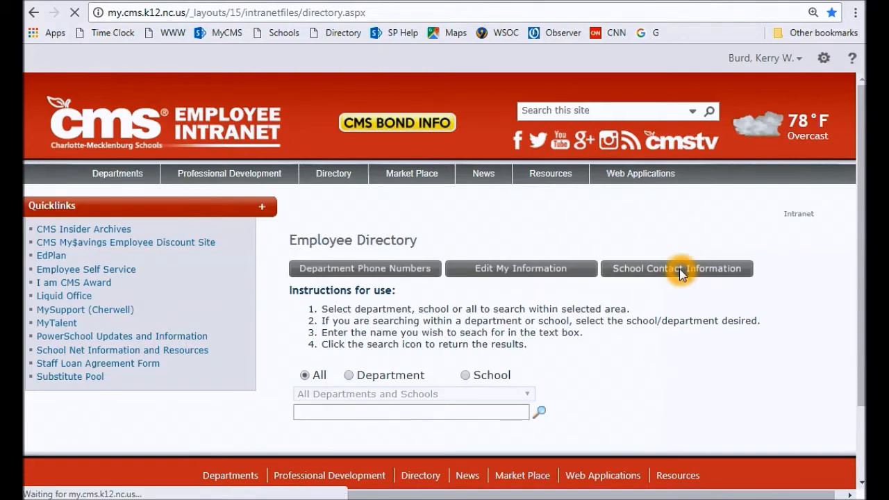
{"action": "left_click", "coordinate": [678, 269]}
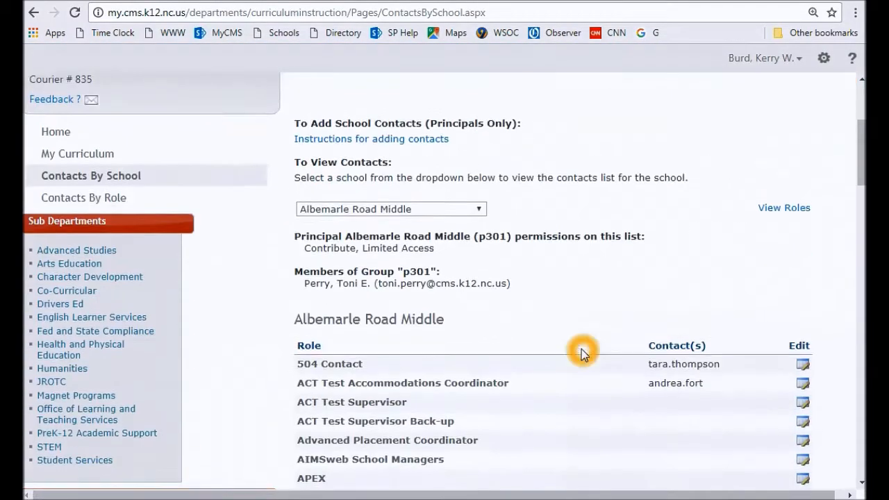
{"action": "scroll", "scroll_direction": "down", "scroll_amount": 3}
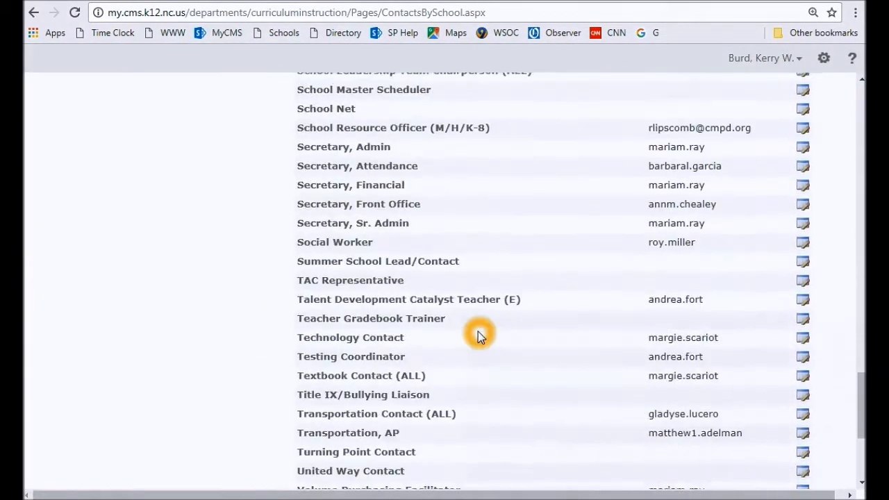
{"action": "scroll", "scroll_direction": "down", "scroll_amount": 3}
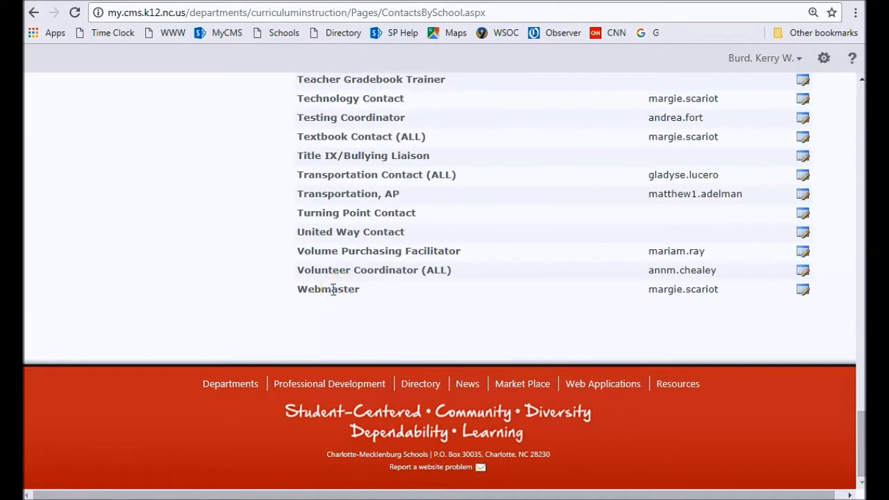
{"action": "mouse_move", "coordinate": [781, 292]}
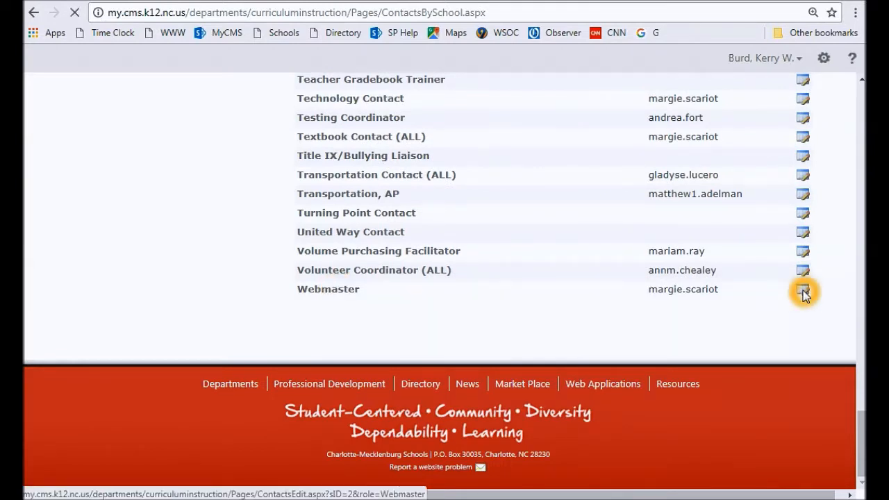
{"action": "left_click", "coordinate": [801, 290]}
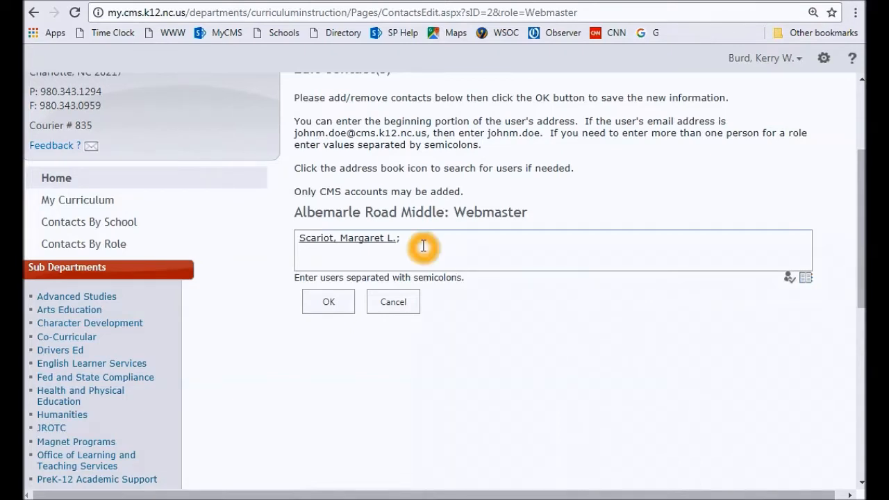
{"action": "left_click", "coordinate": [416, 249]}
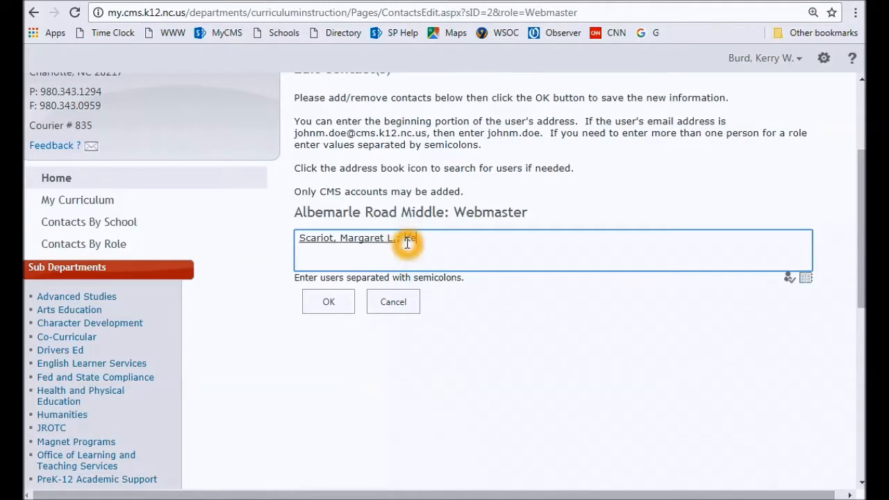
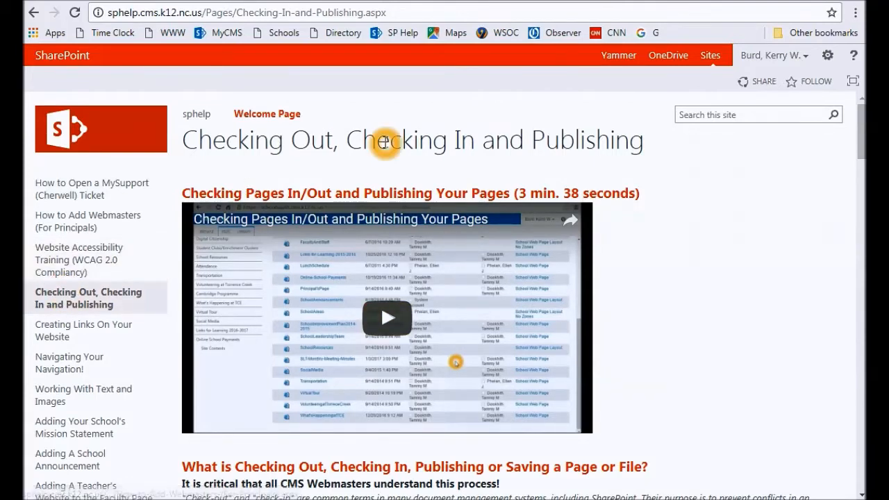
{"action": "mouse_move", "coordinate": [88, 304]}
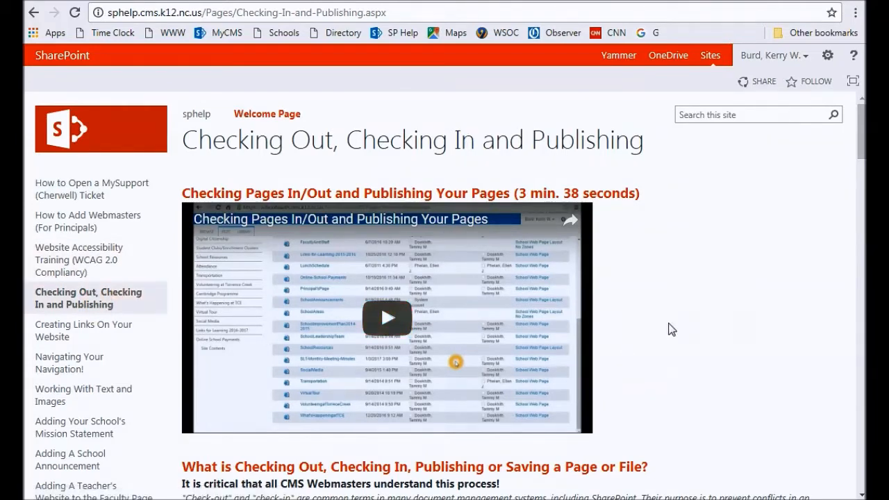
Scroll down through the 'Checking Out, Checking In and Publishing' help article
{"action": "scroll", "scroll_direction": "down", "scroll_amount": 3}
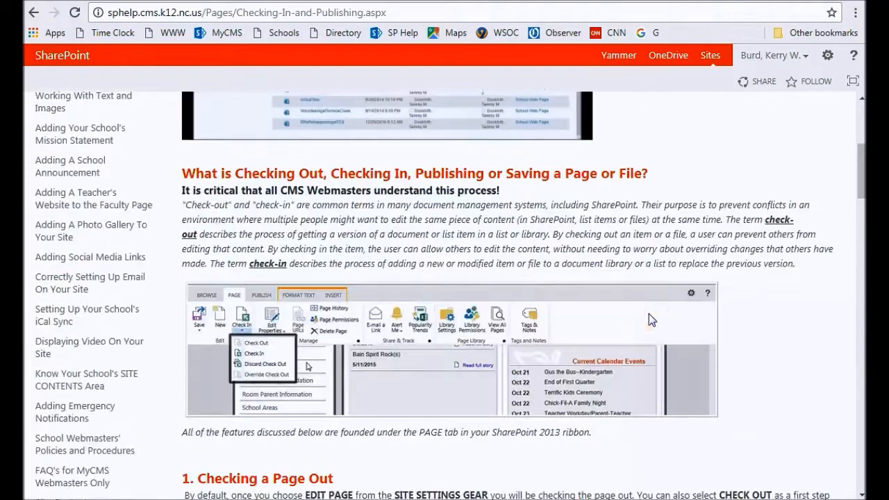
{"action": "scroll", "scroll_direction": "down", "scroll_amount": 3}
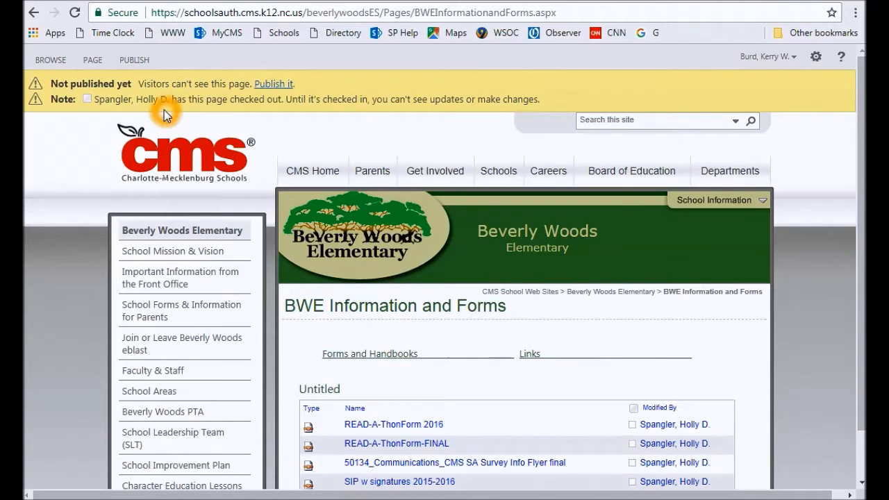
{"action": "mouse_move", "coordinate": [130, 108]}
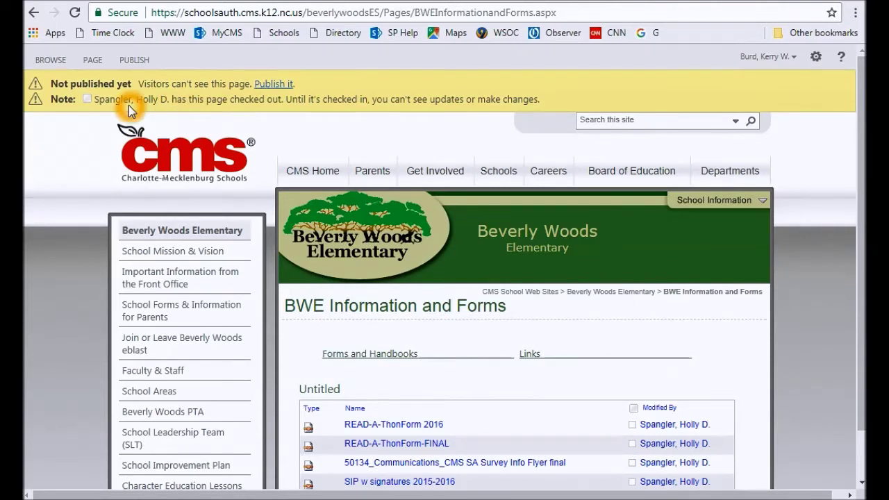
{"action": "mouse_move", "coordinate": [183, 108]}
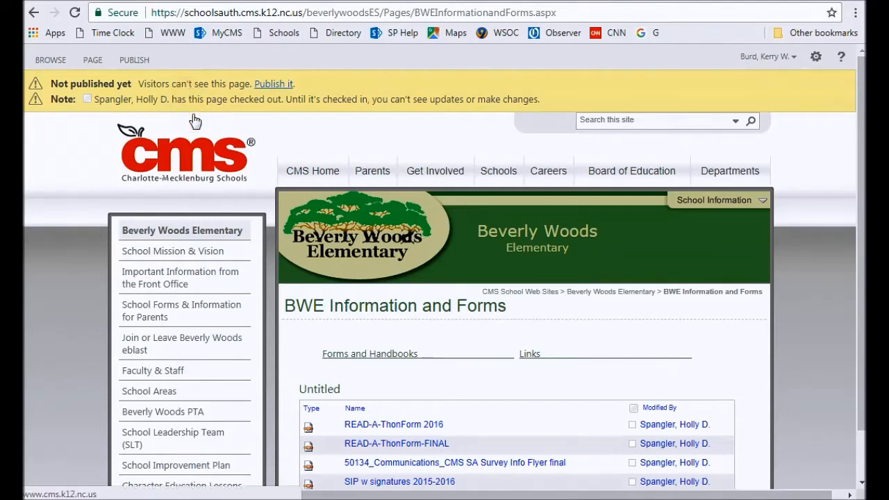
Show the settings gear menu on the BWE Information and Forms page
{"action": "left_click", "coordinate": [818, 55]}
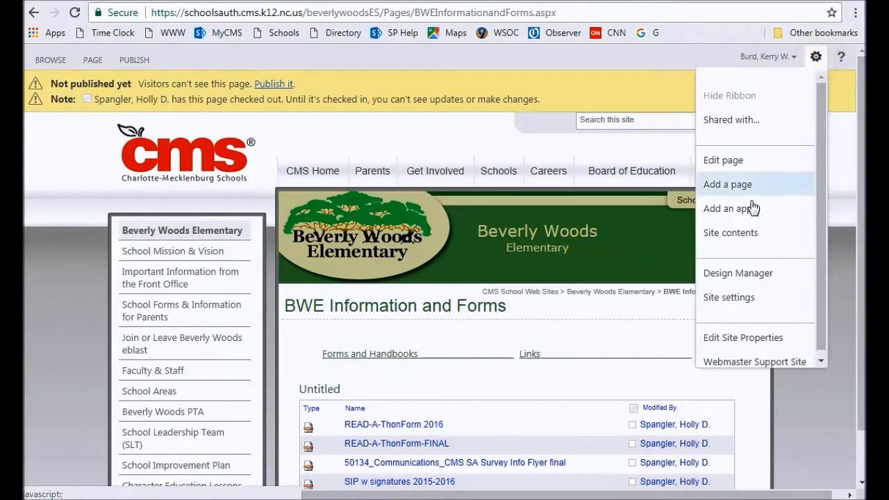
Browse the Beverly Woods Pages library for checked-out items, continuing onto its next page
{"action": "left_click", "coordinate": [731, 233]}
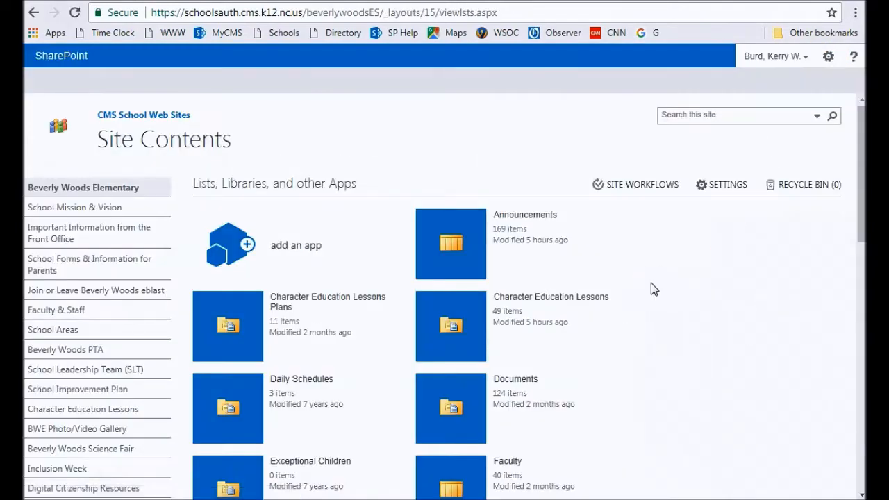
{"action": "scroll", "scroll_direction": "down", "scroll_amount": 3}
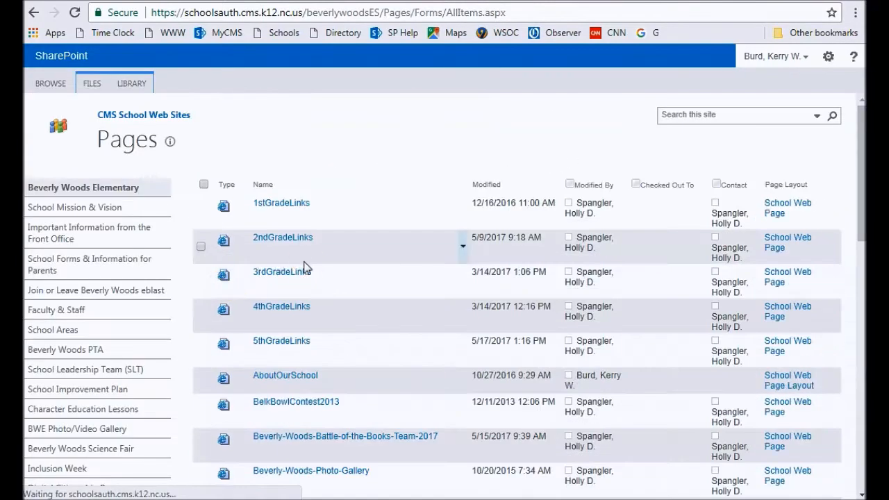
{"action": "scroll", "scroll_direction": "down", "scroll_amount": 3}
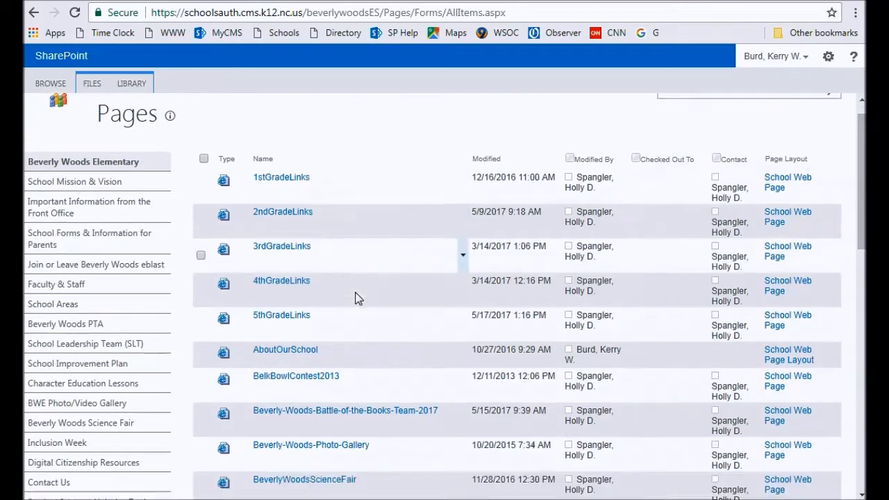
{"action": "scroll", "scroll_direction": "down", "scroll_amount": 3}
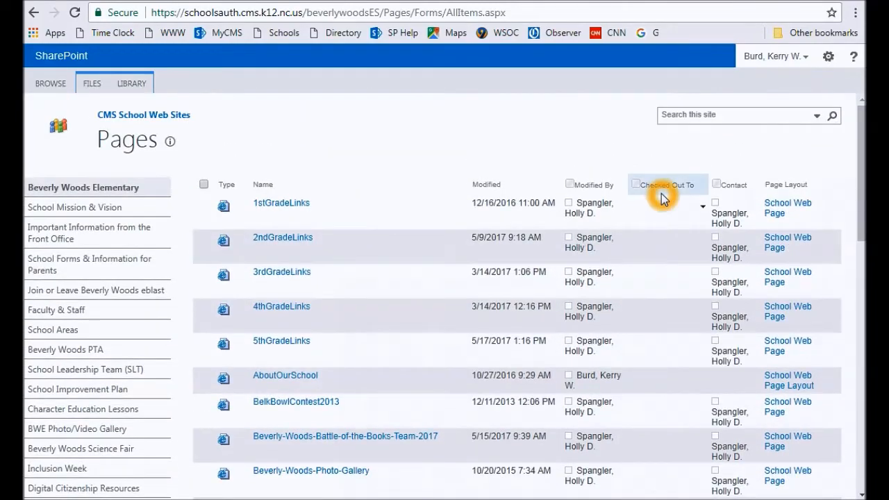
{"action": "scroll", "scroll_direction": "down", "scroll_amount": 3}
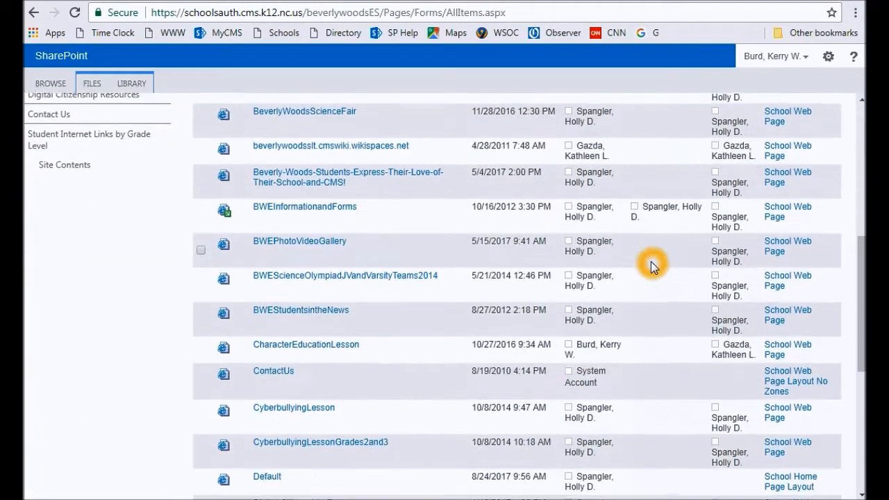
{"action": "scroll", "scroll_direction": "down", "scroll_amount": 3}
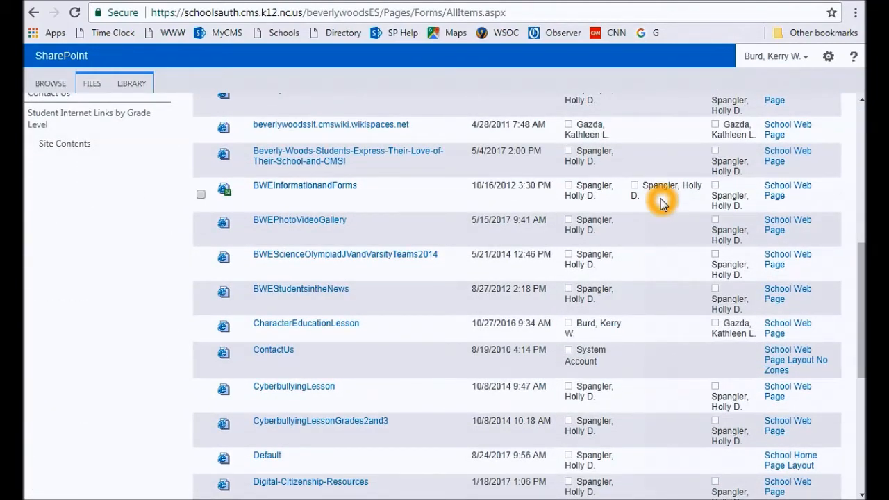
{"action": "scroll", "scroll_direction": "down", "scroll_amount": 3}
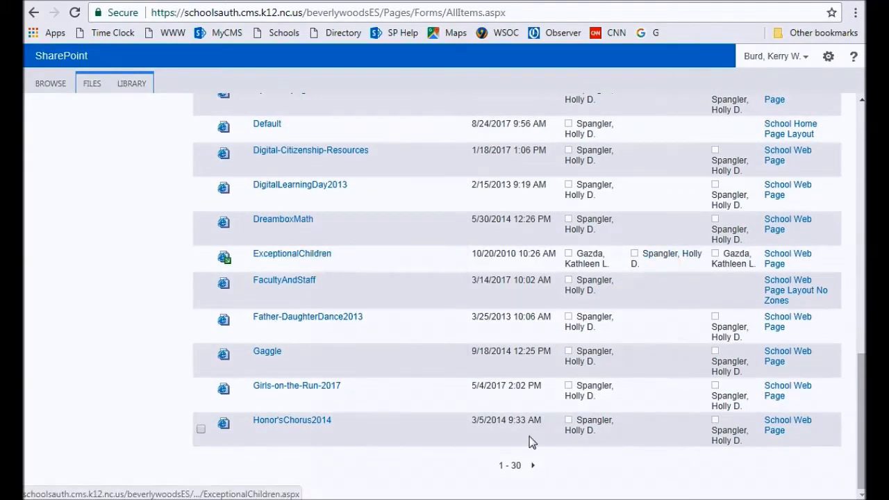
{"action": "left_click", "coordinate": [539, 465]}
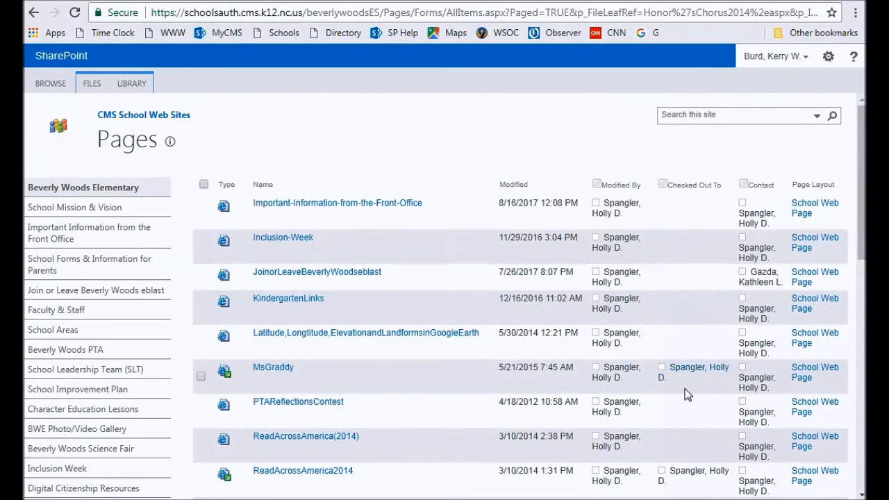
{"action": "scroll", "scroll_direction": "down", "scroll_amount": 3}
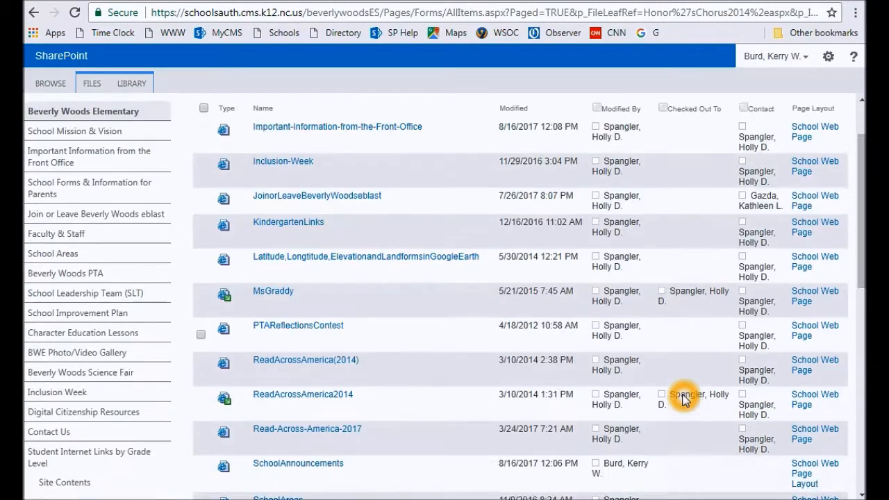
{"action": "scroll", "scroll_direction": "down", "scroll_amount": 3}
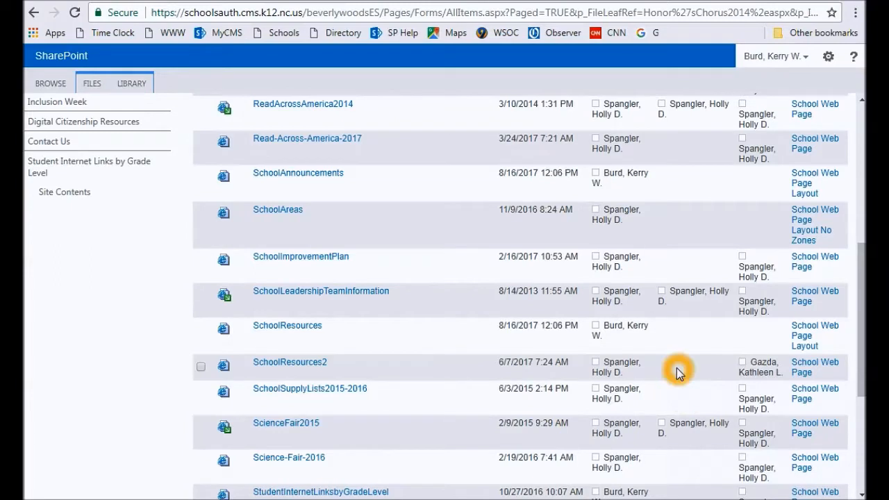
{"action": "mouse_move", "coordinate": [677, 369]}
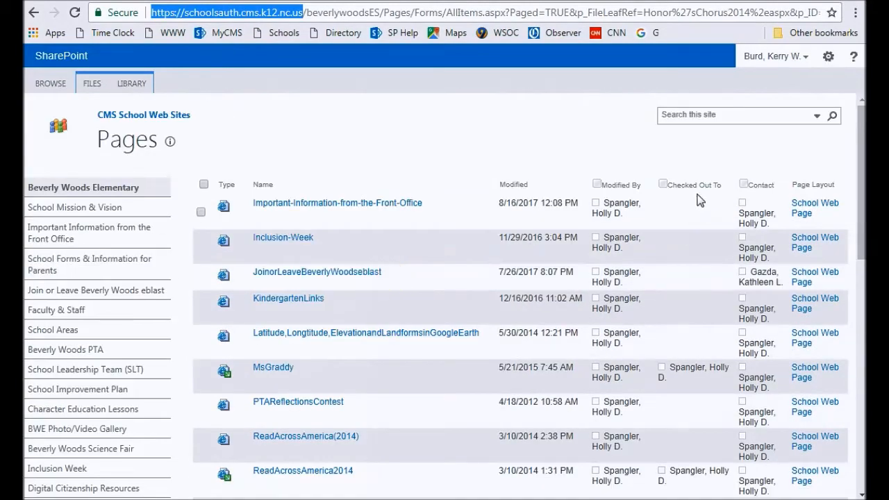
Go to the Site contents overview of the site's lists and libraries from the gear menu
{"action": "left_click", "coordinate": [816, 55]}
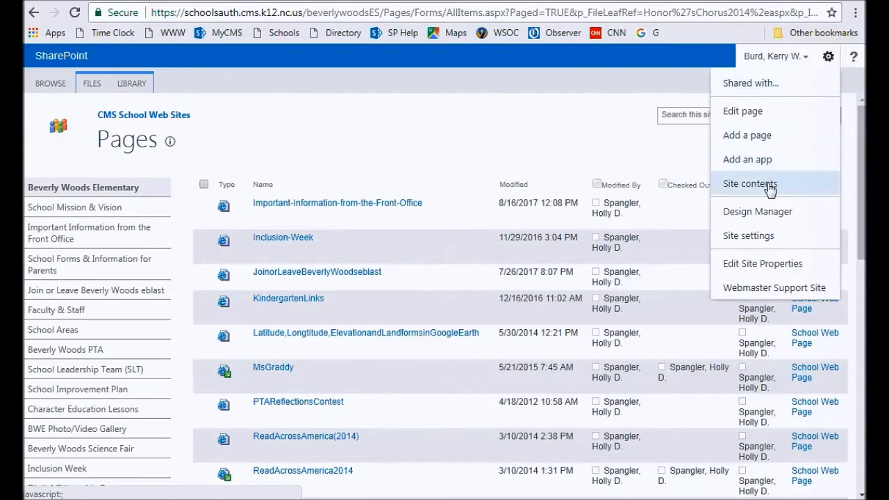
{"action": "left_click", "coordinate": [750, 184]}
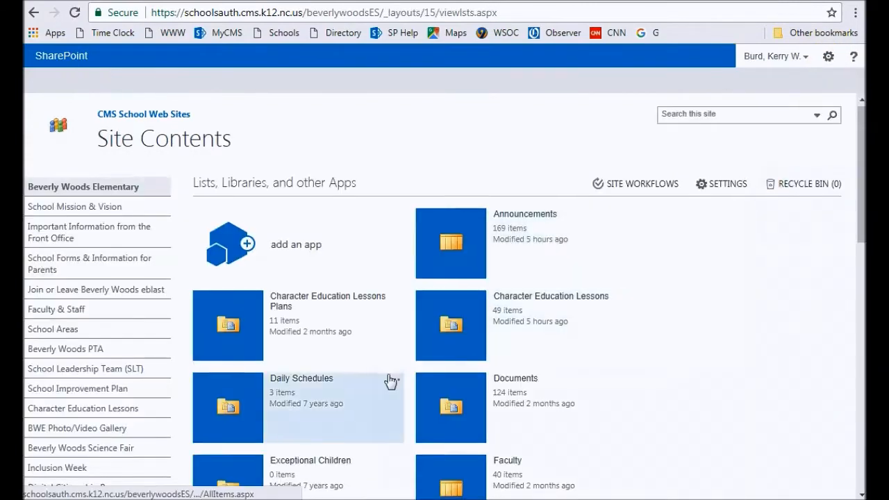
{"action": "scroll", "scroll_direction": "down", "scroll_amount": 3}
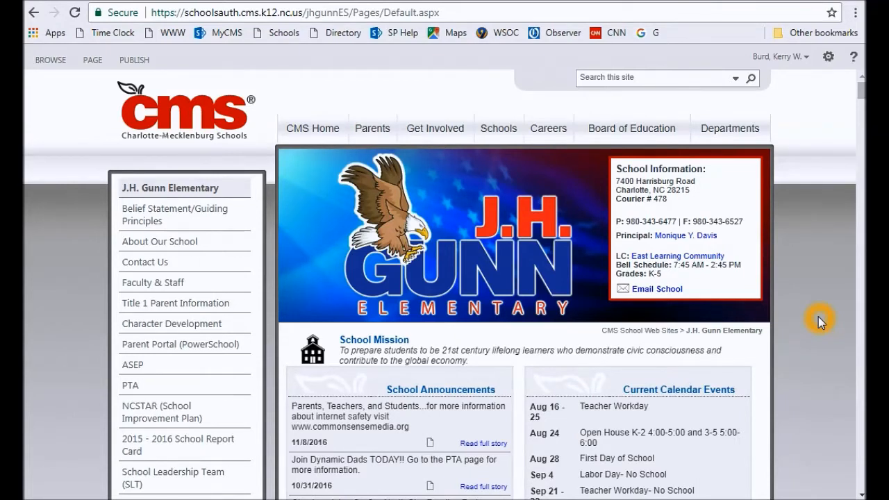
{"action": "mouse_move", "coordinate": [817, 328]}
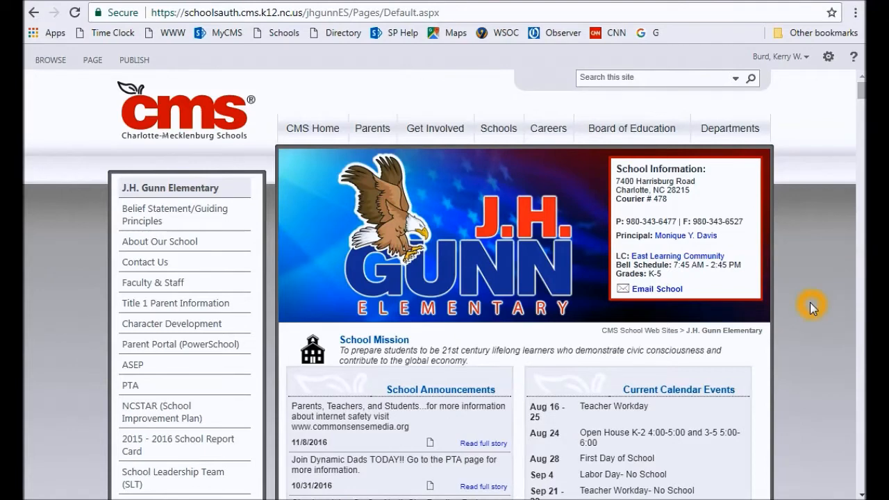
{"action": "mouse_move", "coordinate": [785, 345]}
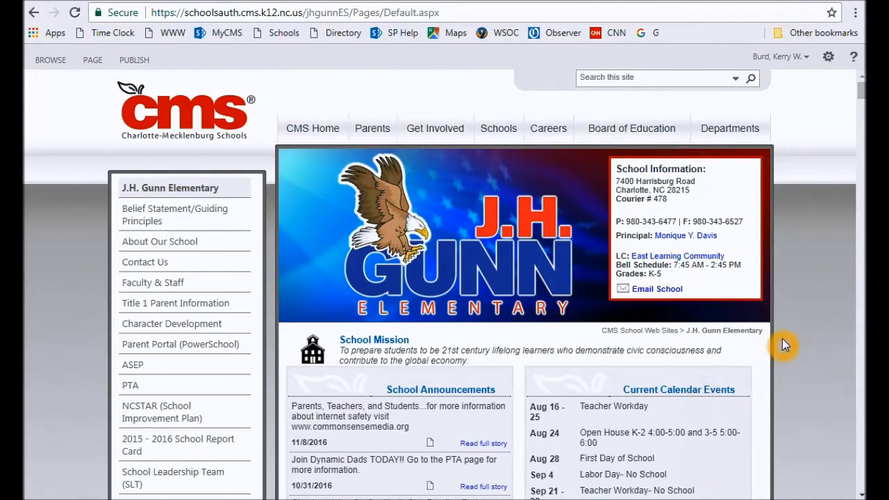
Scroll the J.H. Gunn homepage to the announcements and briefly show the gear menu's site actions
{"action": "scroll", "scroll_direction": "down", "scroll_amount": 3}
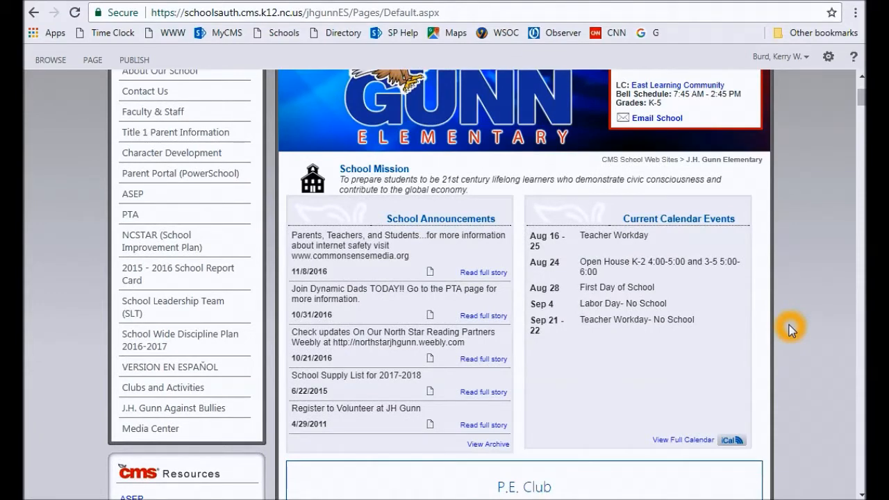
{"action": "mouse_move", "coordinate": [625, 350]}
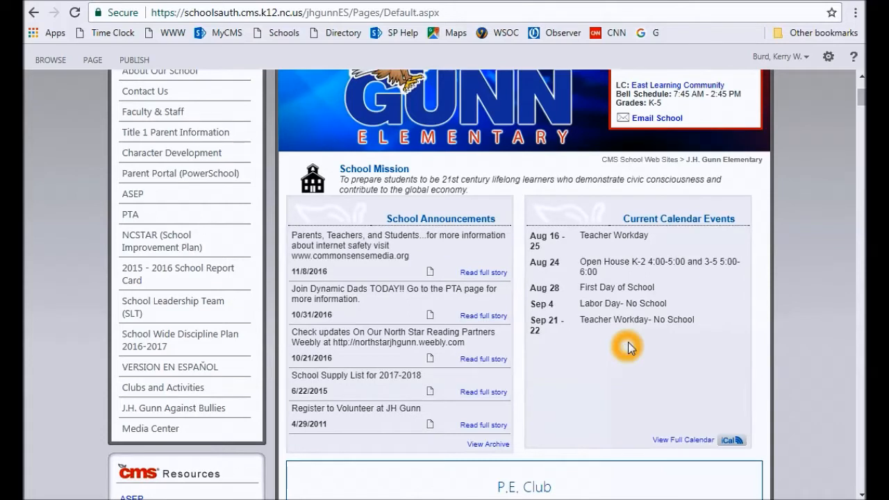
{"action": "left_click", "coordinate": [855, 61]}
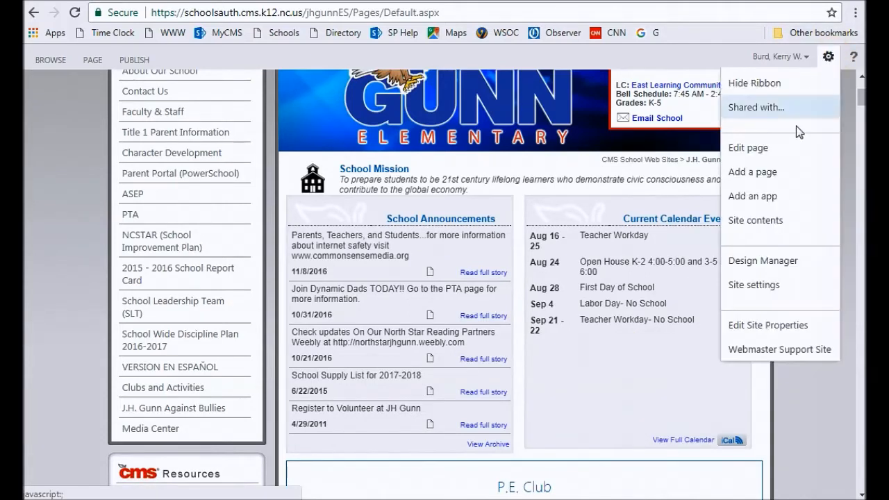
{"action": "mouse_move", "coordinate": [536, 316]}
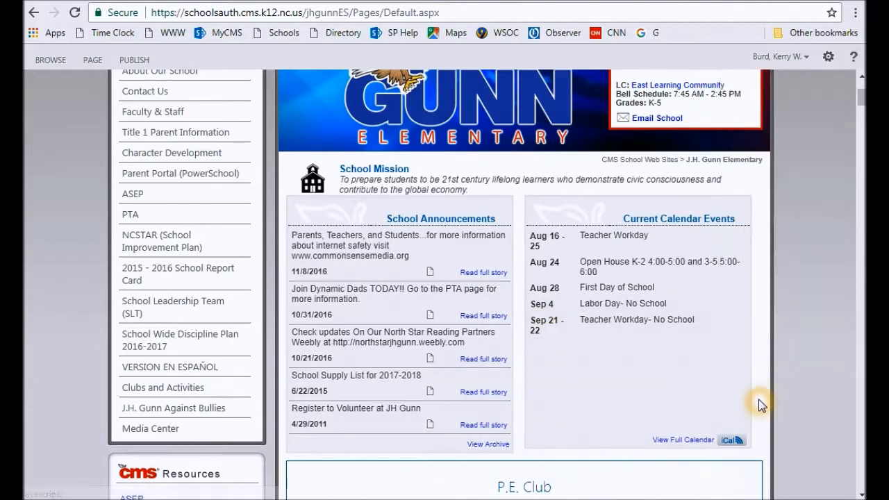
{"action": "mouse_move", "coordinate": [776, 367]}
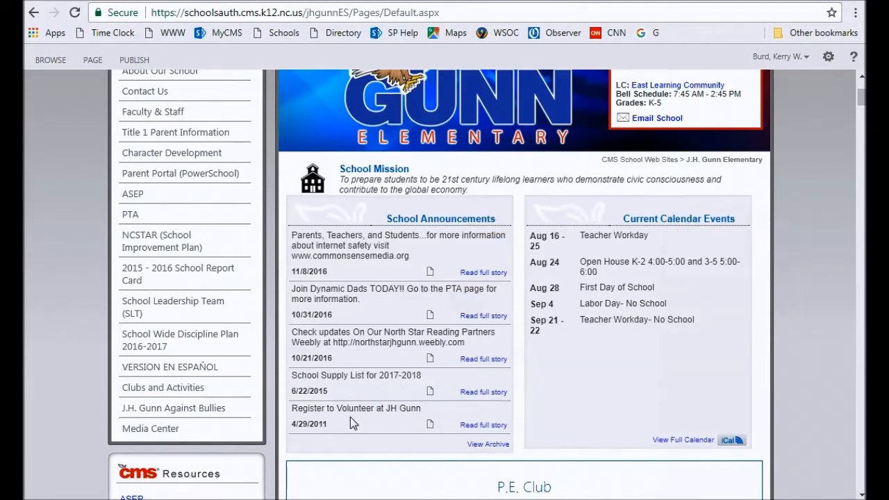
{"action": "left_click", "coordinate": [352, 423]}
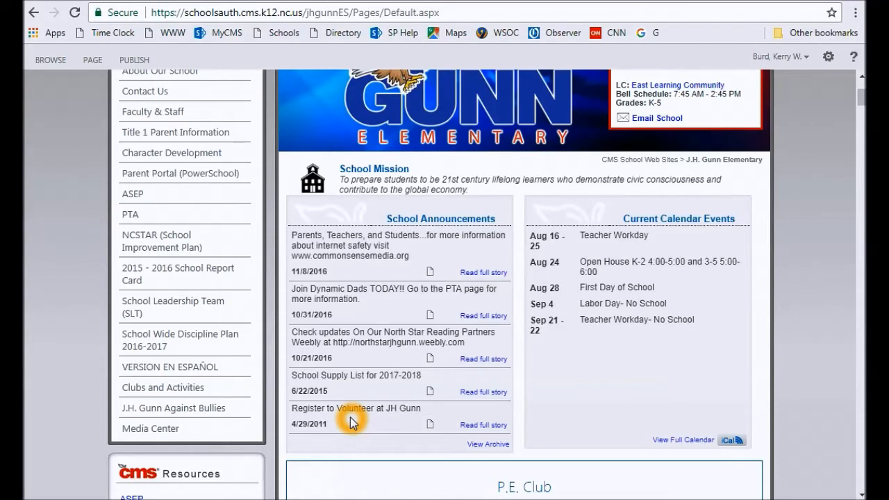
{"action": "mouse_move", "coordinate": [352, 433]}
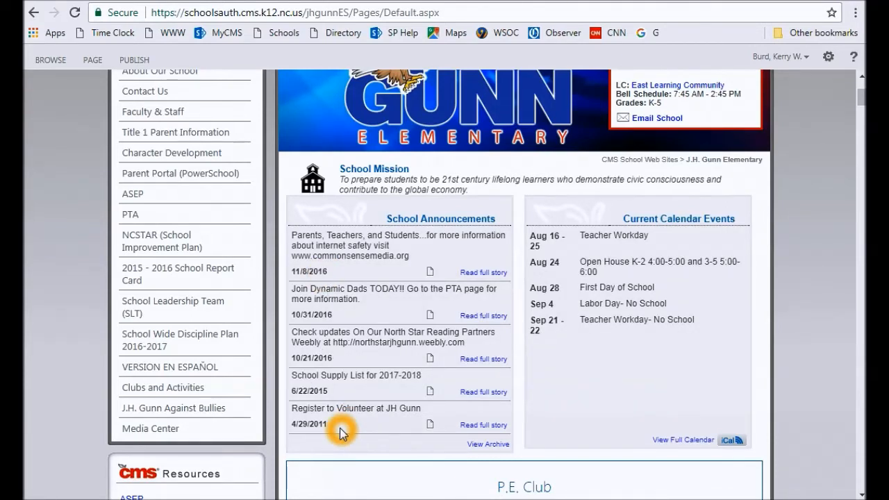
{"action": "mouse_move", "coordinate": [342, 350]}
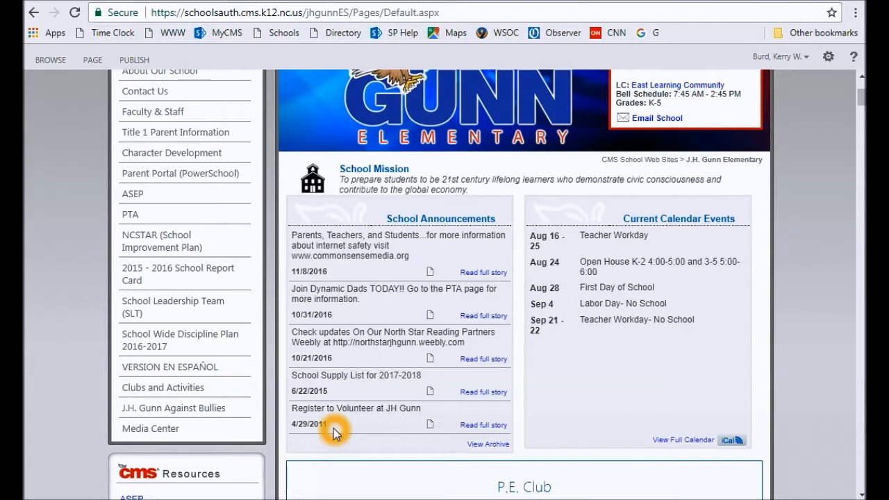
{"action": "mouse_move", "coordinate": [389, 372]}
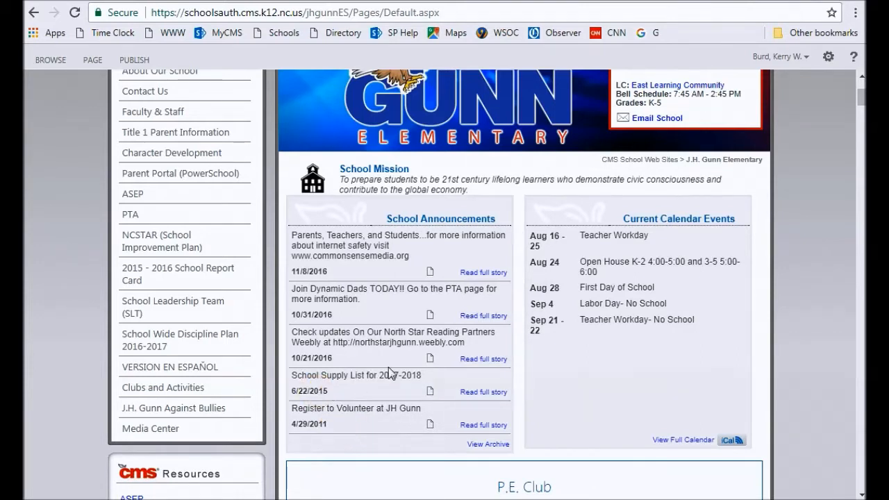
{"action": "mouse_move", "coordinate": [833, 53]}
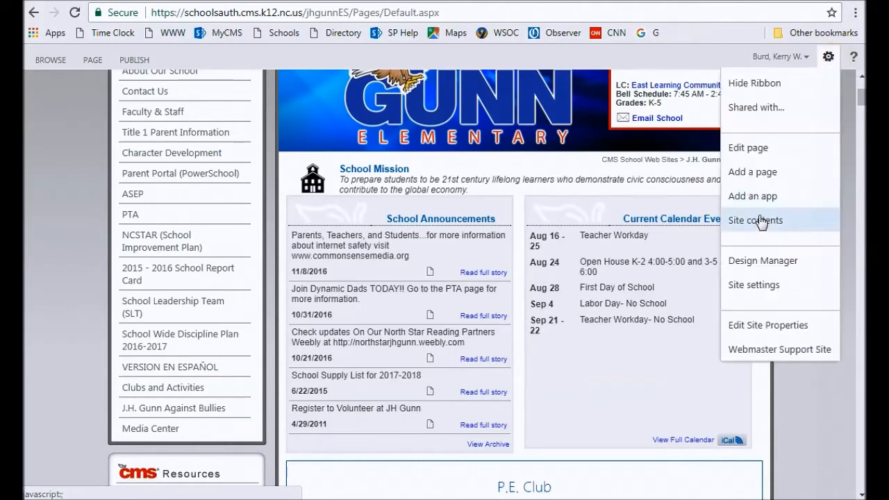
Reach the August 2017 school calendar, cancel a new-event form on August 29, and show the gear menu
{"action": "left_click", "coordinate": [755, 219]}
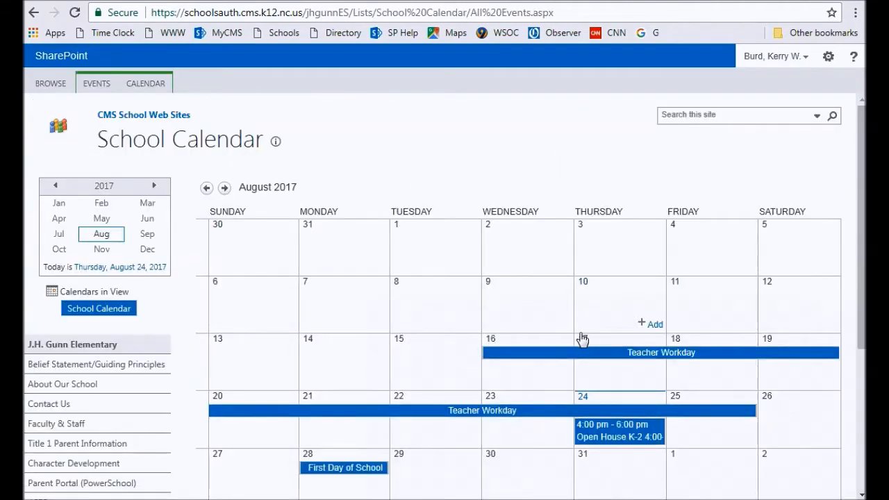
{"action": "scroll", "scroll_direction": "down", "scroll_amount": 3}
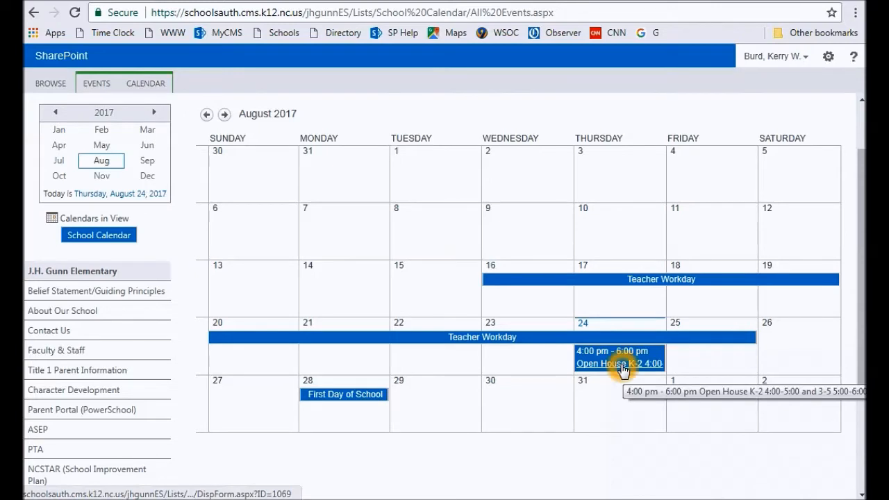
{"action": "mouse_move", "coordinate": [535, 413]}
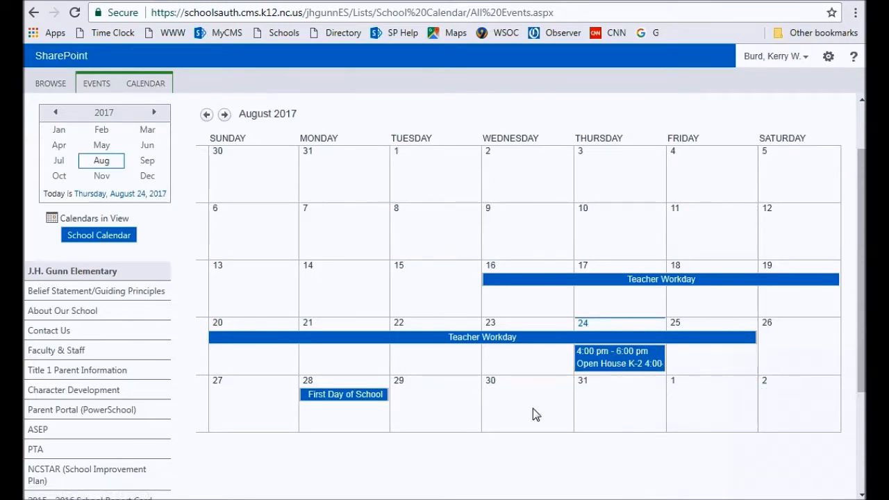
{"action": "mouse_move", "coordinate": [458, 425]}
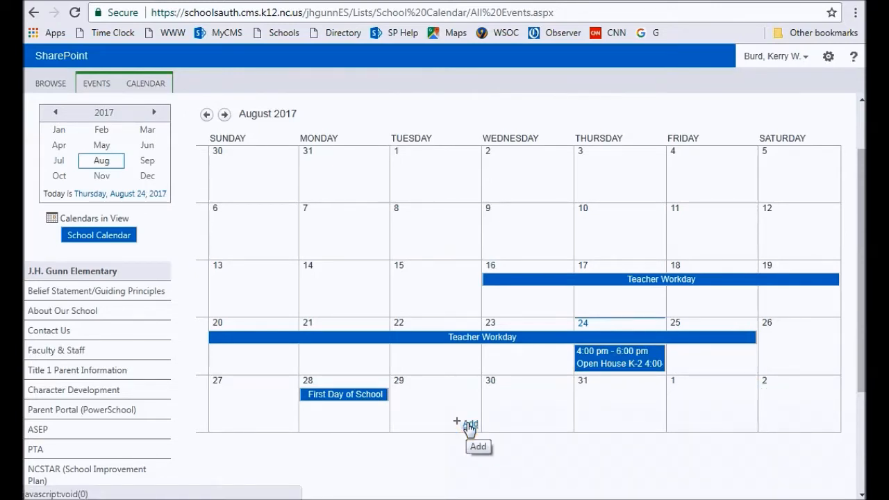
{"action": "left_click", "coordinate": [470, 423]}
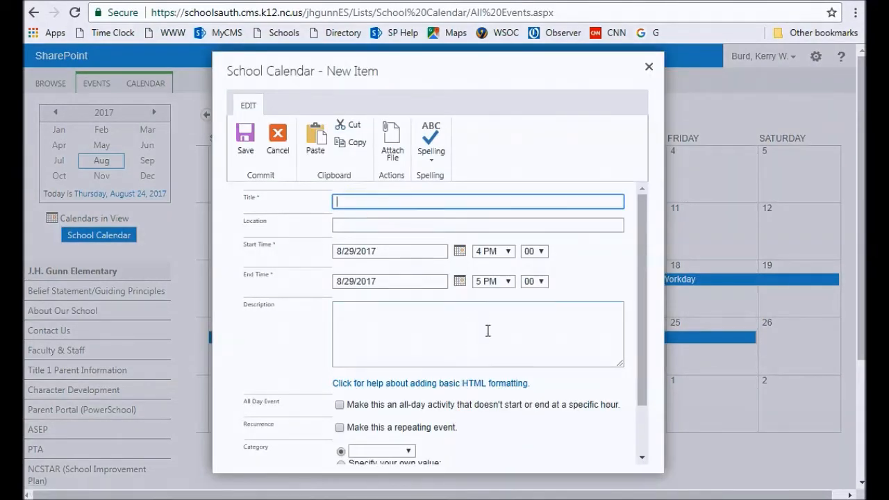
{"action": "scroll", "scroll_direction": "down", "scroll_amount": 3}
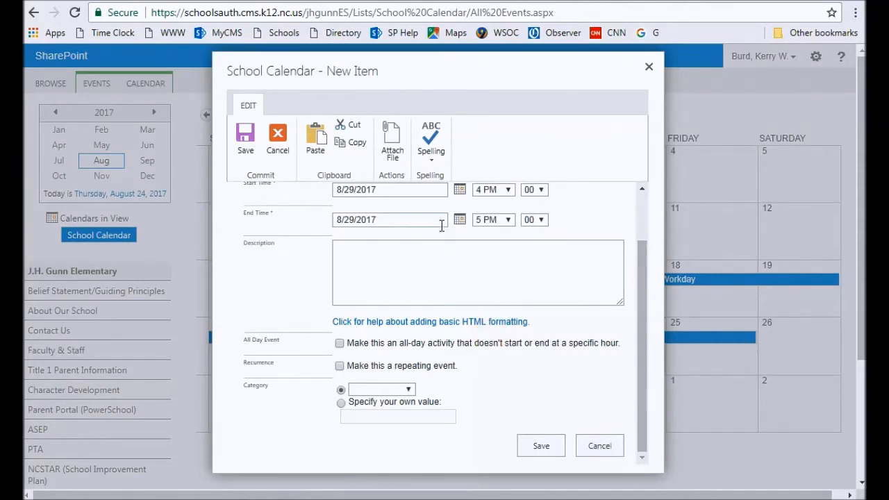
{"action": "left_click", "coordinate": [540, 444]}
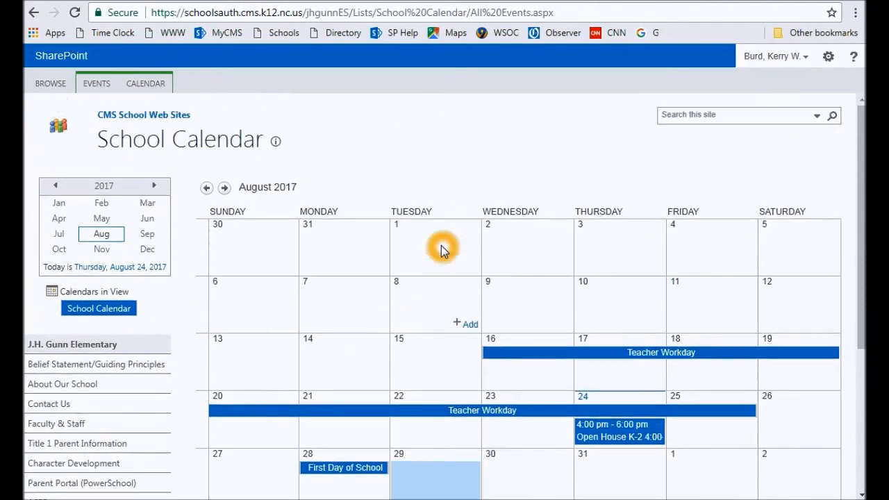
{"action": "left_click", "coordinate": [816, 58]}
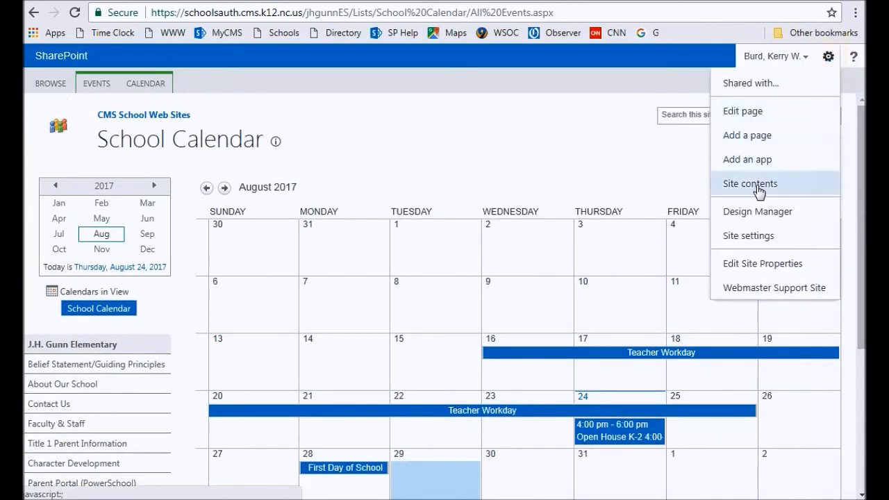
Go to Site contents and into the Announcements list
{"action": "left_click", "coordinate": [749, 183]}
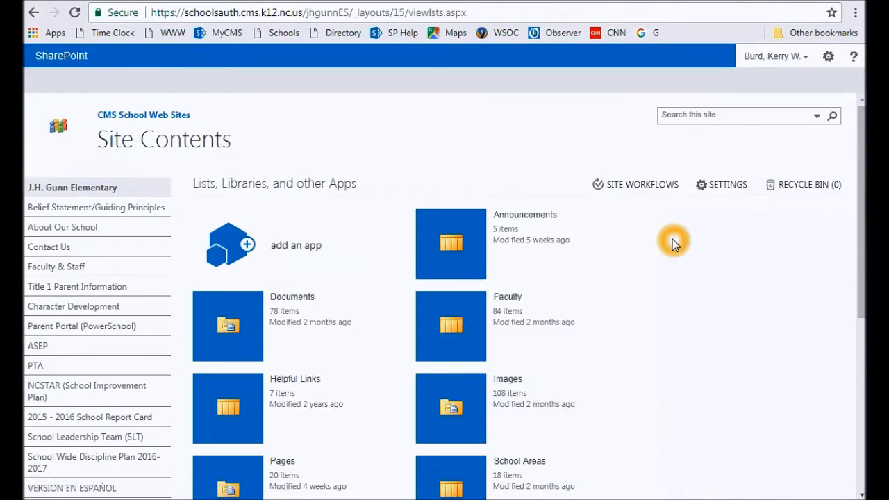
{"action": "left_click", "coordinate": [814, 61]}
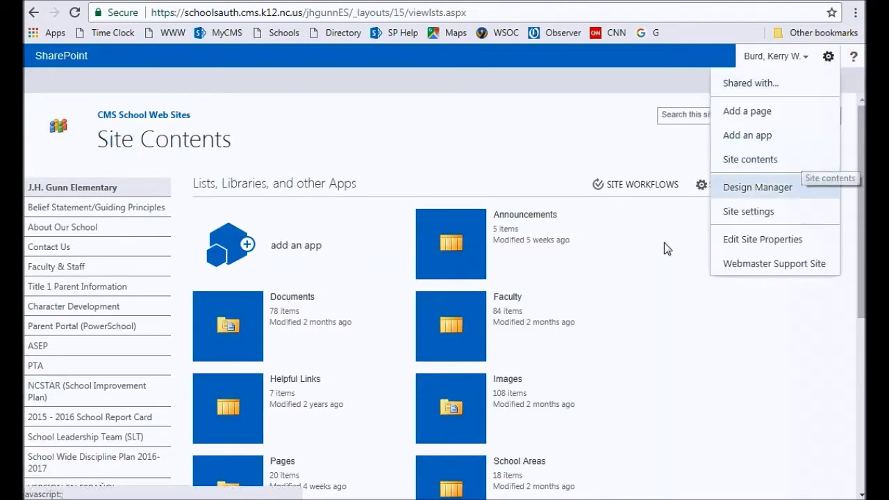
{"action": "left_click", "coordinate": [453, 250]}
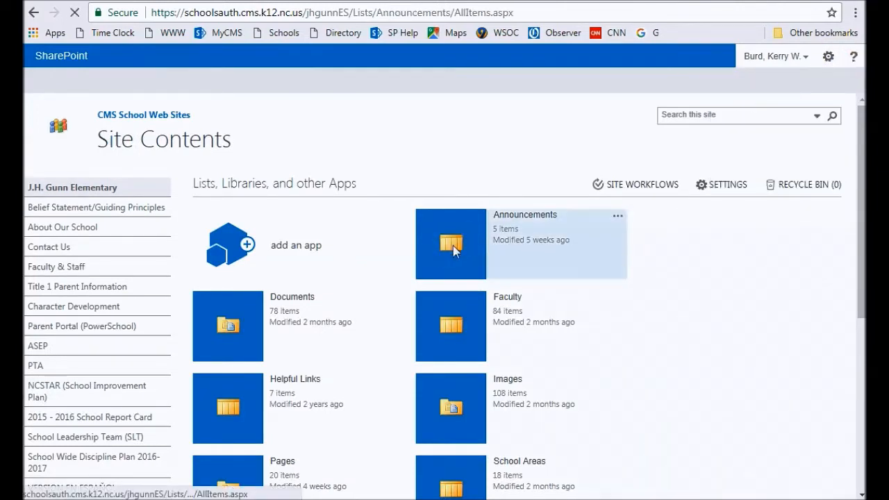
{"action": "left_click", "coordinate": [450, 245]}
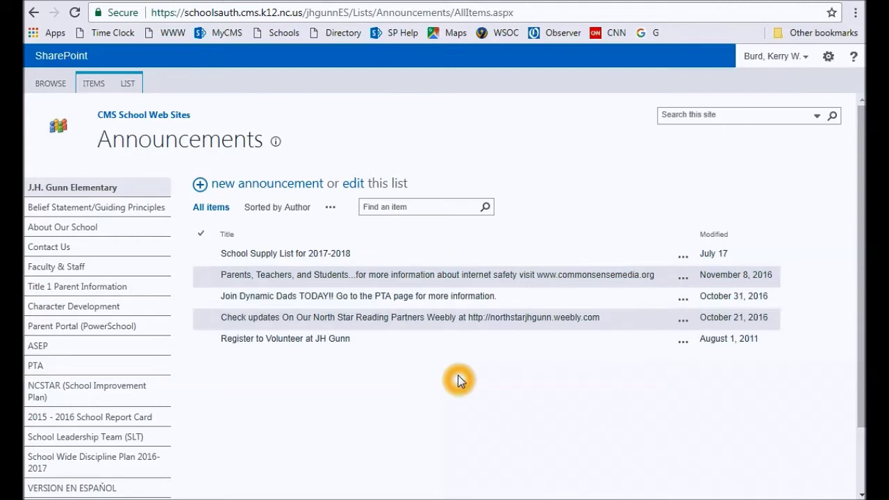
{"action": "mouse_move", "coordinate": [684, 339]}
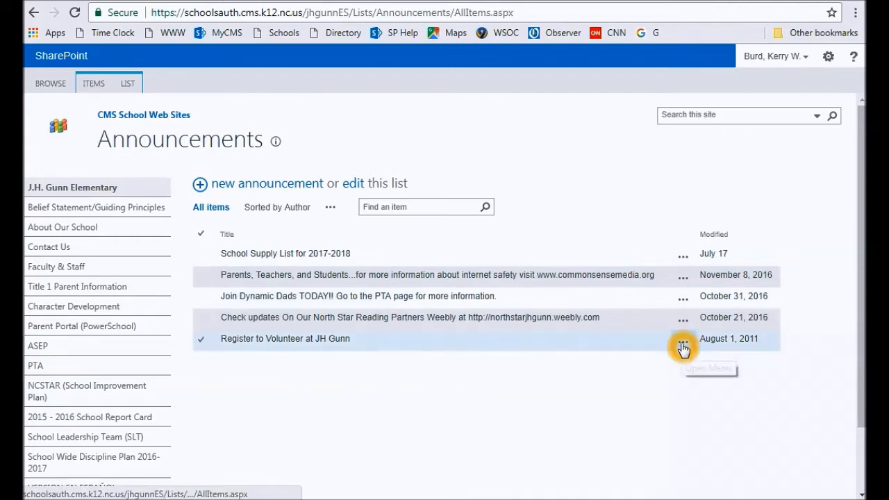
Edit the 'Register to Volunteer at JH Gunn' announcement with an August 2017 Expires date and save it
{"action": "left_click", "coordinate": [684, 347]}
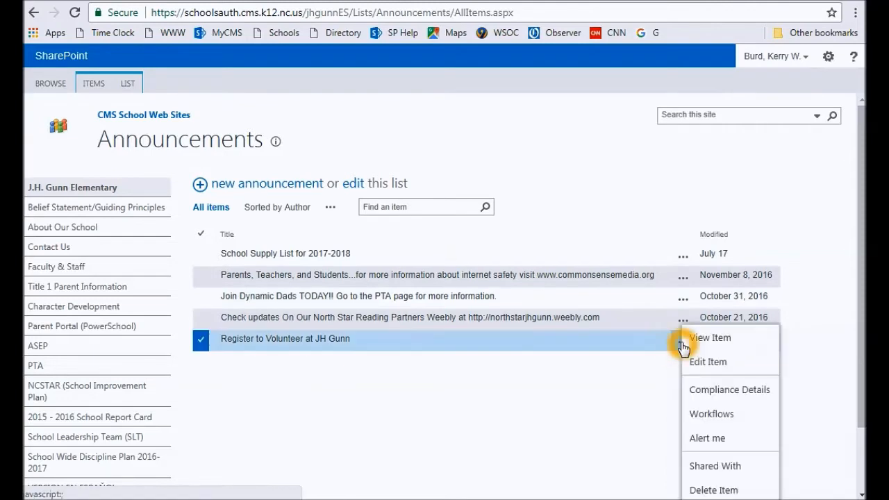
{"action": "mouse_move", "coordinate": [707, 364]}
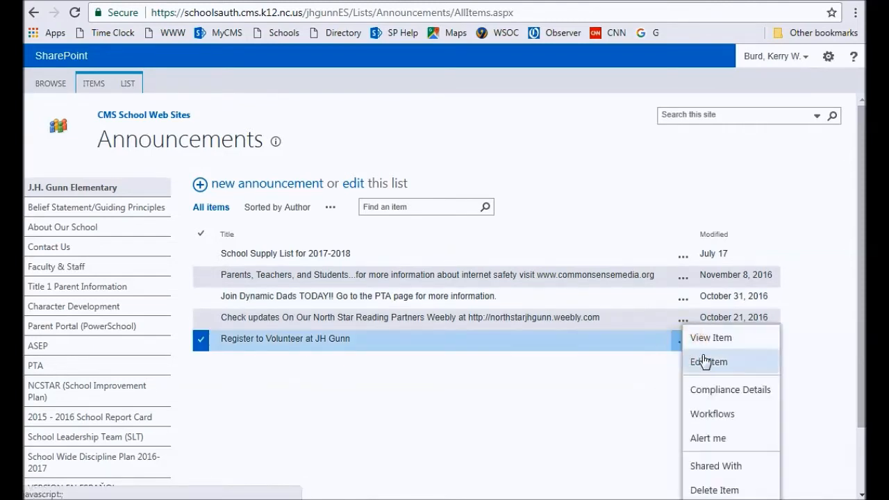
{"action": "left_click", "coordinate": [709, 361]}
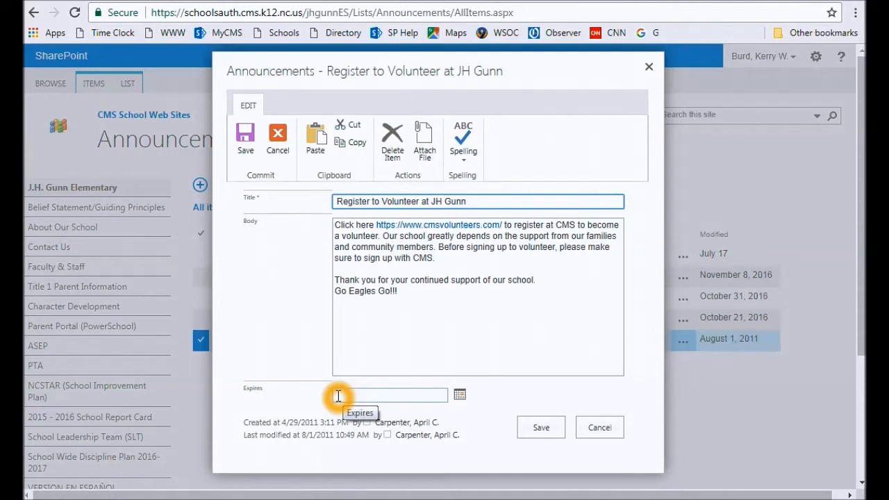
{"action": "left_click", "coordinate": [339, 394]}
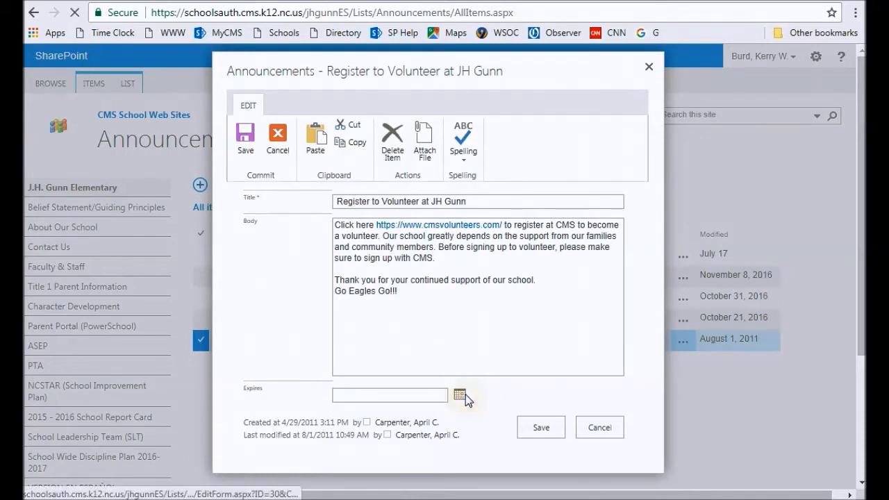
{"action": "left_click", "coordinate": [460, 394]}
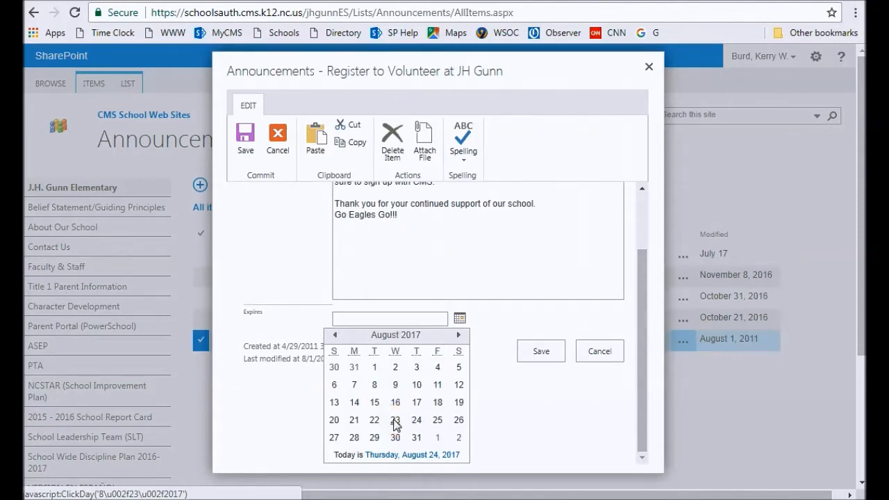
{"action": "left_click", "coordinate": [542, 350]}
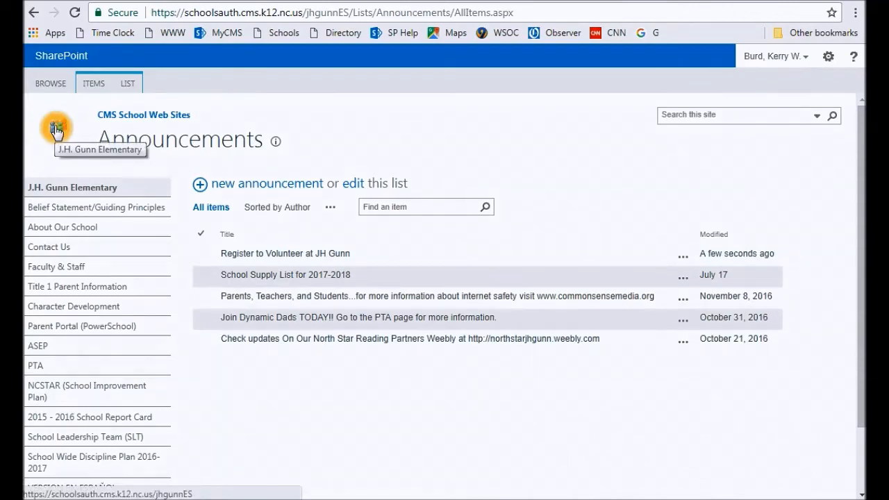
Return to the Announcements list and save the North Star Reading Partners announcement with an 8/1/2017 expiration
{"action": "left_click", "coordinate": [55, 129]}
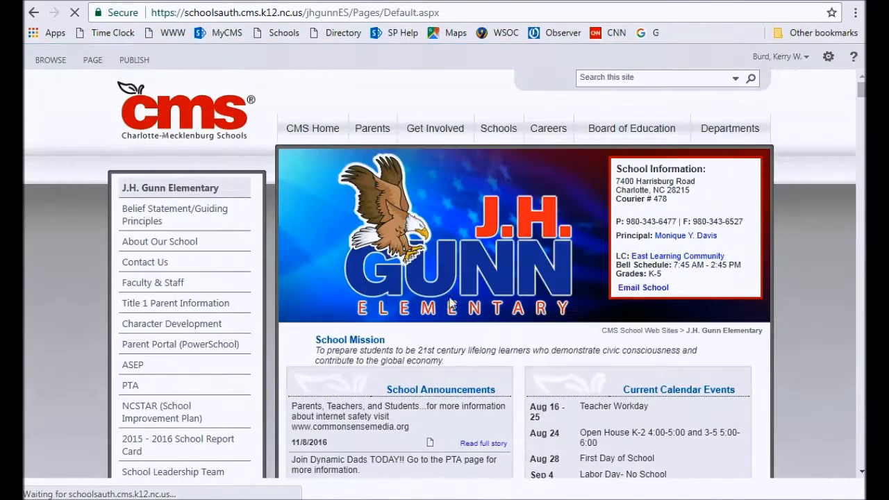
{"action": "scroll", "scroll_direction": "down", "scroll_amount": 3}
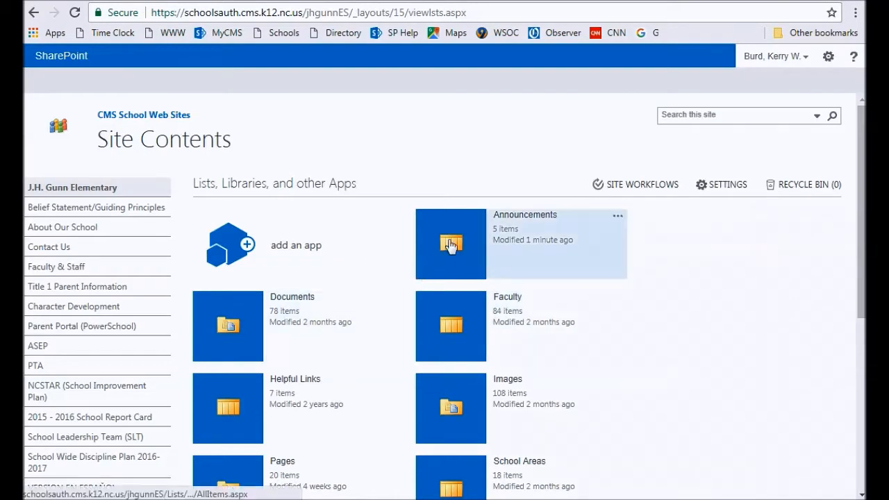
{"action": "left_click", "coordinate": [450, 245]}
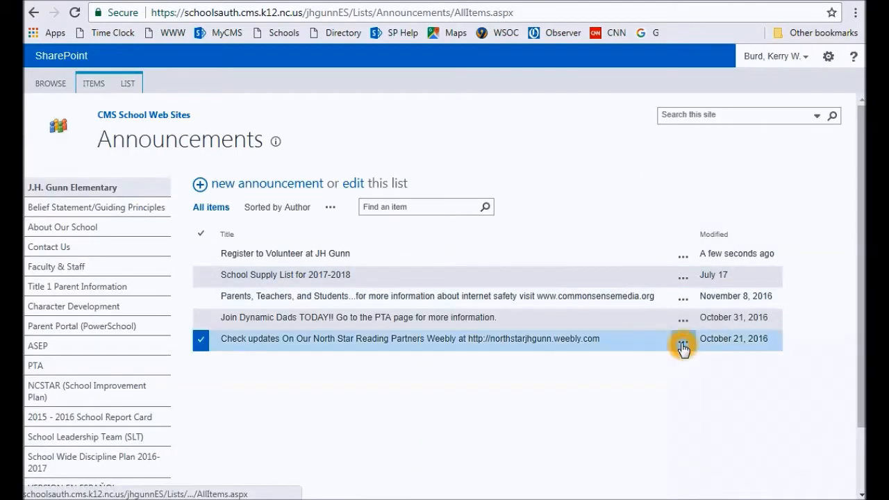
{"action": "left_click", "coordinate": [684, 347]}
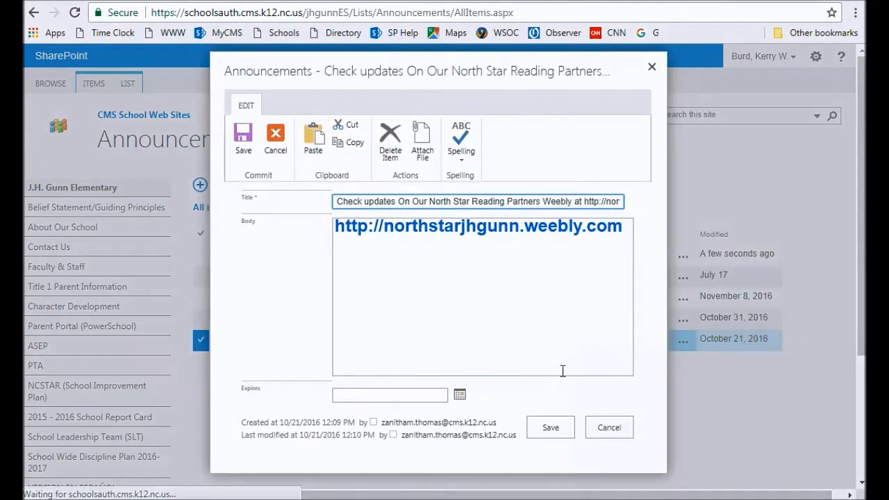
{"action": "left_click", "coordinate": [459, 394]}
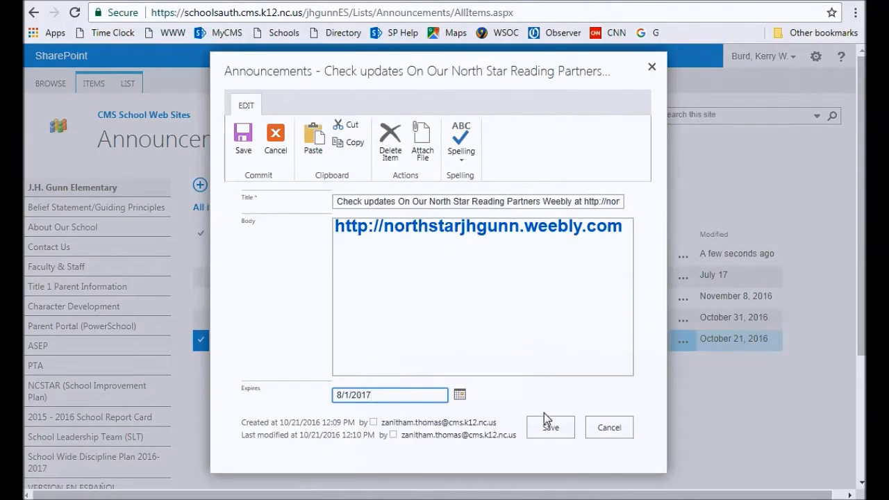
{"action": "left_click", "coordinate": [550, 428]}
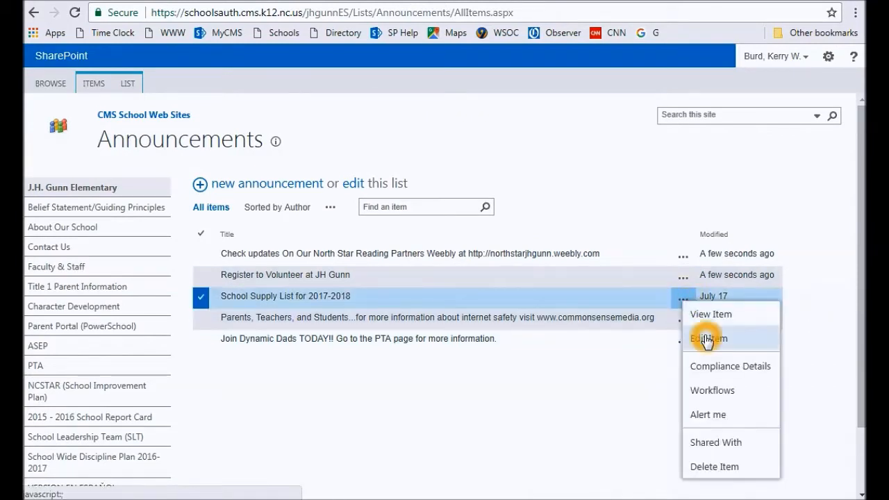
Expire the School Supply List and Join Dynamic Dads announcements the same way
{"action": "left_click", "coordinate": [705, 339]}
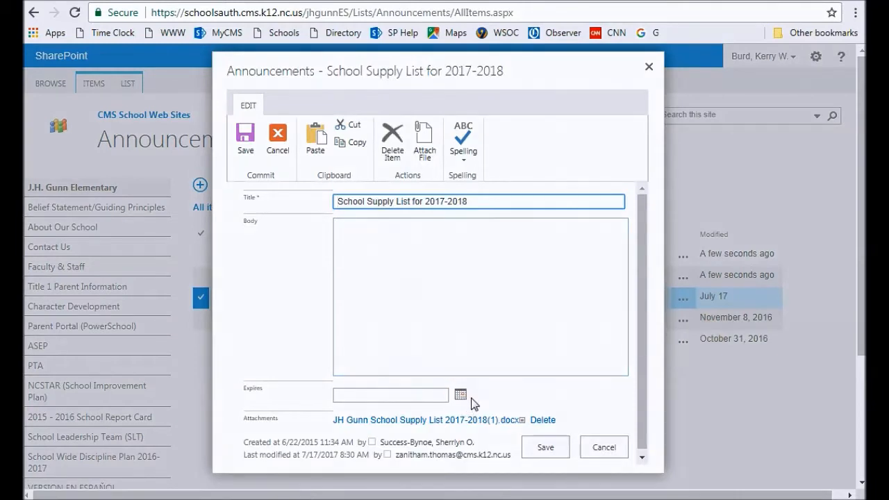
{"action": "left_click", "coordinate": [460, 395]}
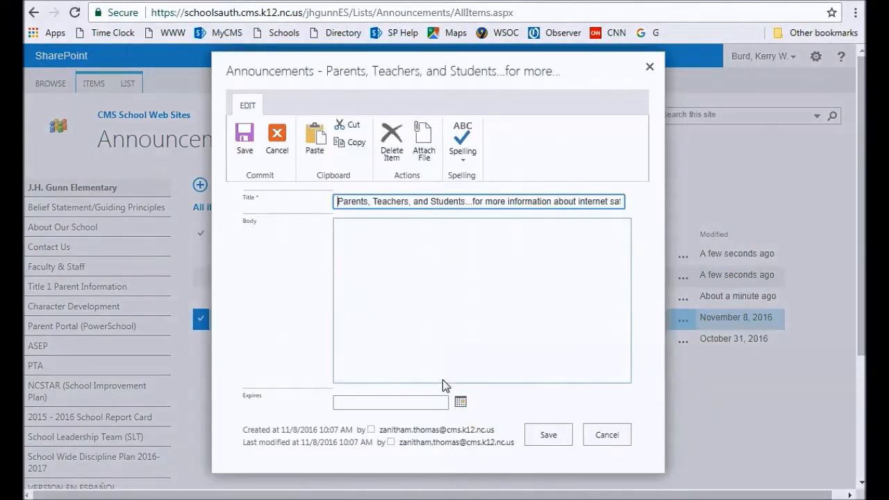
{"action": "left_click", "coordinate": [460, 402]}
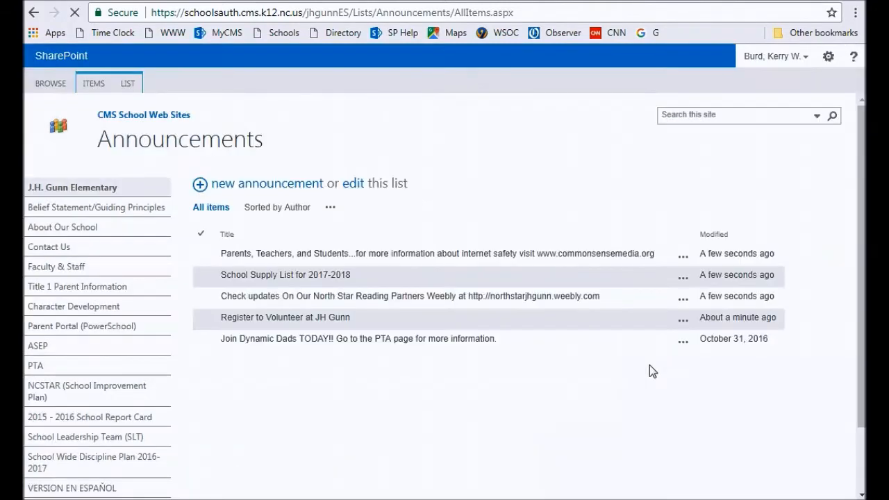
{"action": "left_click", "coordinate": [682, 339]}
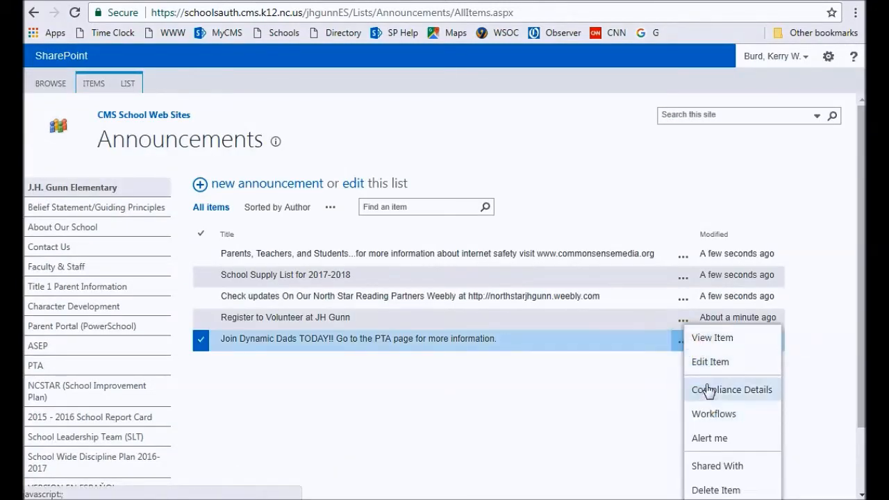
{"action": "left_click", "coordinate": [710, 361]}
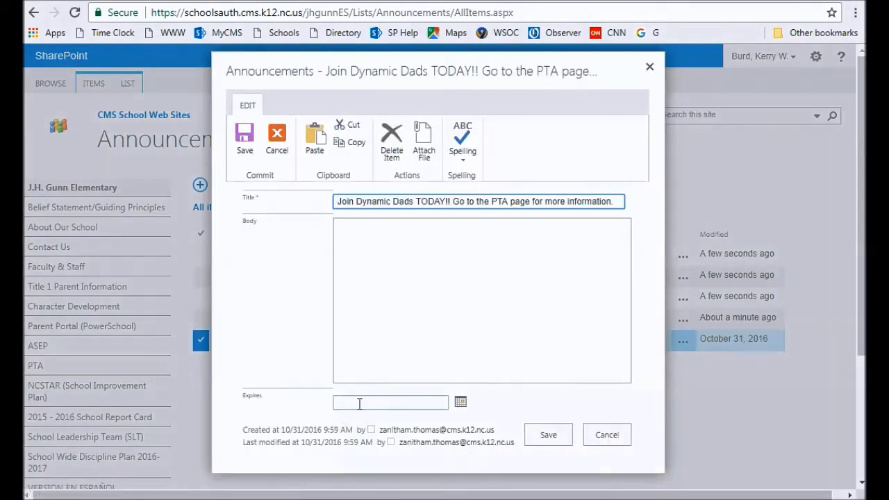
{"action": "left_click", "coordinate": [460, 401]}
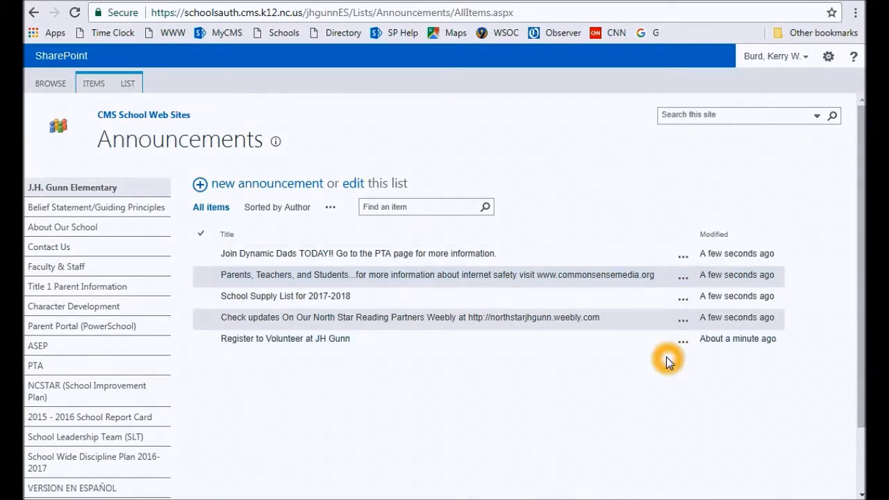
{"action": "mouse_move", "coordinate": [644, 372]}
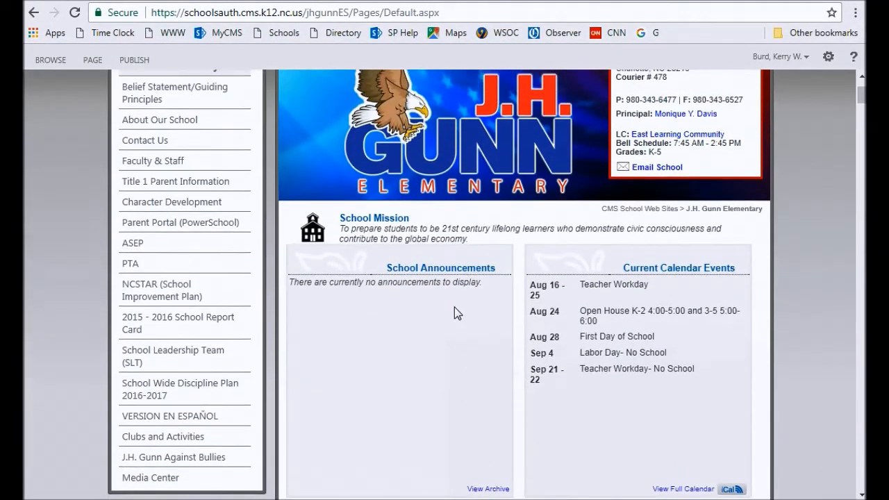
{"action": "mouse_move", "coordinate": [453, 318]}
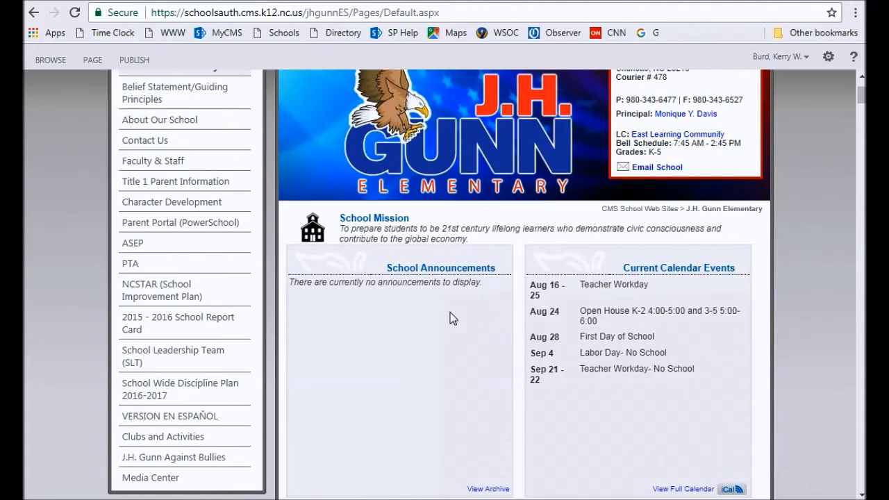
{"action": "mouse_move", "coordinate": [701, 257]}
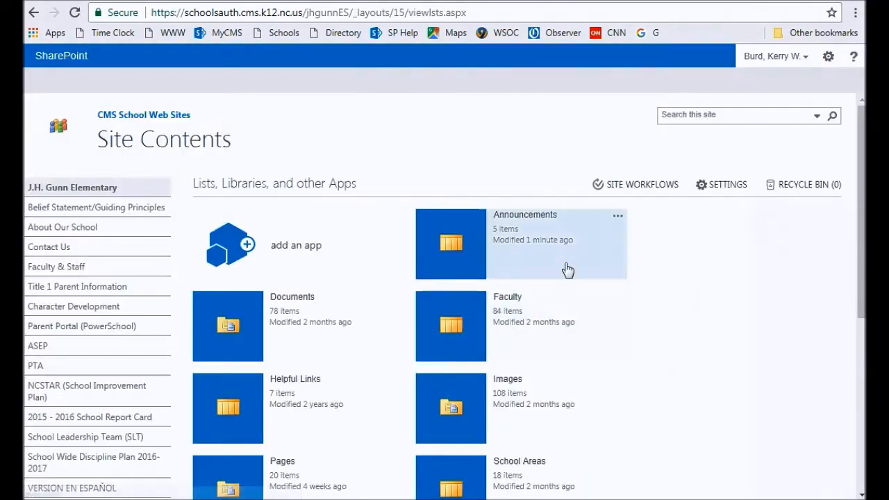
Scroll the homepage to check the School Announcements area shows no announcements
{"action": "scroll", "scroll_direction": "down", "scroll_amount": 3}
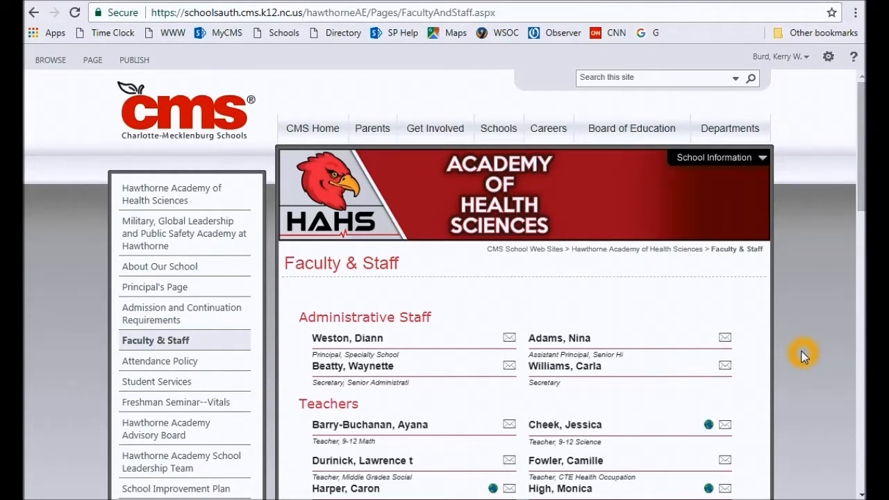
{"action": "mouse_move", "coordinate": [608, 430]}
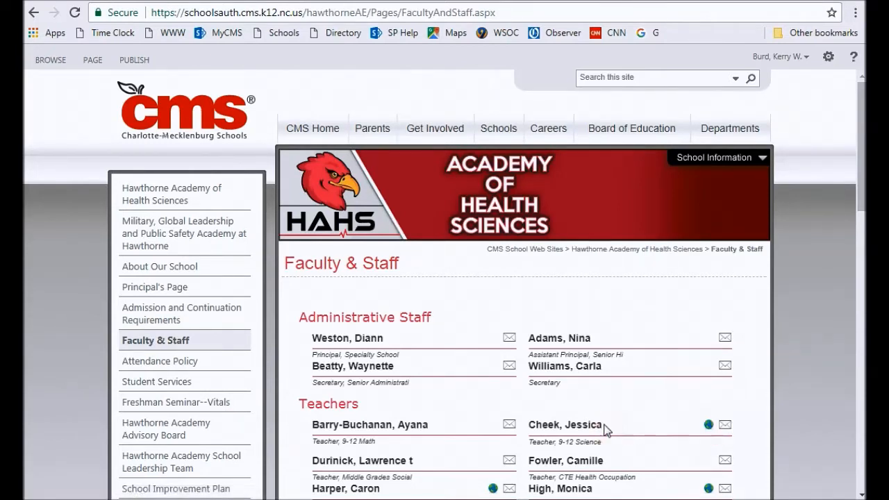
{"action": "left_click", "coordinate": [600, 427]}
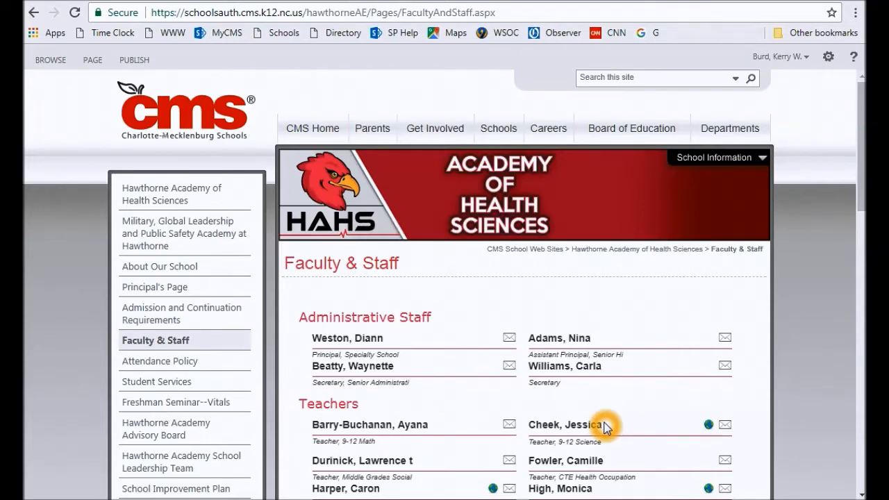
{"action": "mouse_move", "coordinate": [794, 372]}
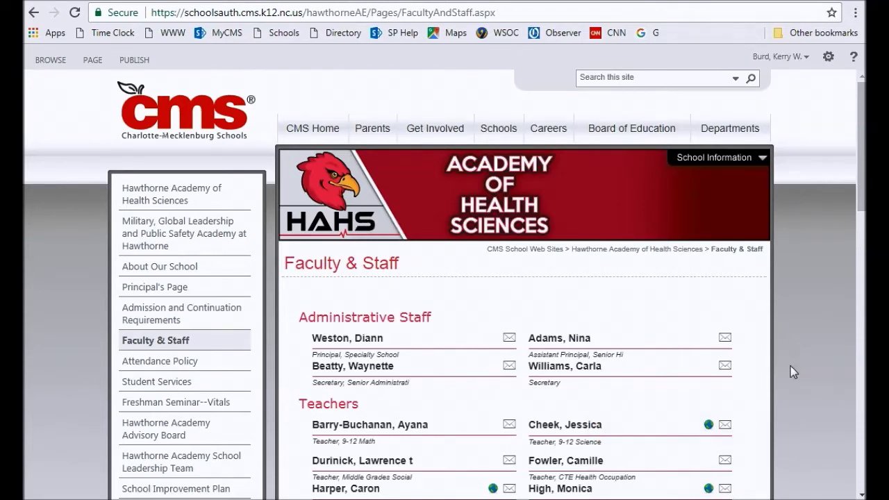
{"action": "scroll", "scroll_direction": "down", "scroll_amount": 3}
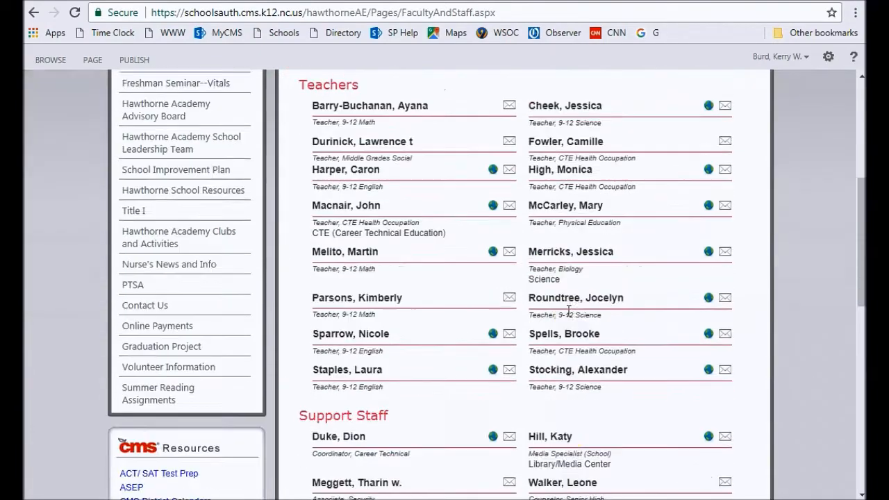
{"action": "scroll", "scroll_direction": "down", "scroll_amount": 3}
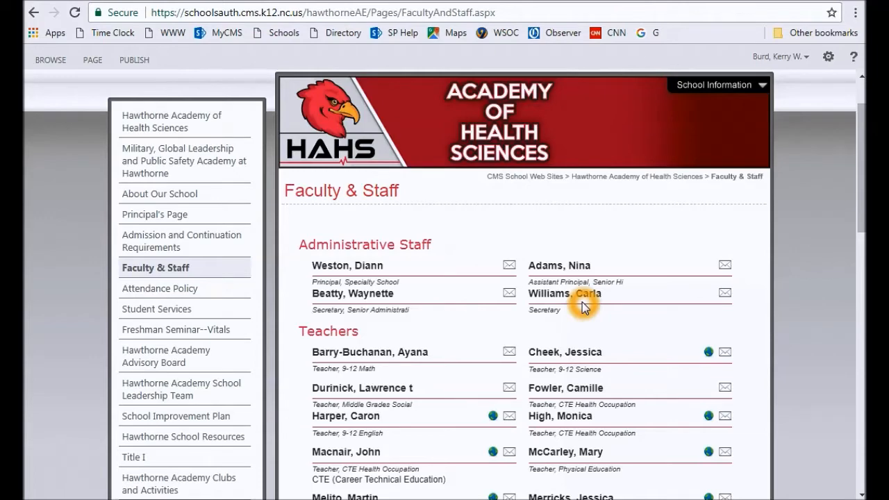
{"action": "scroll", "scroll_direction": "down", "scroll_amount": 3}
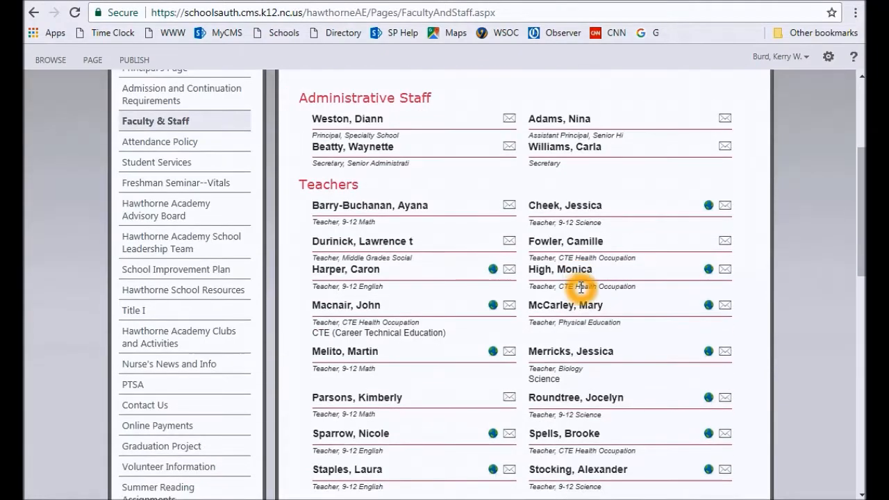
{"action": "scroll", "scroll_direction": "down", "scroll_amount": 3}
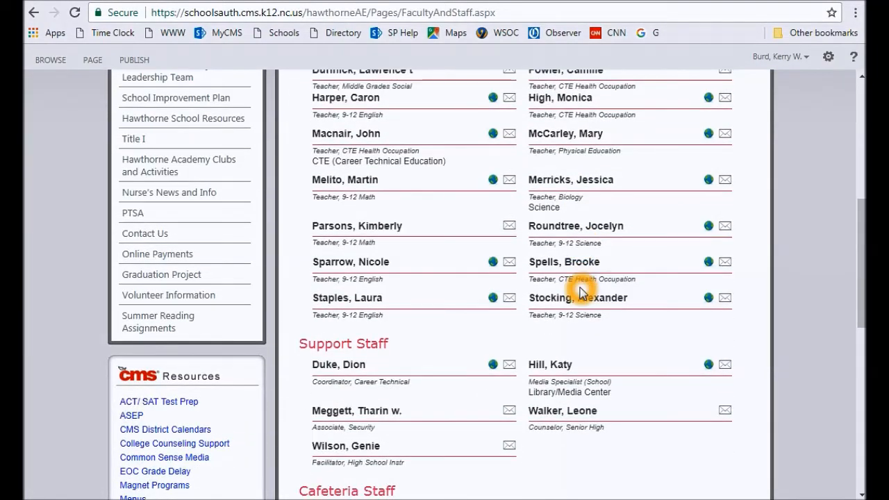
{"action": "mouse_move", "coordinate": [392, 288]}
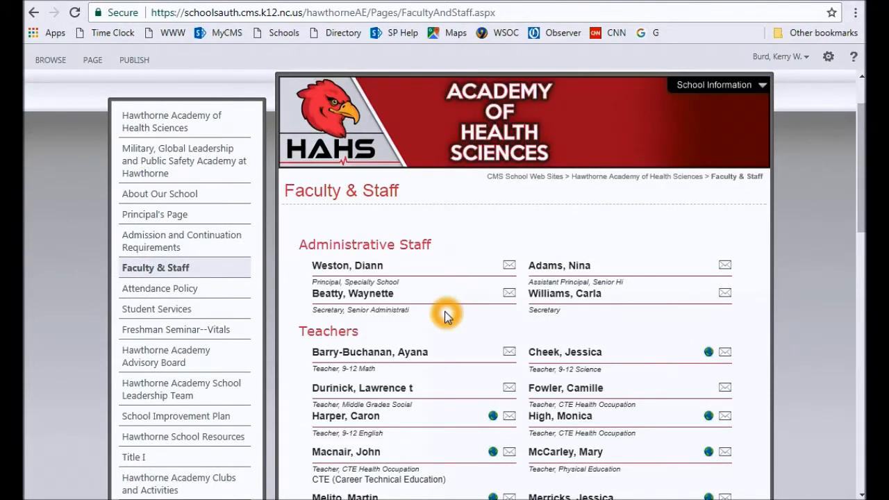
{"action": "mouse_move", "coordinate": [452, 321]}
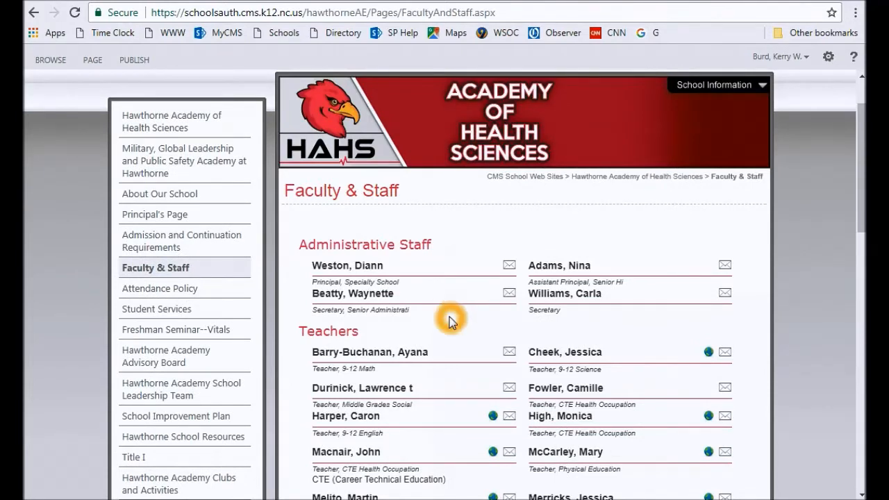
{"action": "mouse_move", "coordinate": [431, 325]}
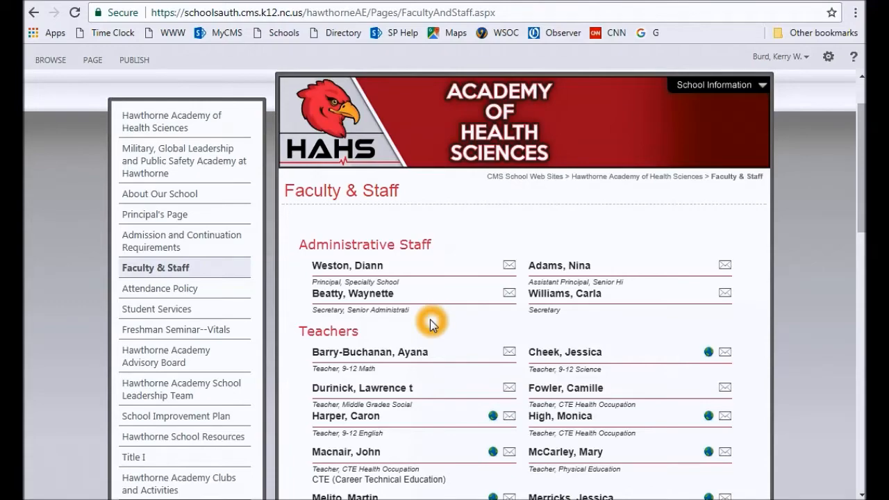
{"action": "scroll", "scroll_direction": "down", "scroll_amount": 3}
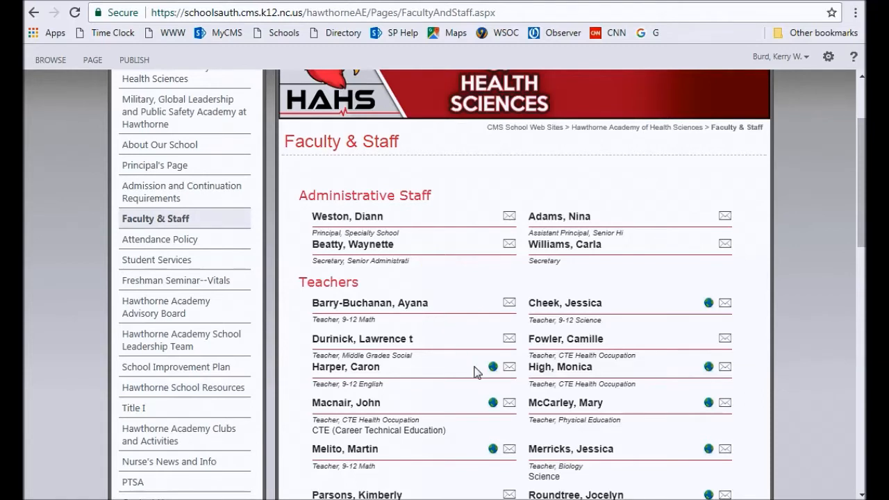
{"action": "mouse_move", "coordinate": [491, 371]}
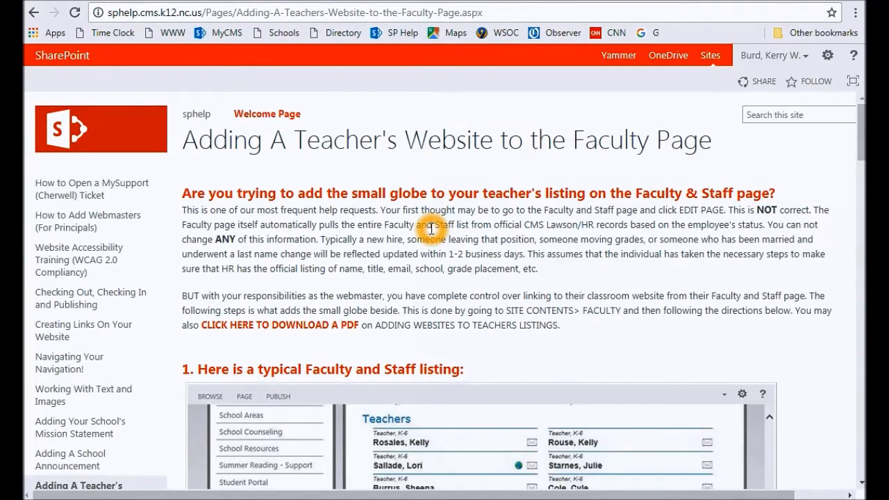
{"action": "scroll", "scroll_direction": "down", "scroll_amount": 3}
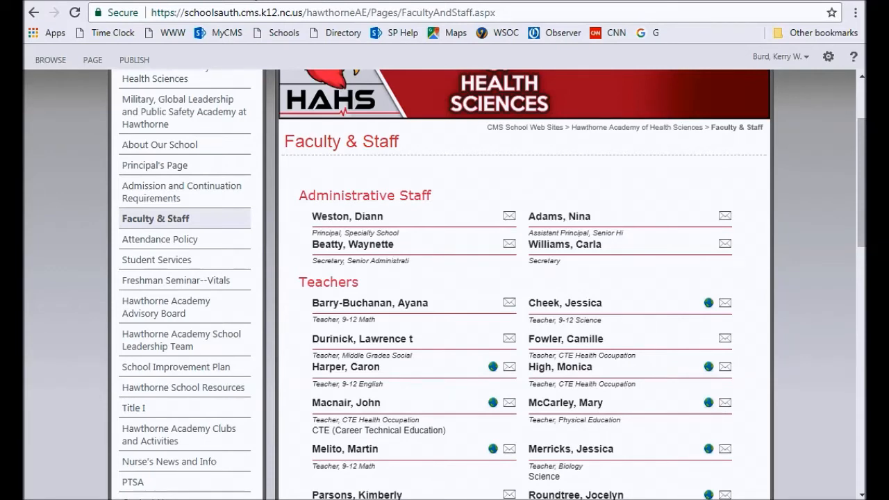
{"action": "mouse_move", "coordinate": [628, 184]}
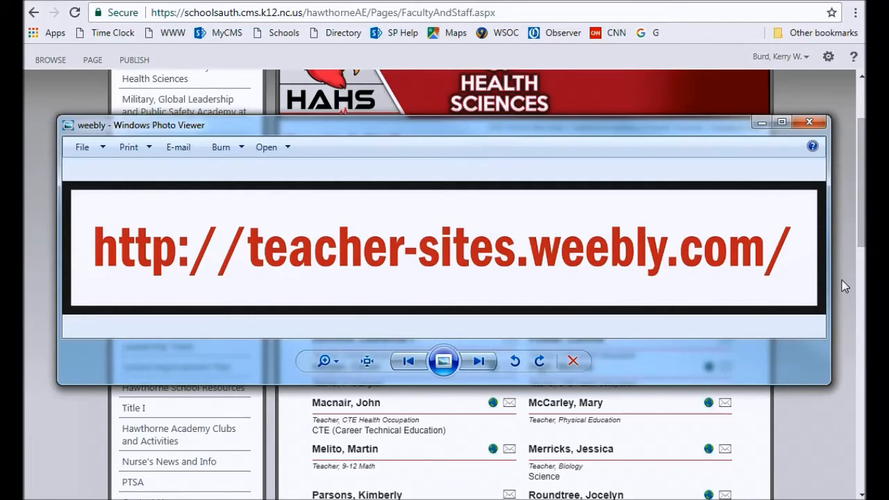
{"action": "mouse_move", "coordinate": [699, 131]}
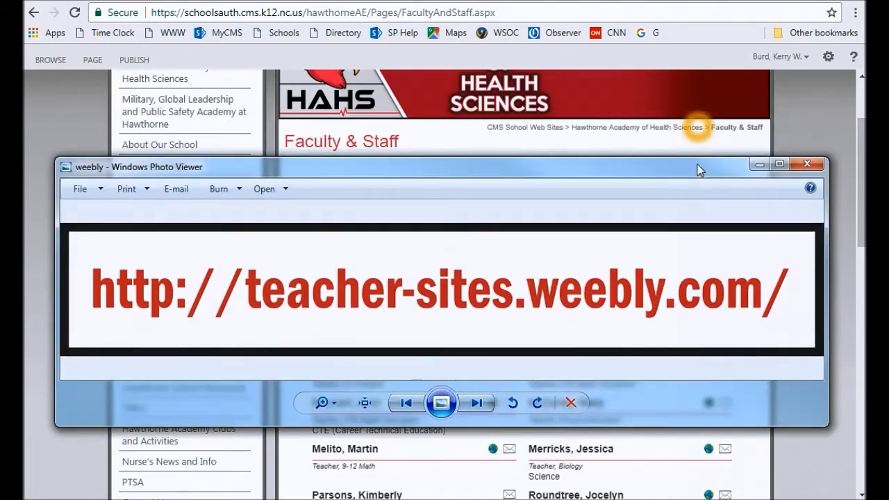
{"action": "left_click", "coordinate": [807, 164]}
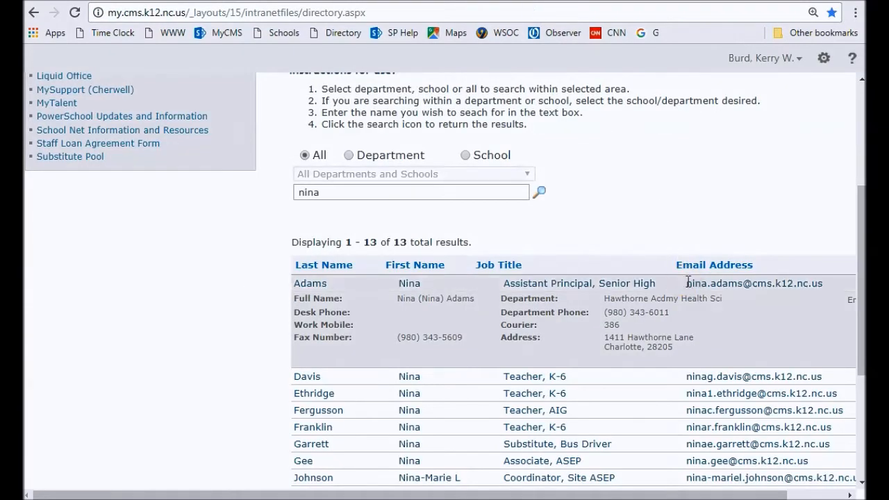
{"action": "double_click", "coordinate": [758, 283]}
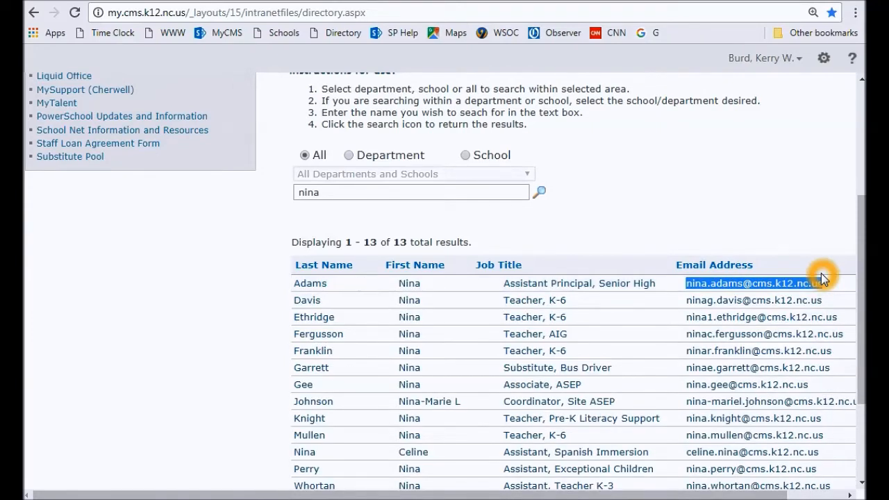
{"action": "mouse_move", "coordinate": [802, 275]}
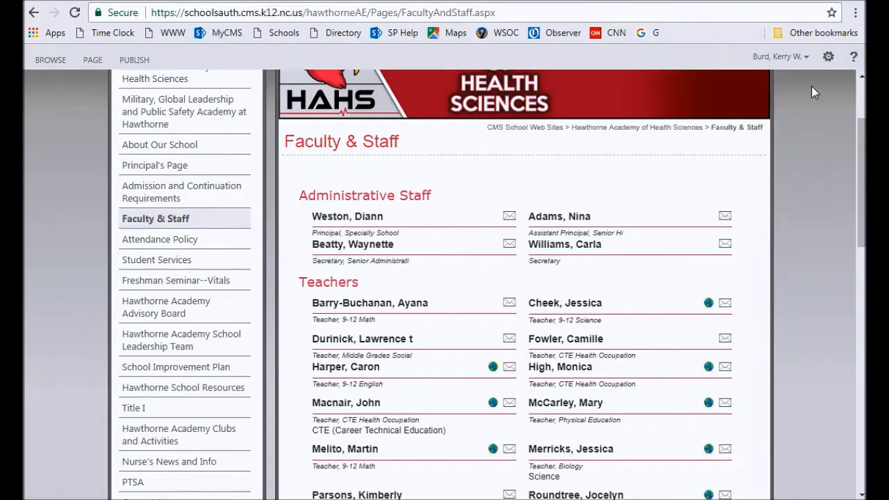
Reach the Faculty list through Site contents and start a new item
{"action": "left_click", "coordinate": [828, 58]}
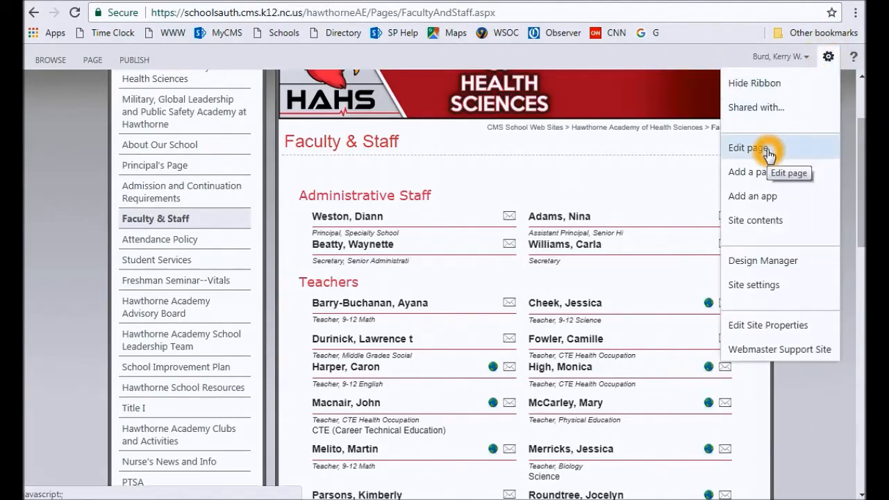
{"action": "mouse_move", "coordinate": [761, 230]}
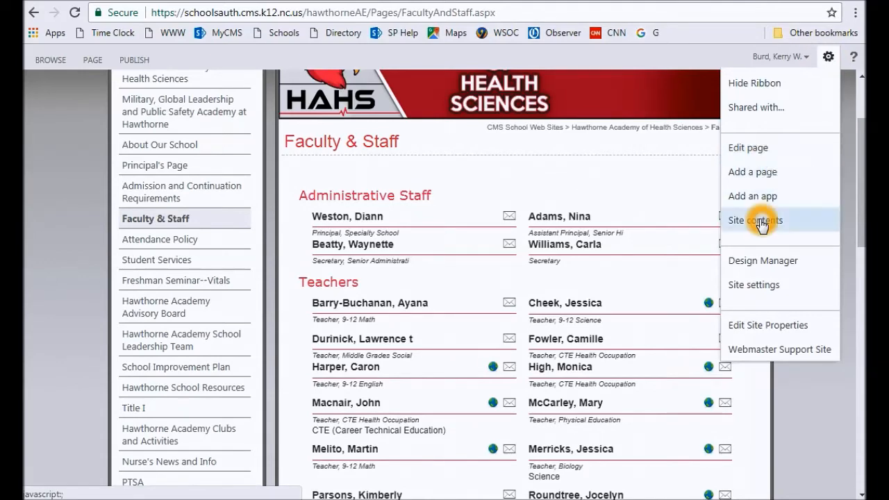
{"action": "left_click", "coordinate": [755, 219]}
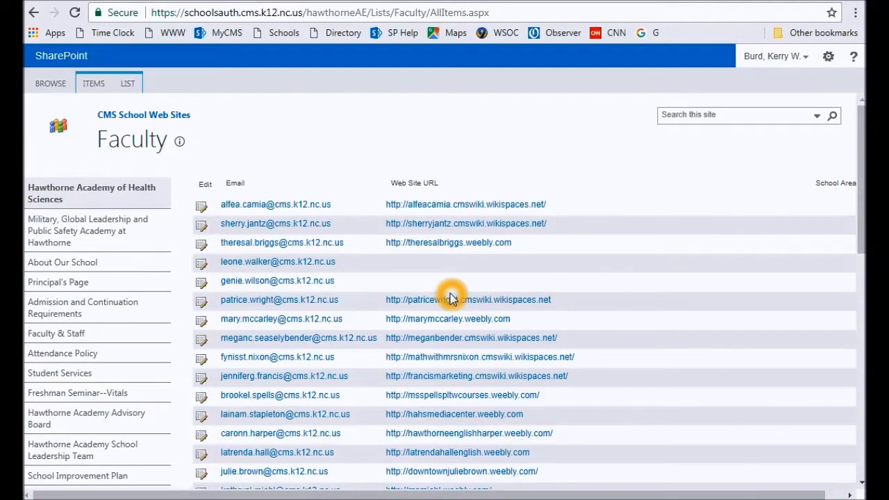
{"action": "left_click", "coordinate": [94, 84]}
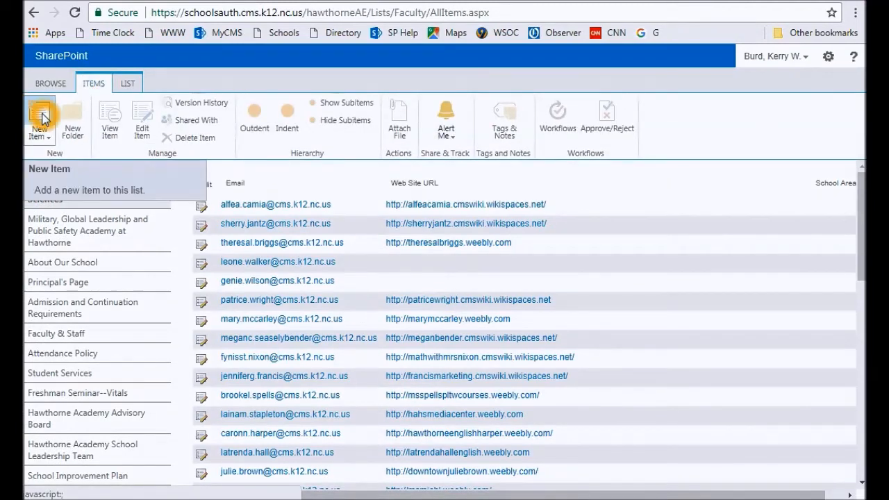
{"action": "left_click", "coordinate": [39, 118]}
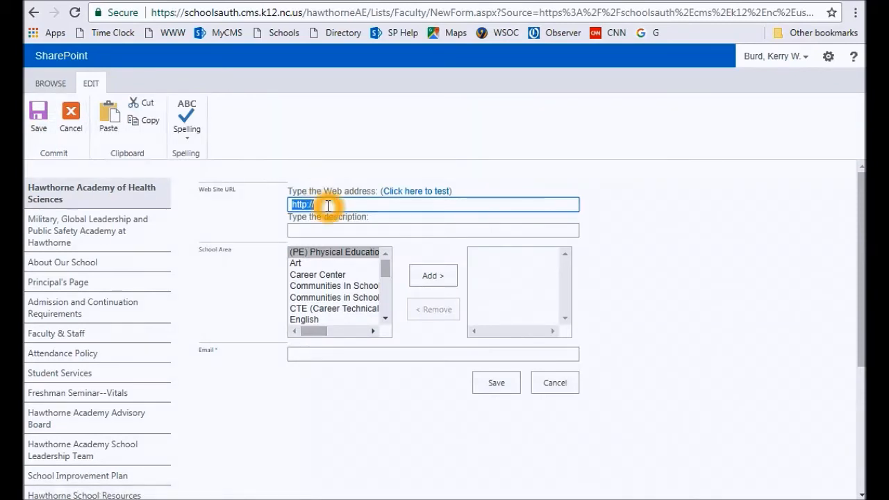
{"action": "left_click", "coordinate": [328, 204]}
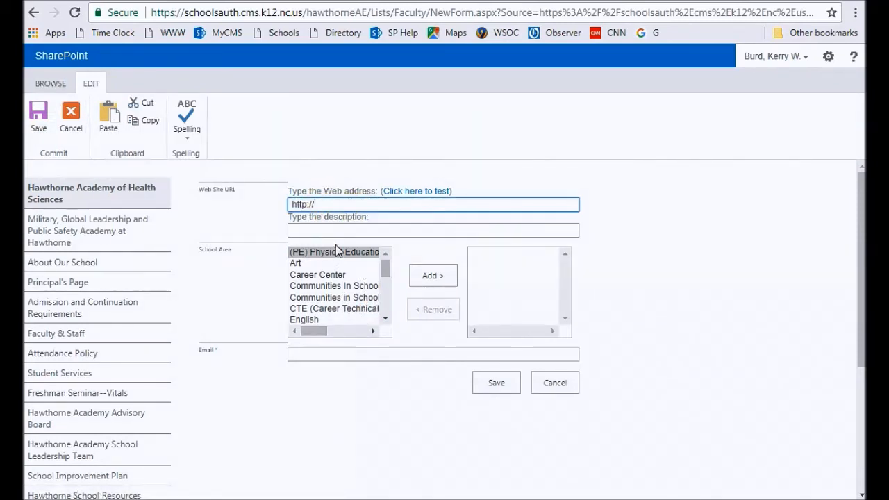
{"action": "type", "text": "www"}
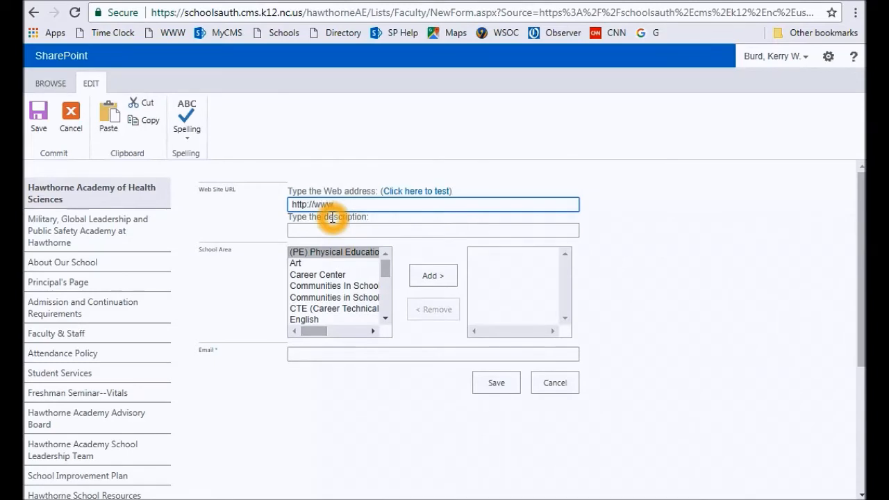
{"action": "type", "text": "d"}
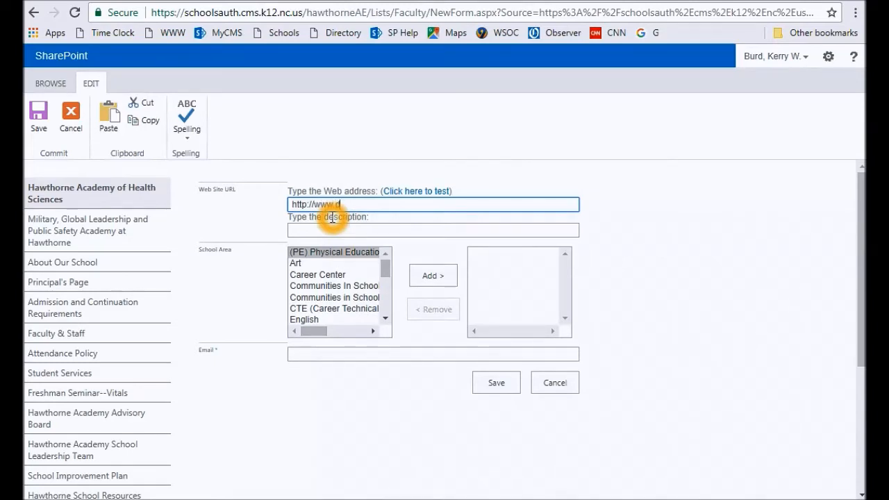
{"action": "type", "text": "reambox."}
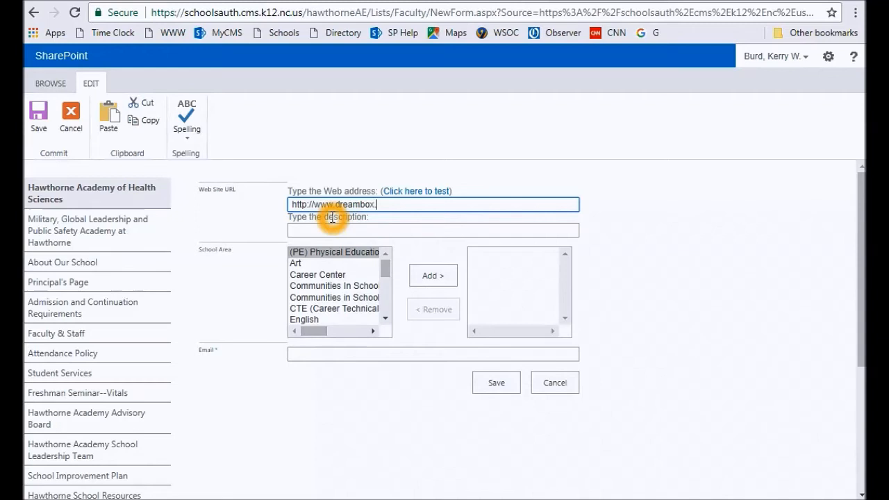
{"action": "type", "text": "com"}
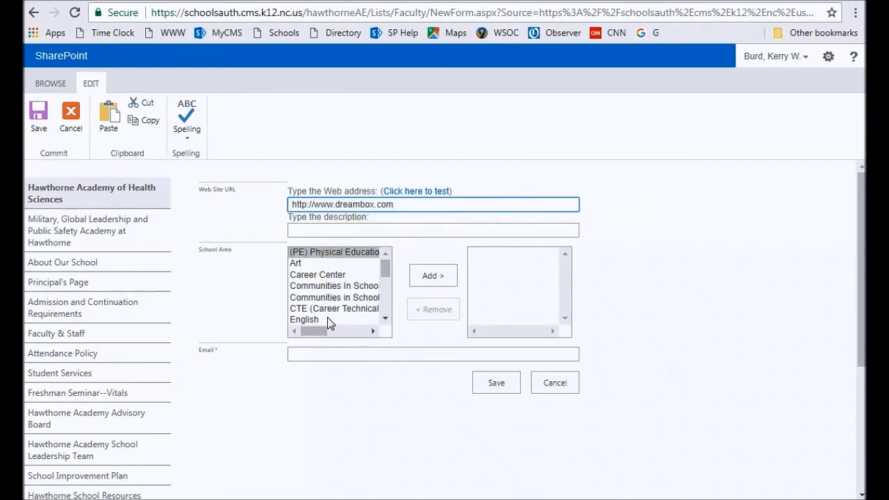
{"action": "left_click", "coordinate": [322, 354]}
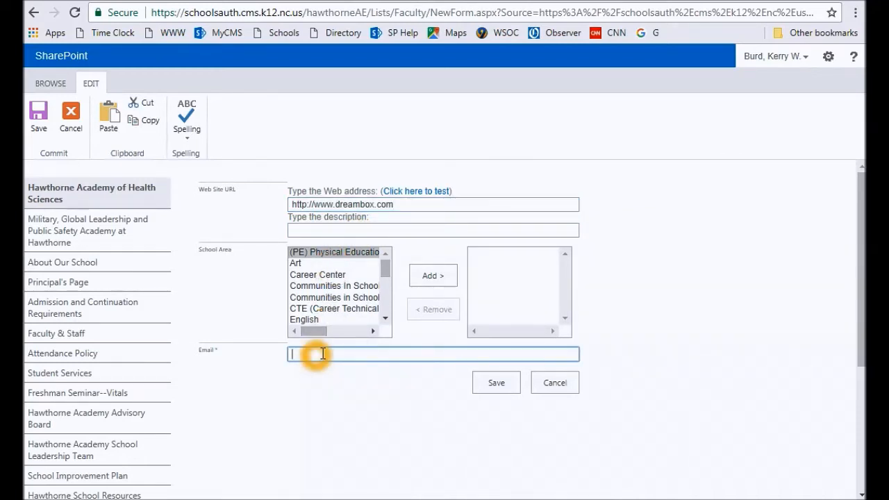
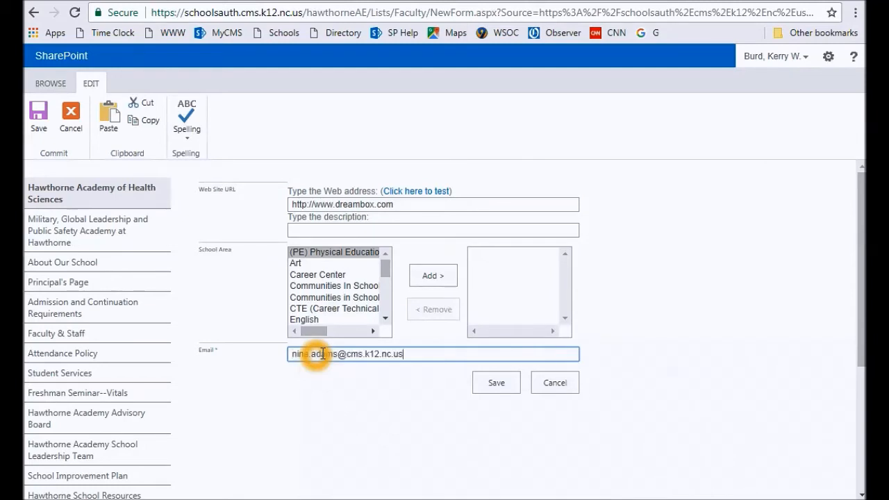
{"action": "mouse_move", "coordinate": [368, 375]}
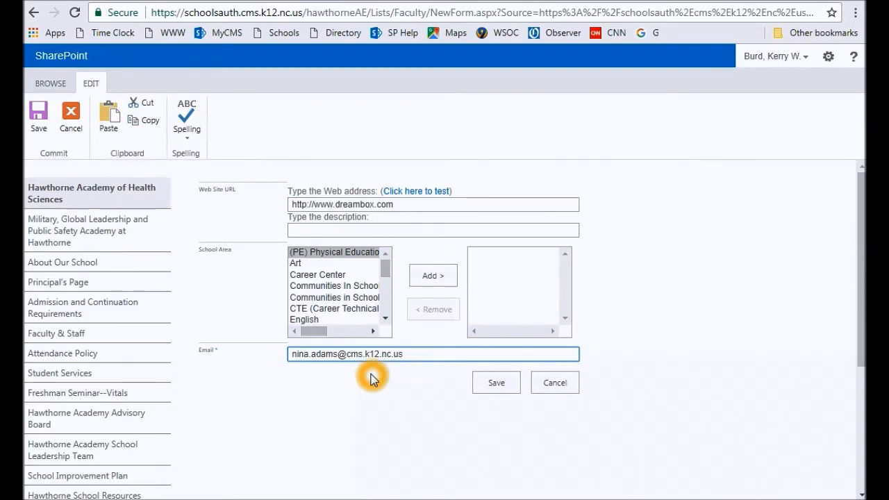
{"action": "left_click", "coordinate": [498, 382]}
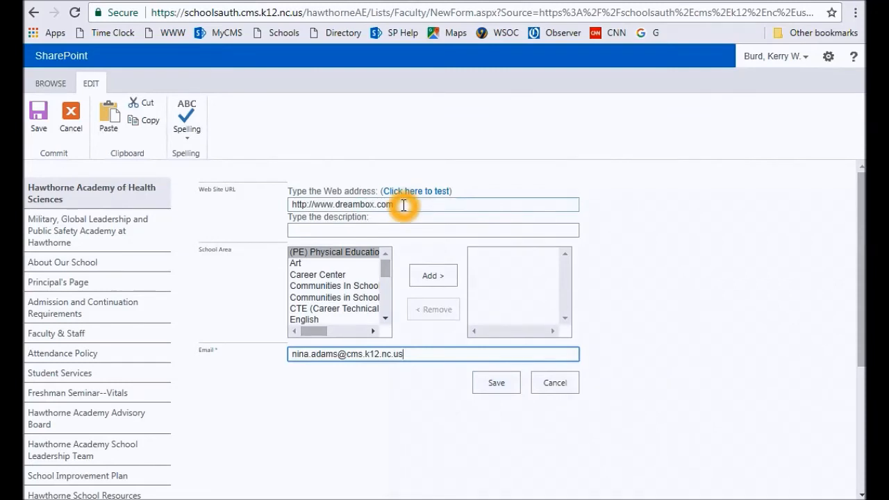
{"action": "left_click", "coordinate": [496, 382]}
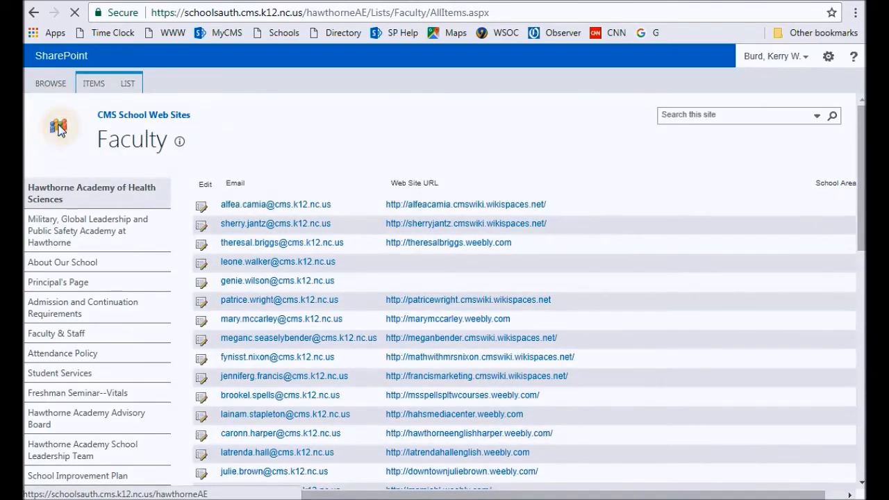
{"action": "left_click", "coordinate": [59, 130]}
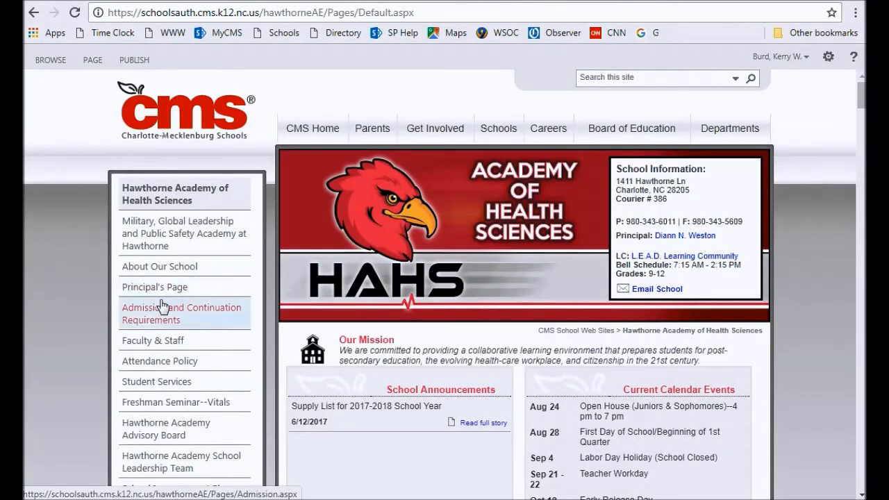
Go to the Faculty & Staff page and scroll through the staff emails and website addresses
{"action": "left_click", "coordinate": [153, 340]}
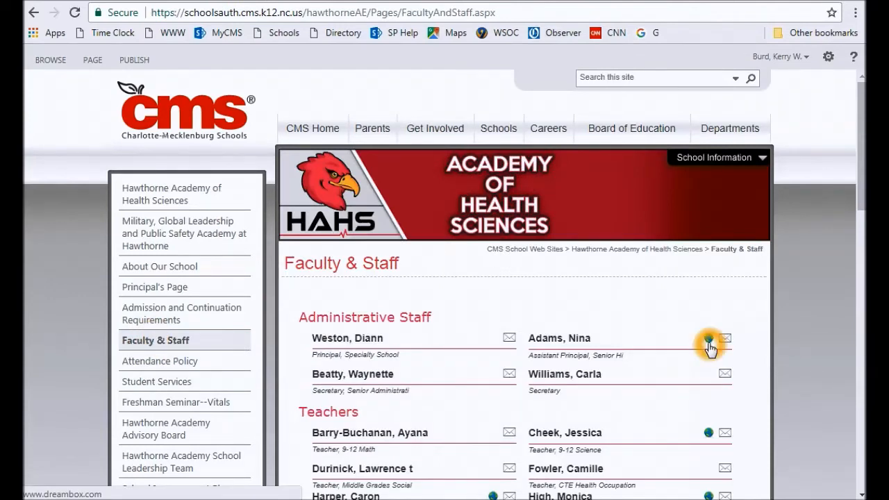
{"action": "mouse_move", "coordinate": [786, 123]}
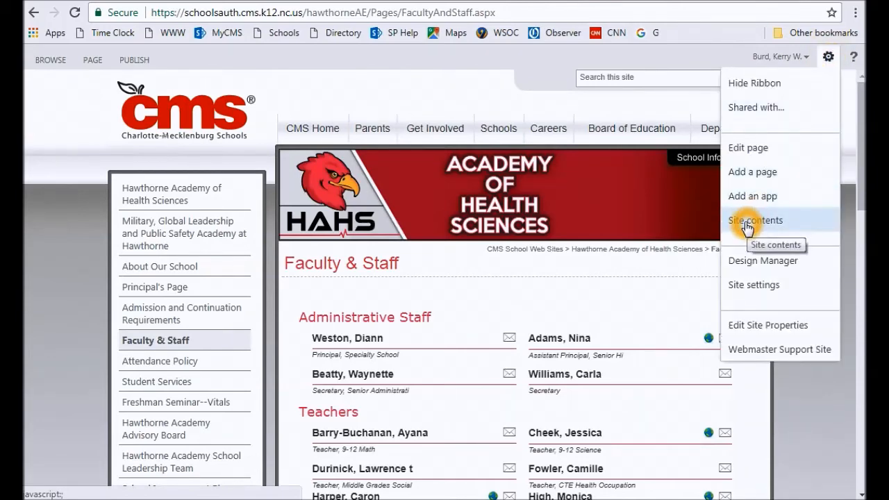
{"action": "scroll", "scroll_direction": "down", "scroll_amount": 3}
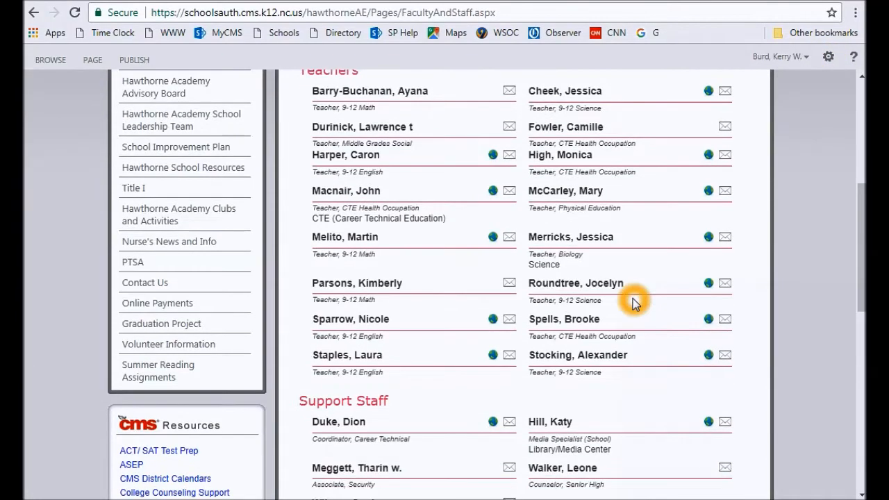
{"action": "mouse_move", "coordinate": [397, 328]}
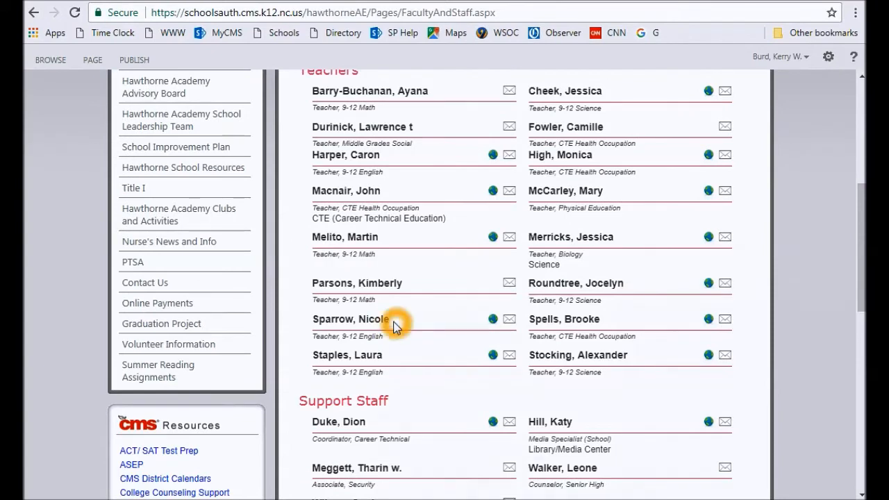
{"action": "mouse_move", "coordinate": [455, 331]}
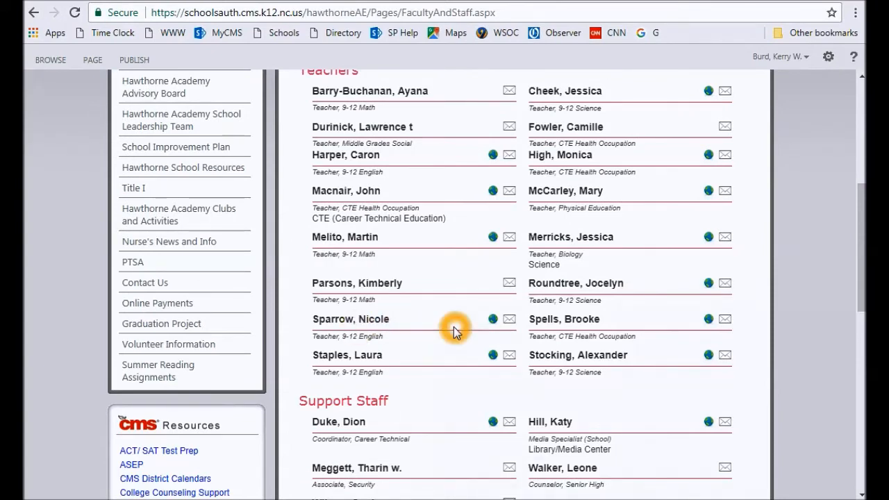
{"action": "mouse_move", "coordinate": [652, 270]}
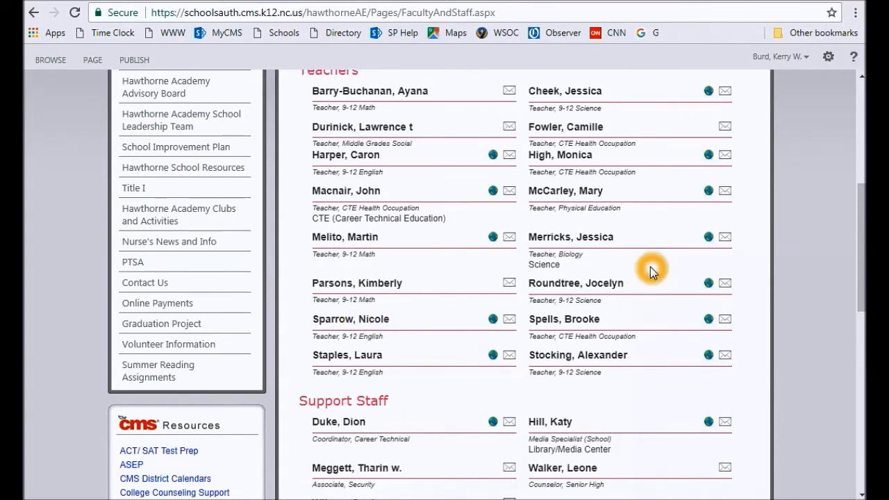
{"action": "scroll", "scroll_direction": "up", "scroll_amount": 3}
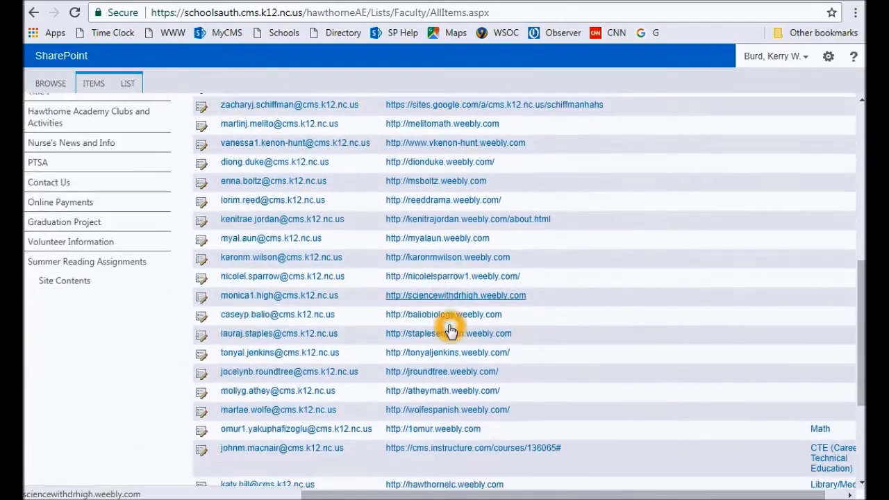
{"action": "scroll", "scroll_direction": "down", "scroll_amount": 3}
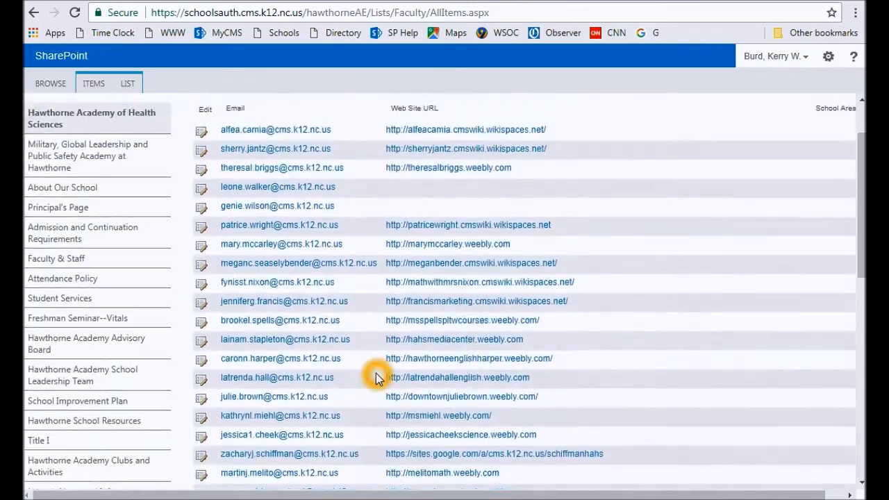
{"action": "scroll", "scroll_direction": "down", "scroll_amount": 3}
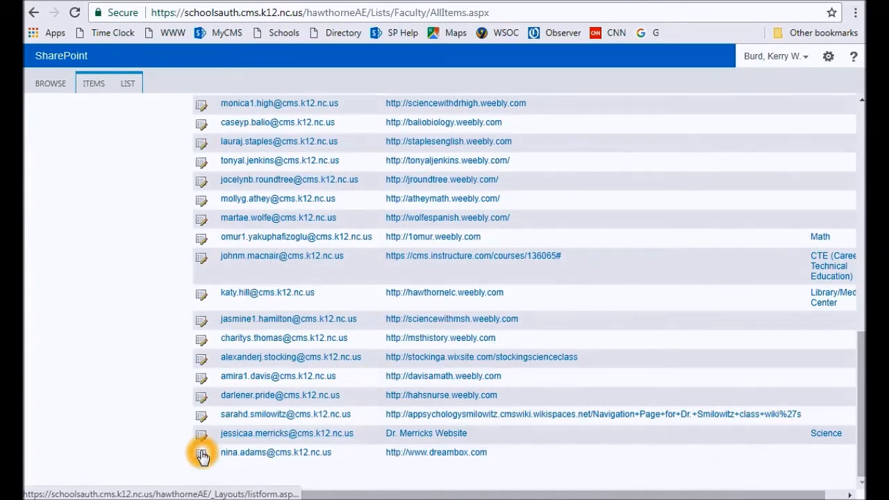
{"action": "left_click", "coordinate": [203, 461]}
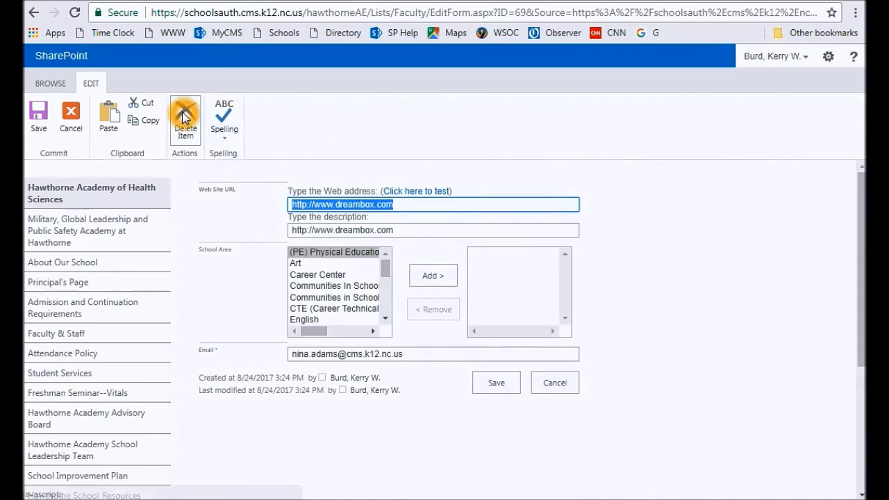
{"action": "mouse_move", "coordinate": [183, 117]}
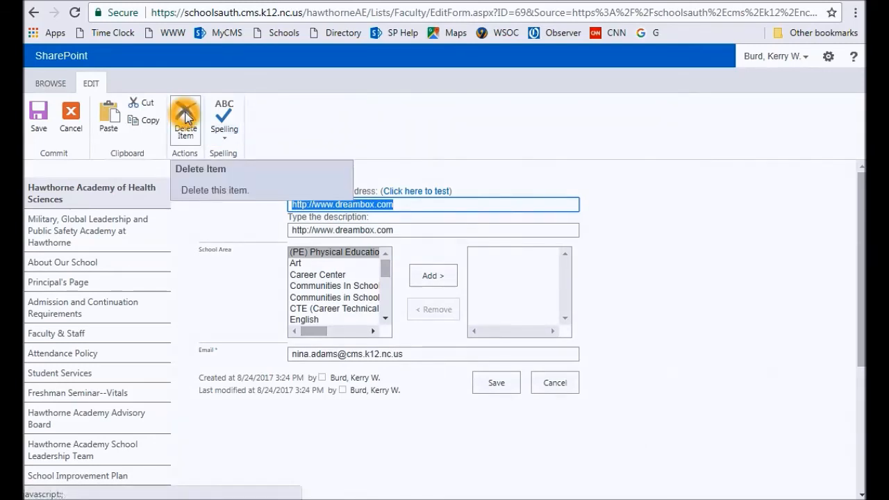
{"action": "left_click", "coordinate": [185, 120]}
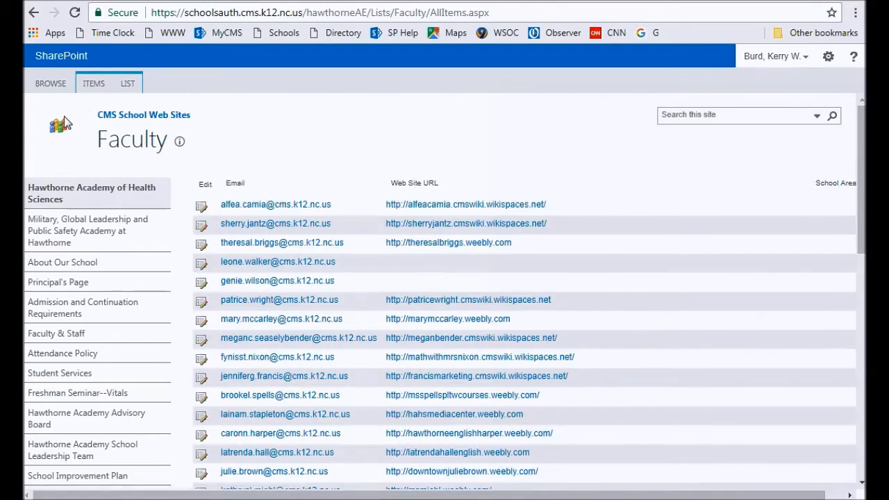
{"action": "left_click", "coordinate": [59, 131]}
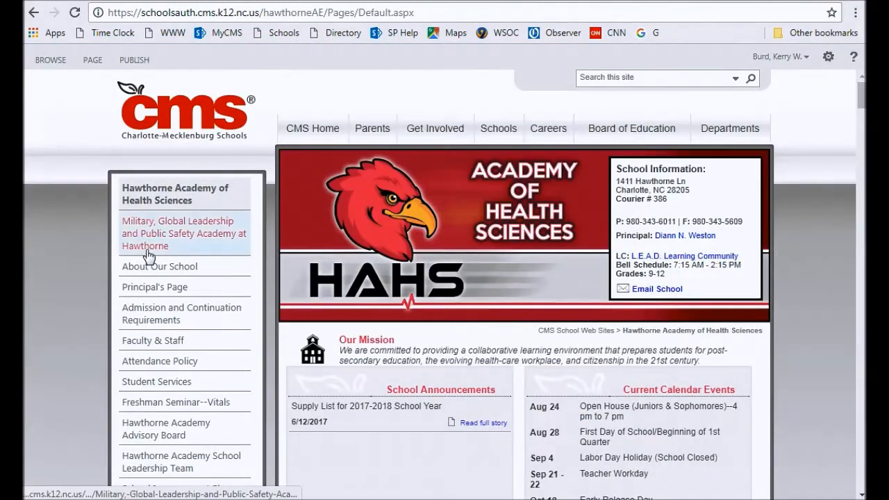
{"action": "left_click", "coordinate": [153, 340]}
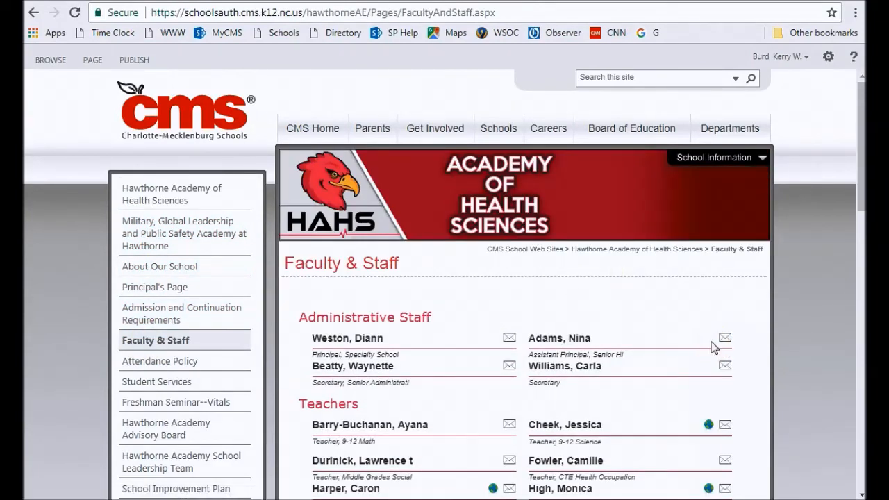
{"action": "left_click", "coordinate": [726, 337]}
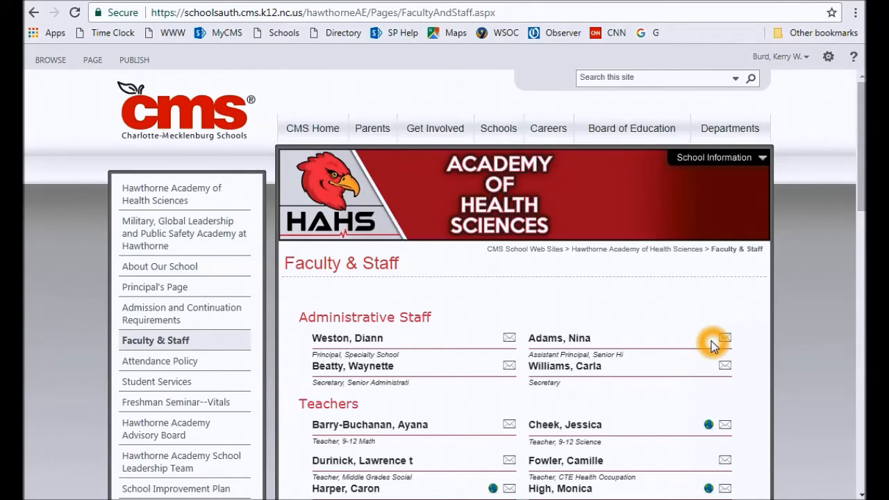
{"action": "scroll", "scroll_direction": "down", "scroll_amount": 3}
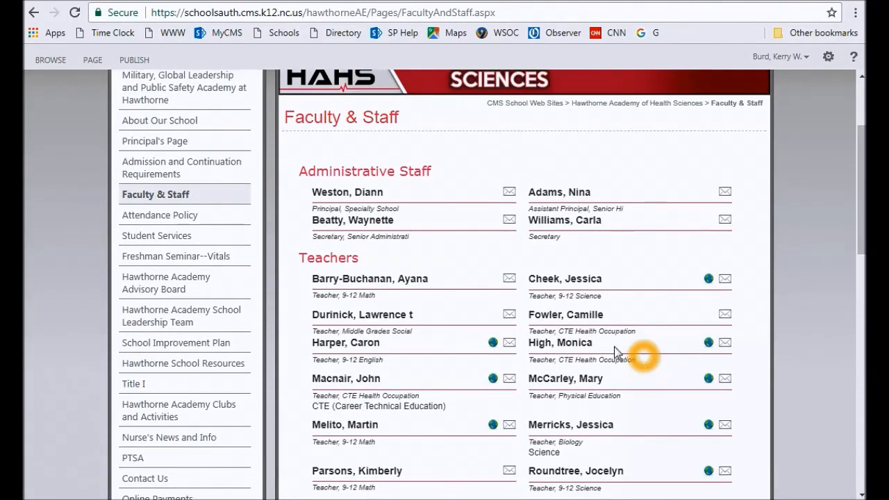
{"action": "mouse_move", "coordinate": [442, 338]}
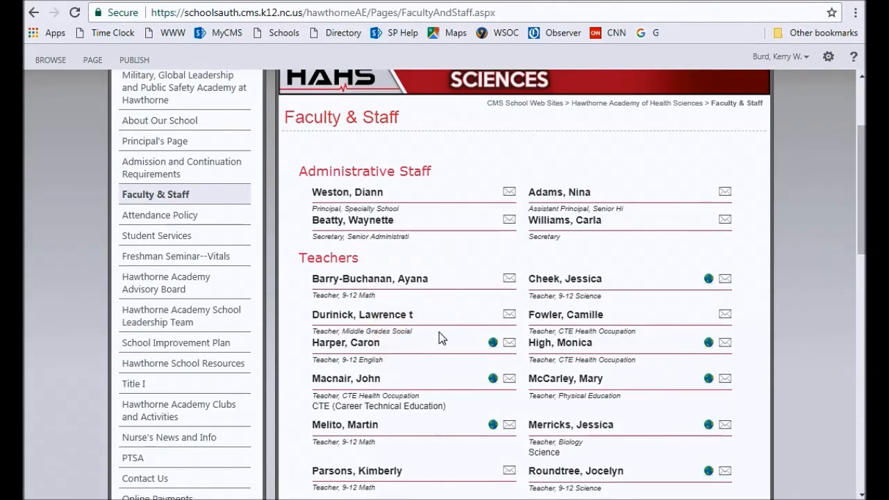
{"action": "scroll", "scroll_direction": "down", "scroll_amount": 3}
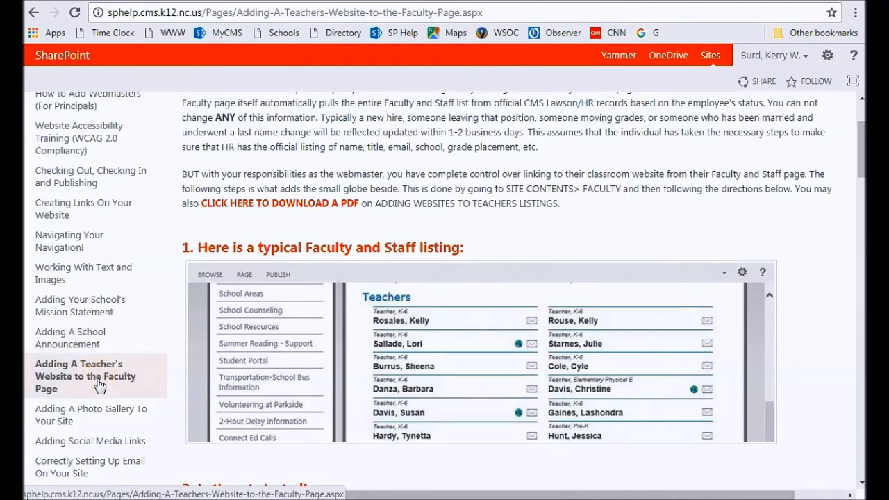
{"action": "scroll", "scroll_direction": "down", "scroll_amount": 3}
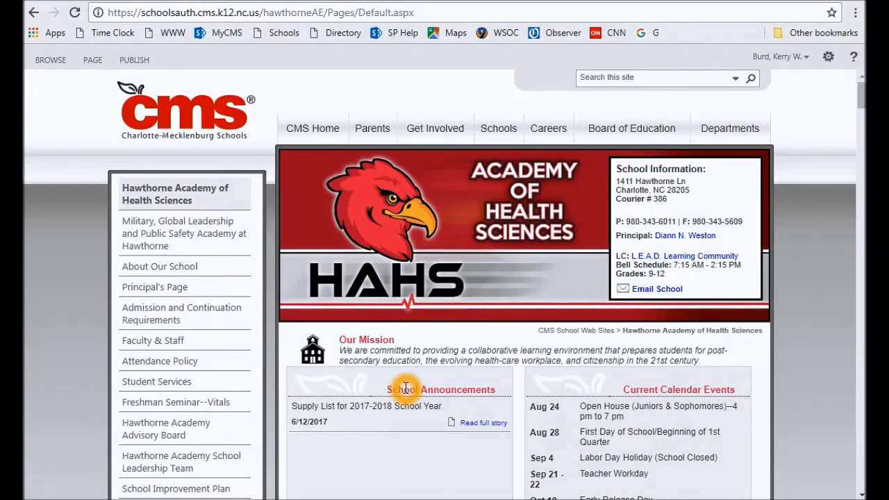
{"action": "mouse_move", "coordinate": [342, 339]}
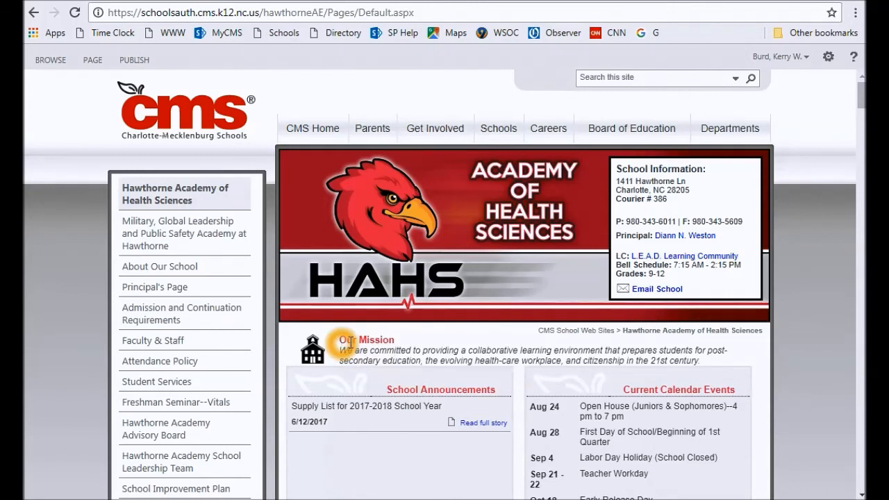
{"action": "mouse_move", "coordinate": [387, 358]}
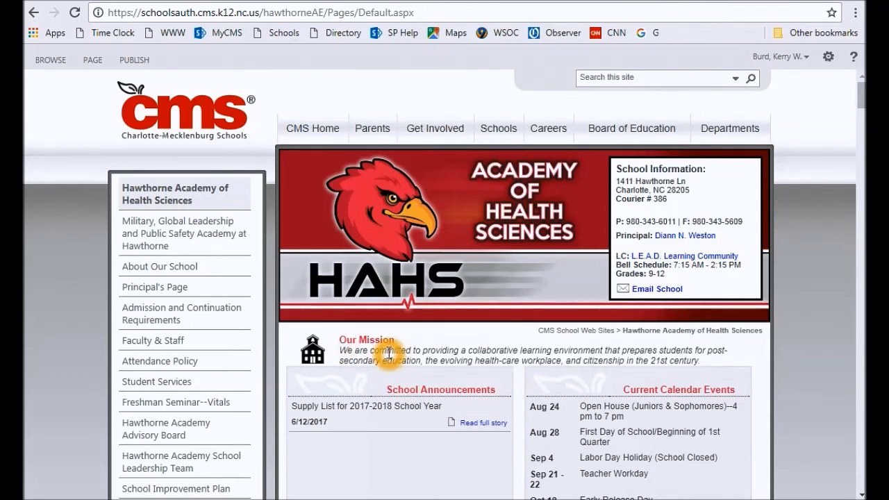
{"action": "mouse_move", "coordinate": [706, 362]}
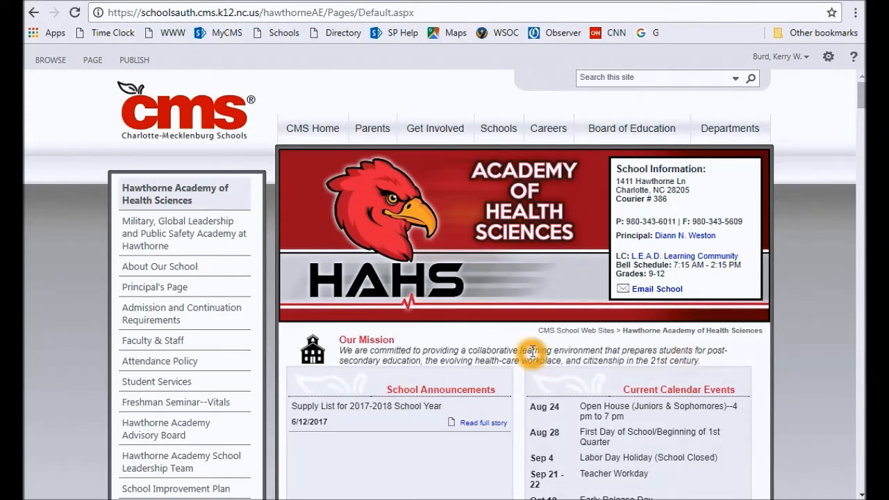
{"action": "mouse_move", "coordinate": [835, 67]}
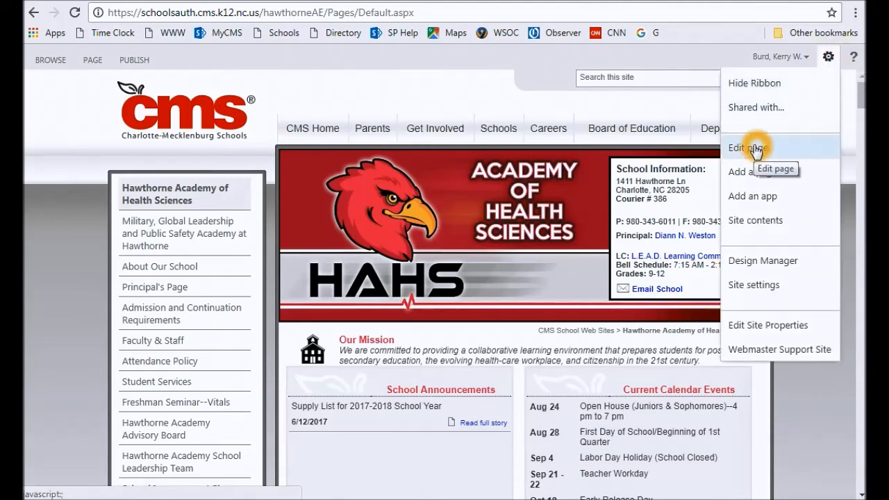
Switch the Hawthorne homepage into edit mode and scroll to the SchoolMission web part
{"action": "left_click", "coordinate": [742, 147]}
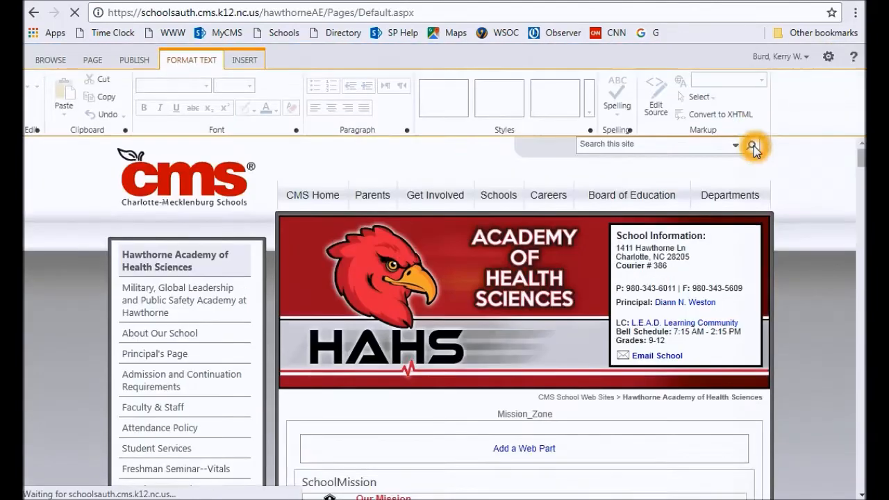
{"action": "scroll", "scroll_direction": "down", "scroll_amount": 3}
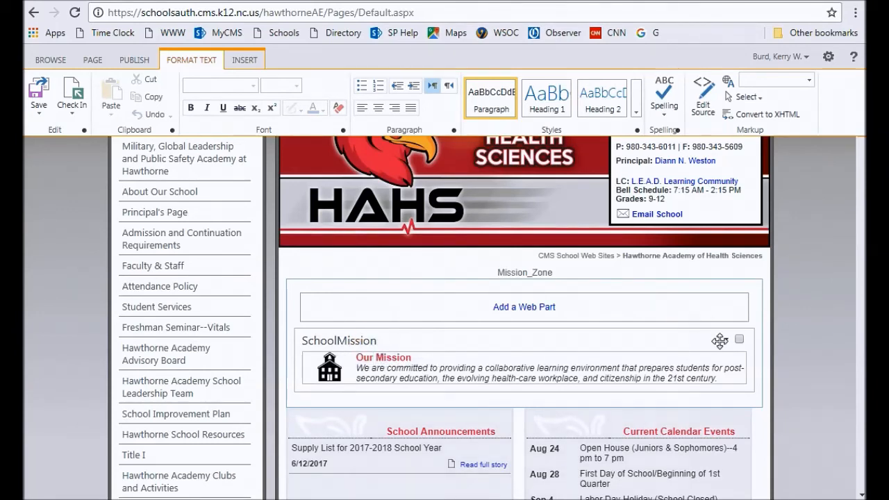
Set the SchoolMission web part's heading to 'Our Mission Statement' and confirm with OK
{"action": "left_click", "coordinate": [739, 339]}
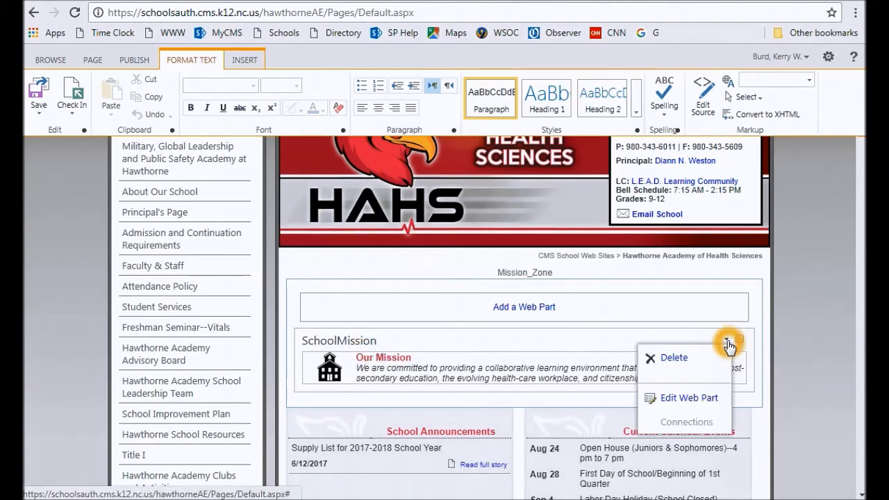
{"action": "mouse_move", "coordinate": [703, 399]}
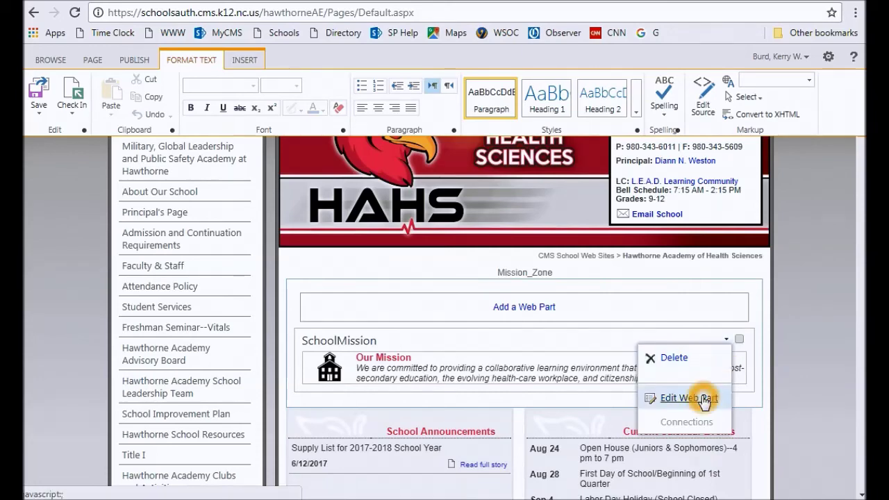
{"action": "left_click", "coordinate": [689, 397]}
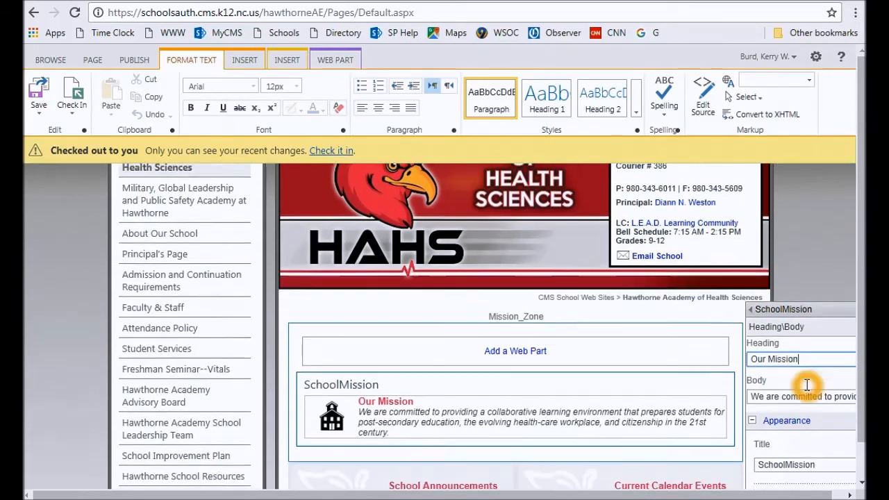
{"action": "scroll", "scroll_direction": "down", "scroll_amount": 3}
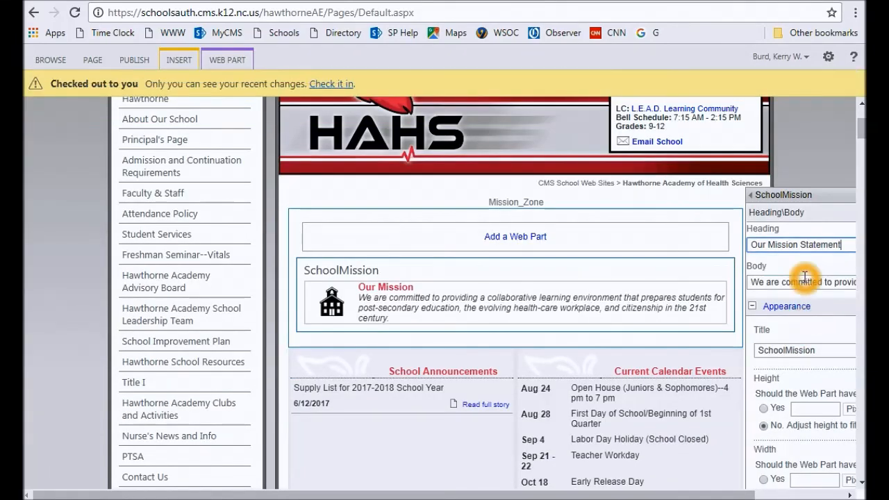
{"action": "scroll", "scroll_direction": "down", "scroll_amount": 3}
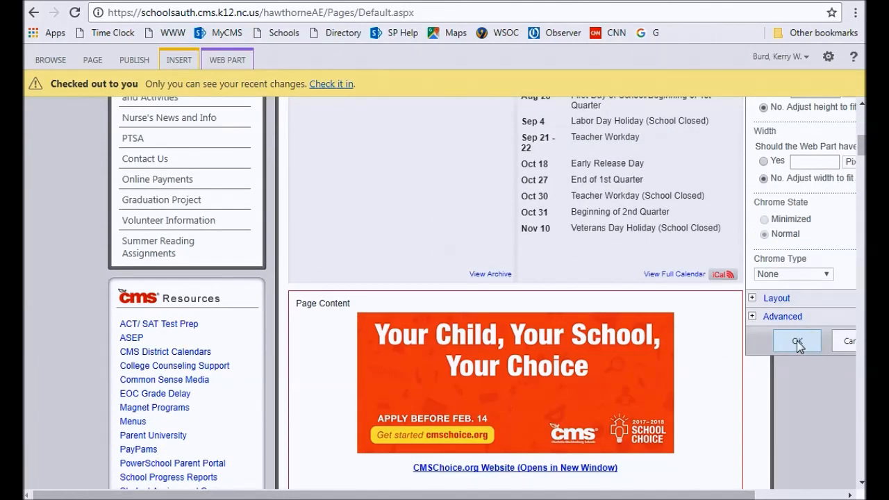
{"action": "left_click", "coordinate": [797, 341]}
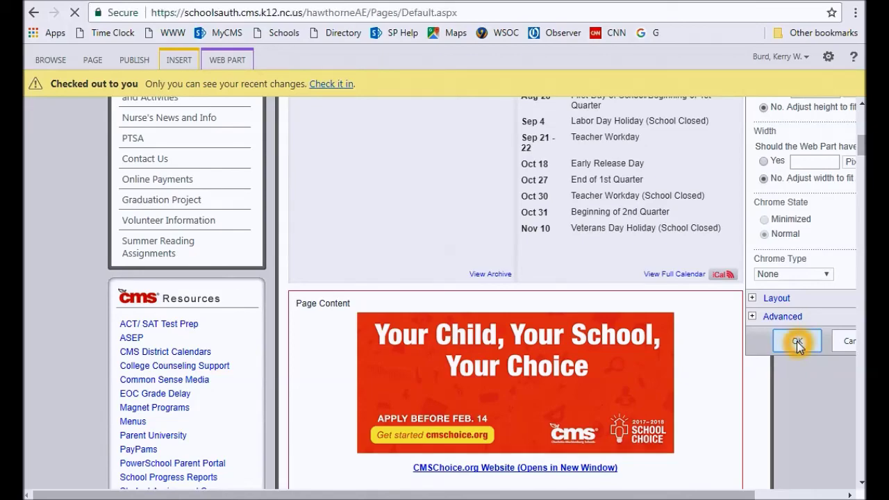
Save the edited homepage as a draft and publish it for visitors
{"action": "left_click", "coordinate": [796, 341]}
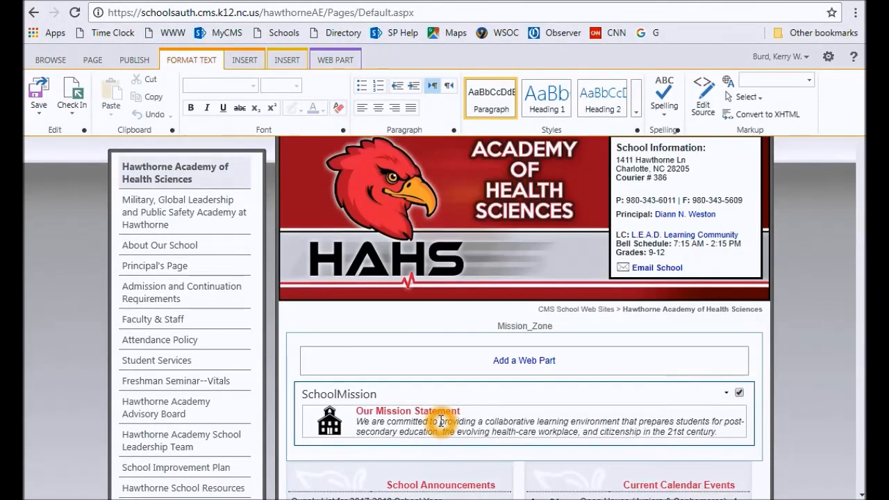
{"action": "left_click", "coordinate": [90, 58]}
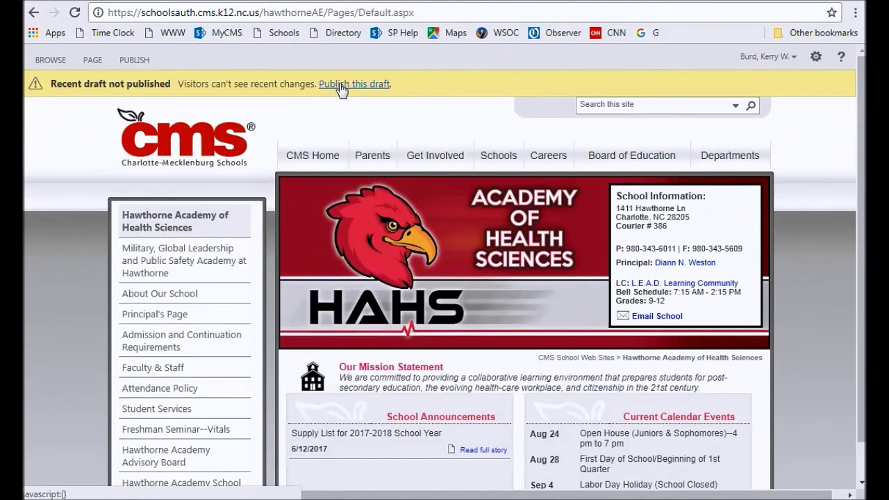
{"action": "left_click", "coordinate": [353, 83]}
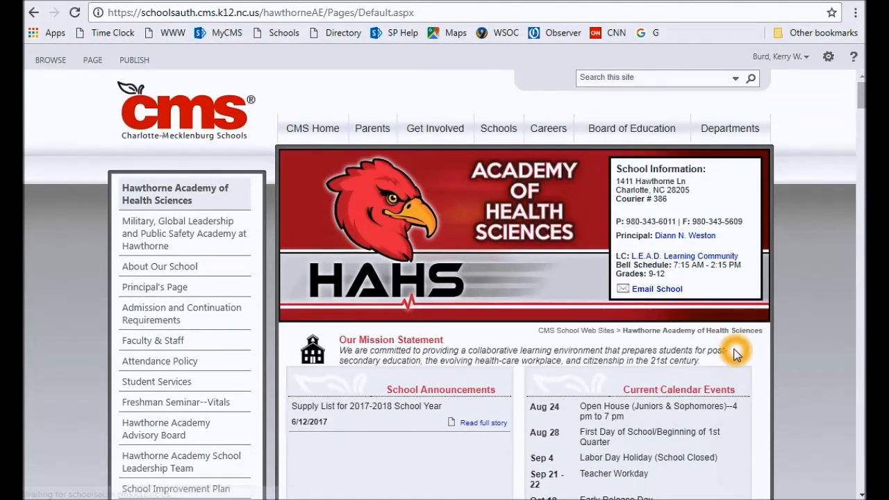